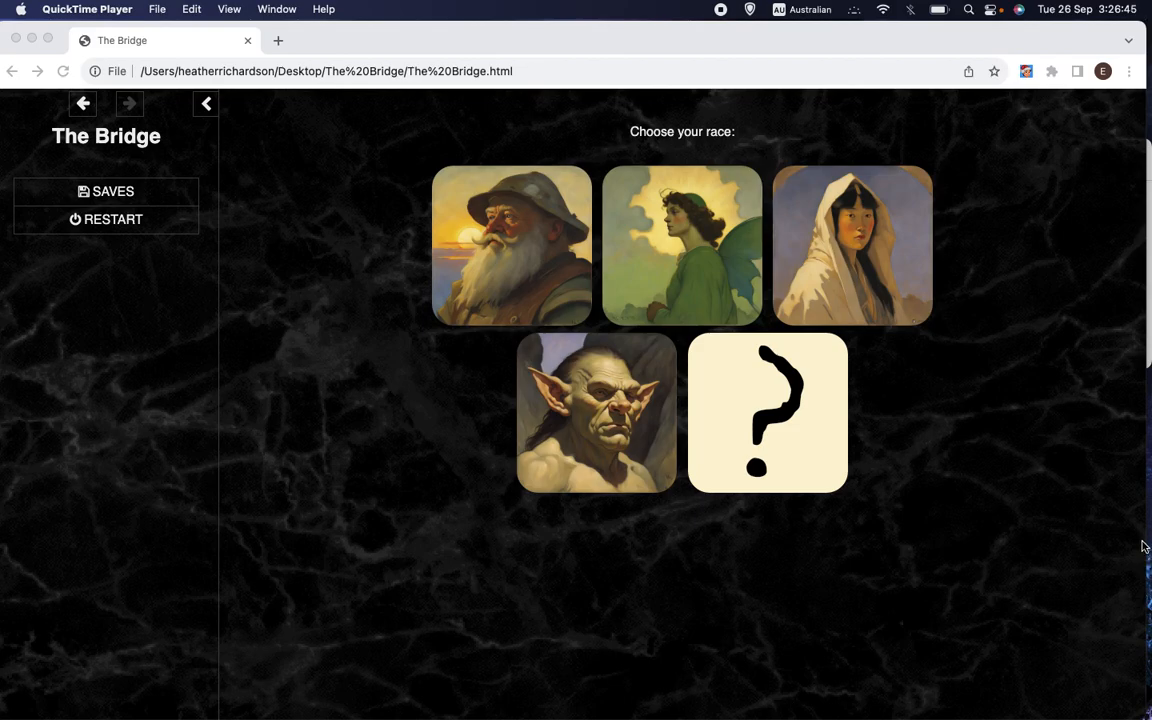
{"action": "mouse_move", "coordinate": [742, 650]}
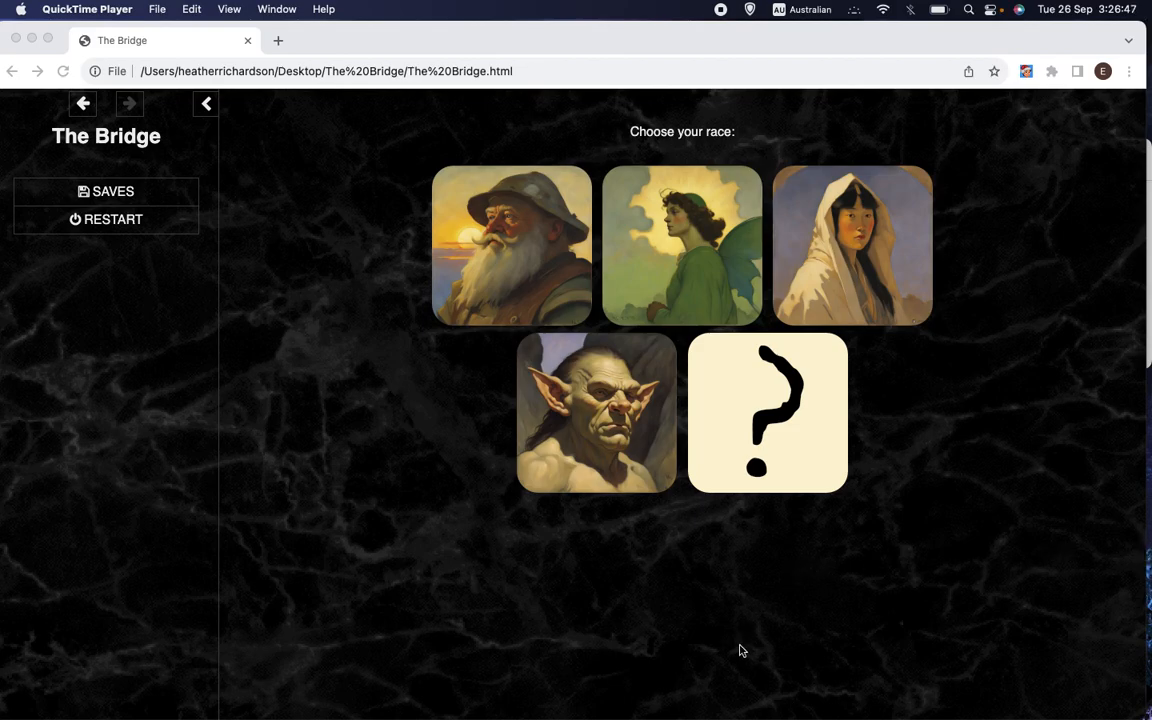
{"action": "mouse_move", "coordinate": [748, 128]}
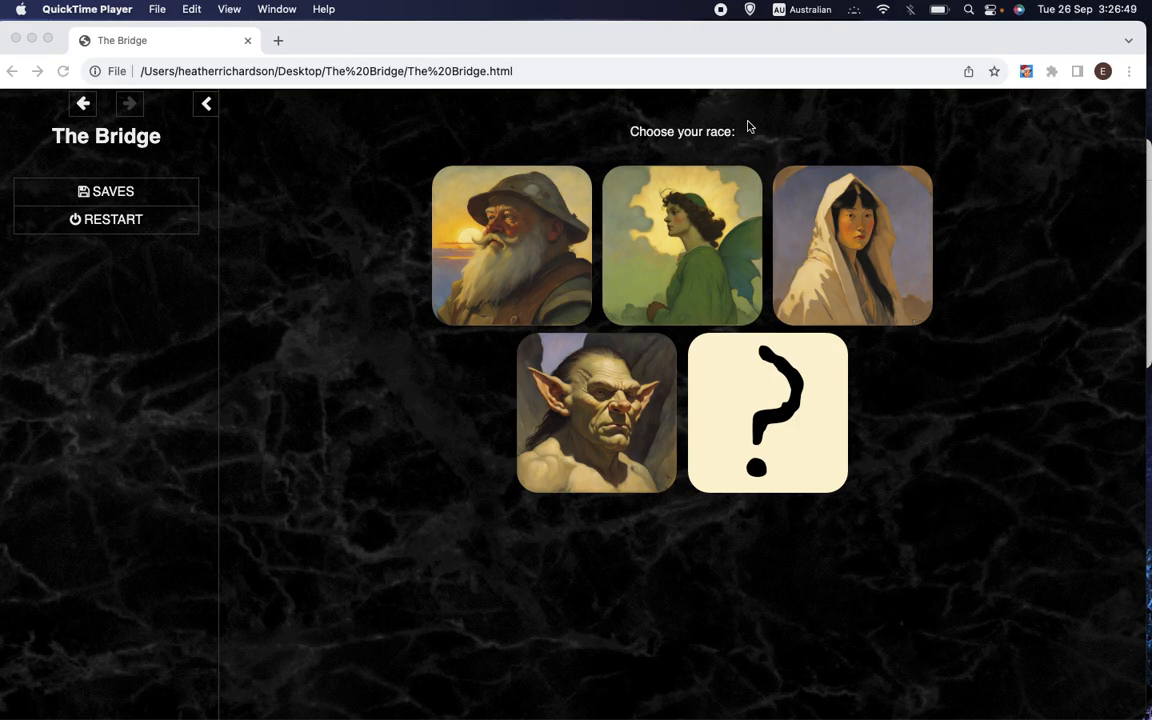
- Bring The Bridge forward, start a troll game, then restart back to the race-choice screen
{"action": "left_click", "coordinate": [640, 40]}
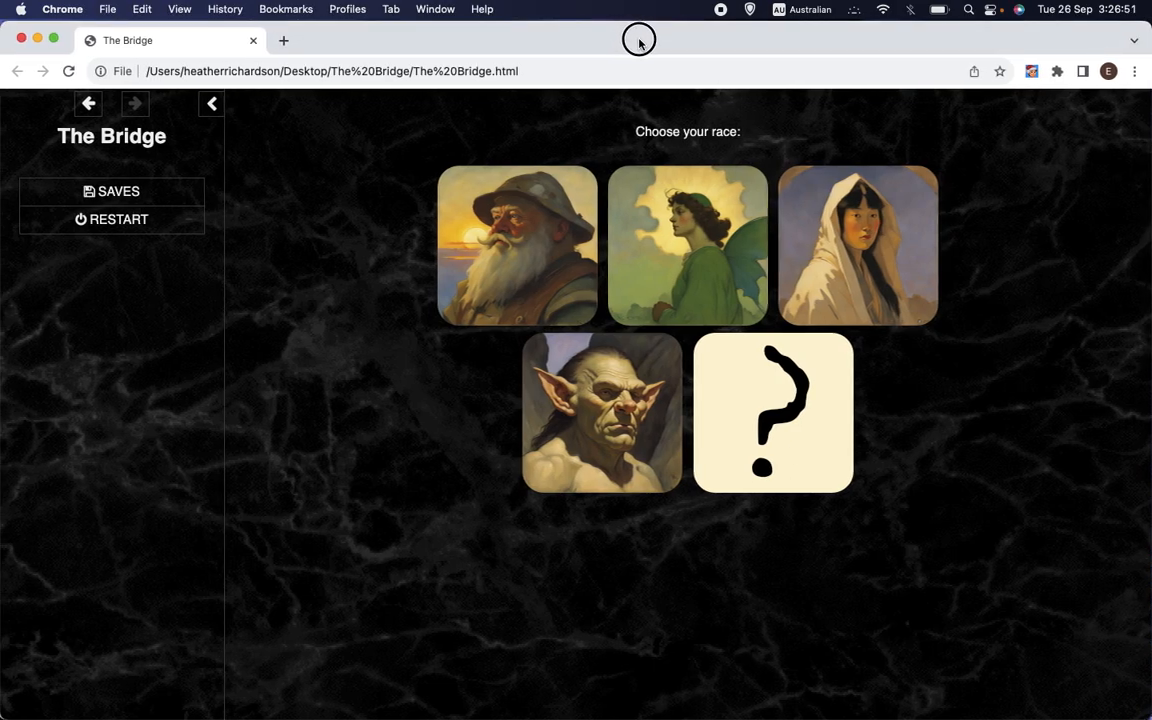
{"action": "mouse_move", "coordinate": [312, 476]}
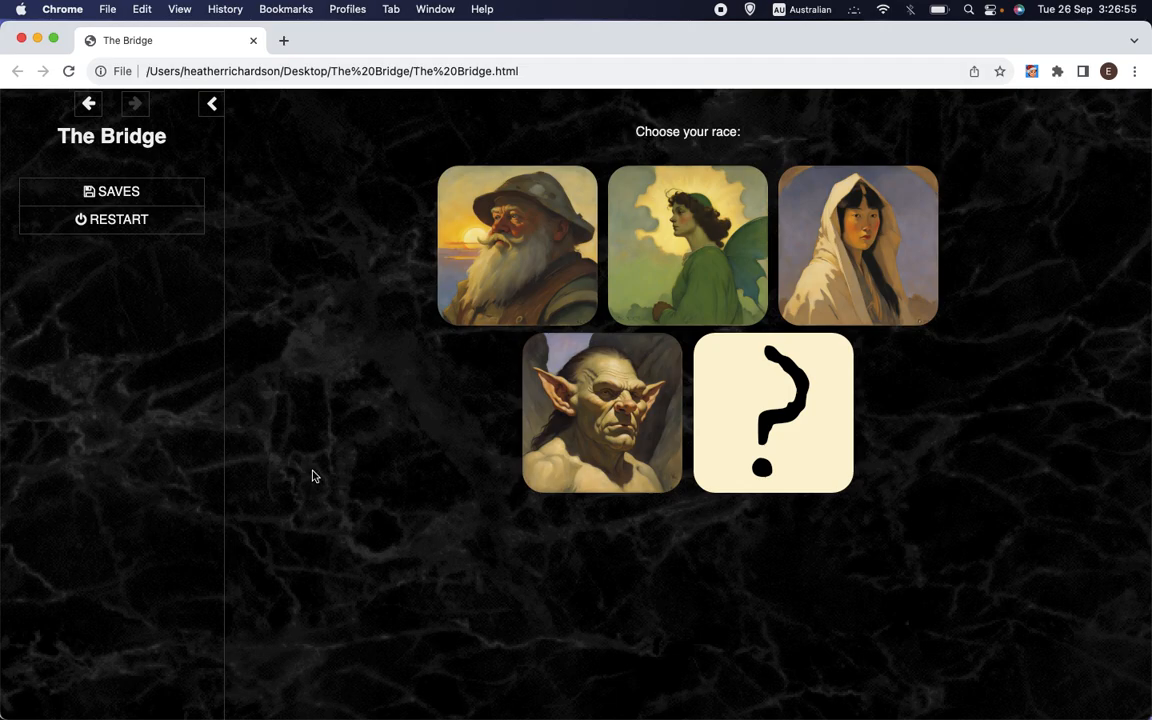
{"action": "mouse_move", "coordinate": [300, 484]}
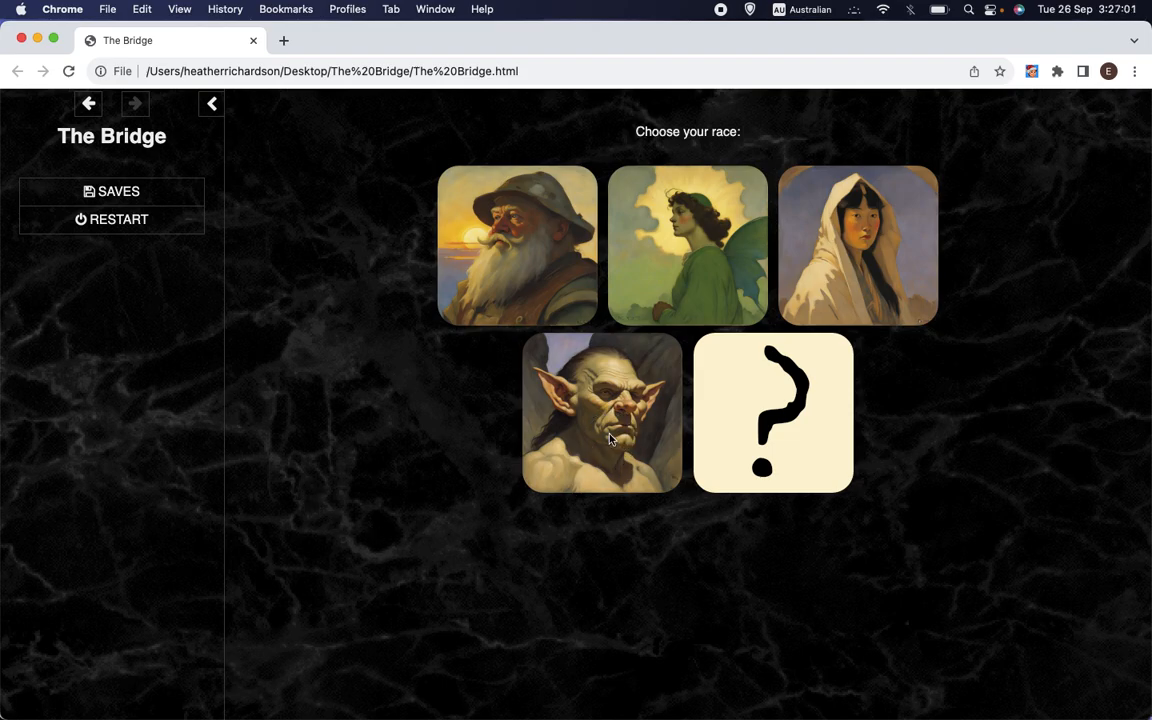
{"action": "left_click", "coordinate": [600, 412]}
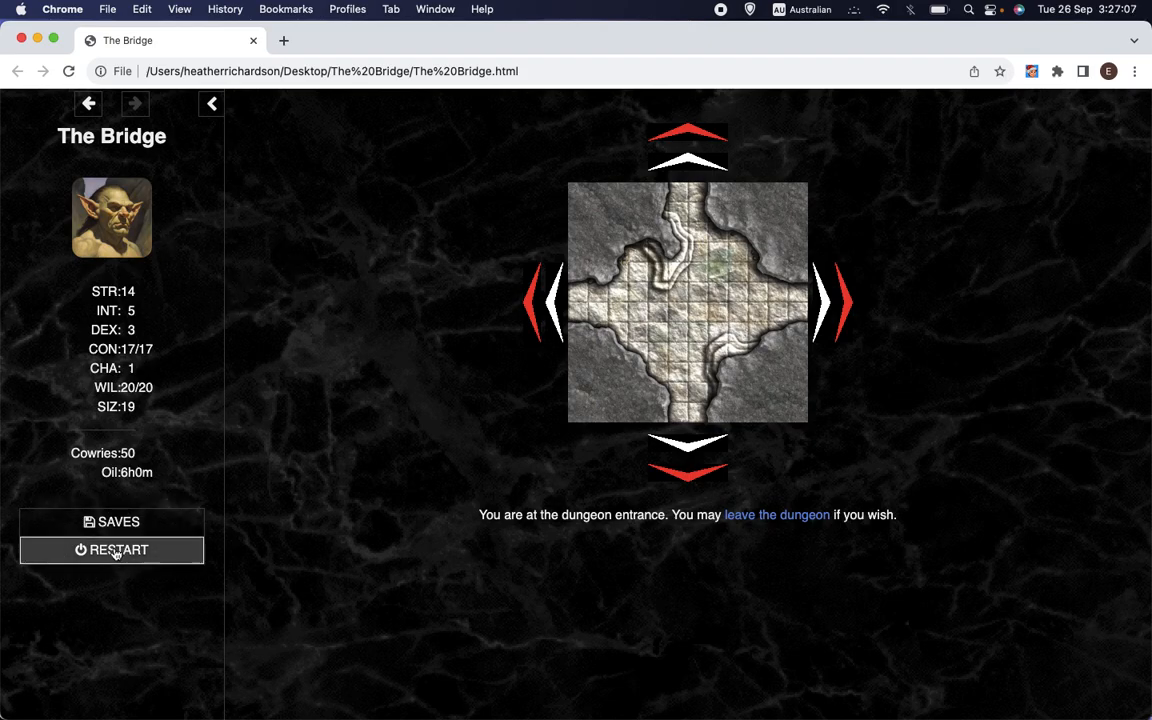
{"action": "left_click", "coordinate": [112, 548]}
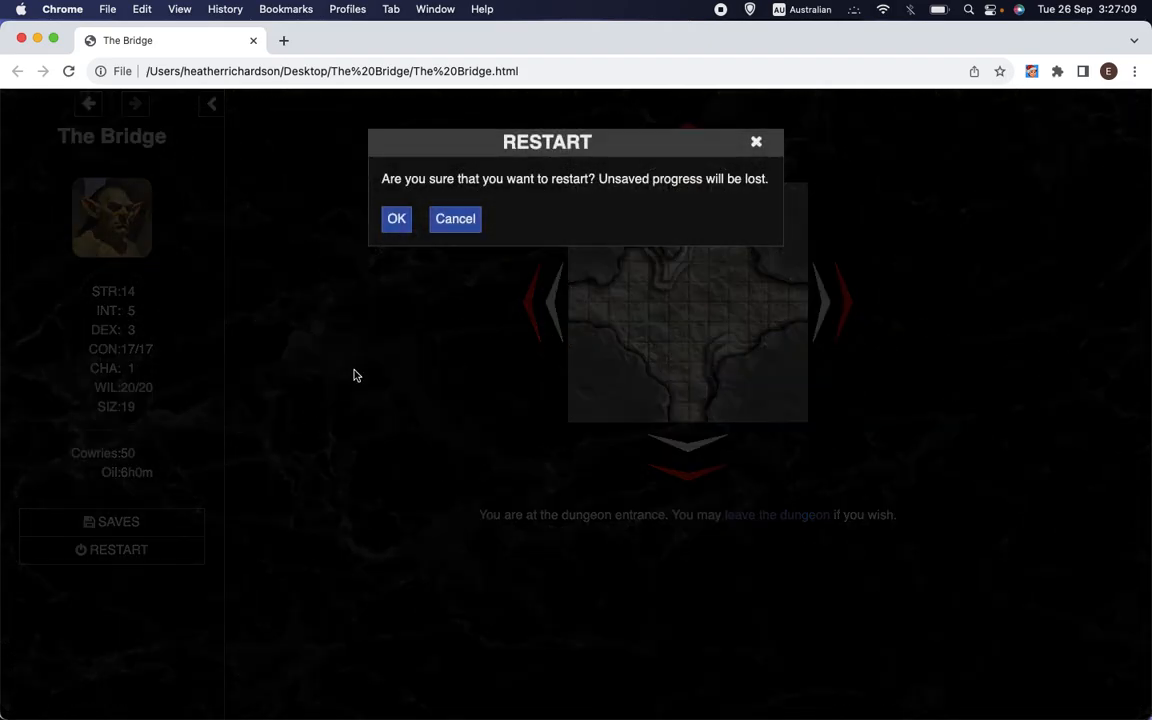
{"action": "left_click", "coordinate": [396, 218]}
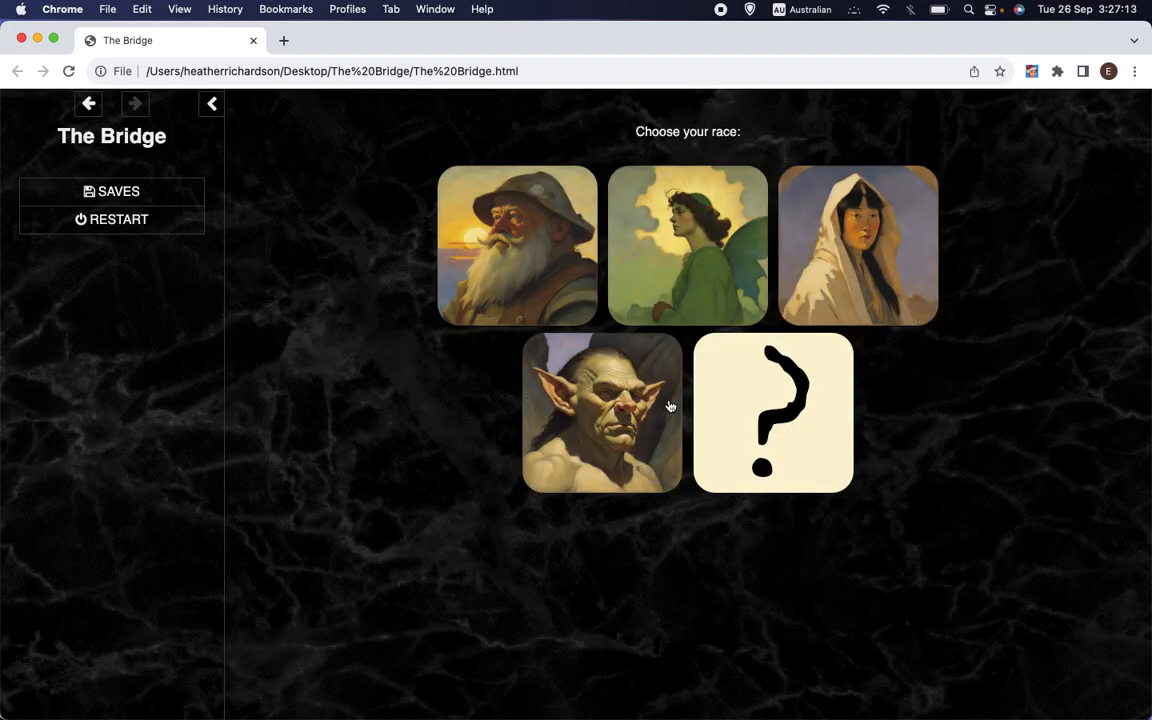
{"action": "mouse_move", "coordinate": [568, 502]}
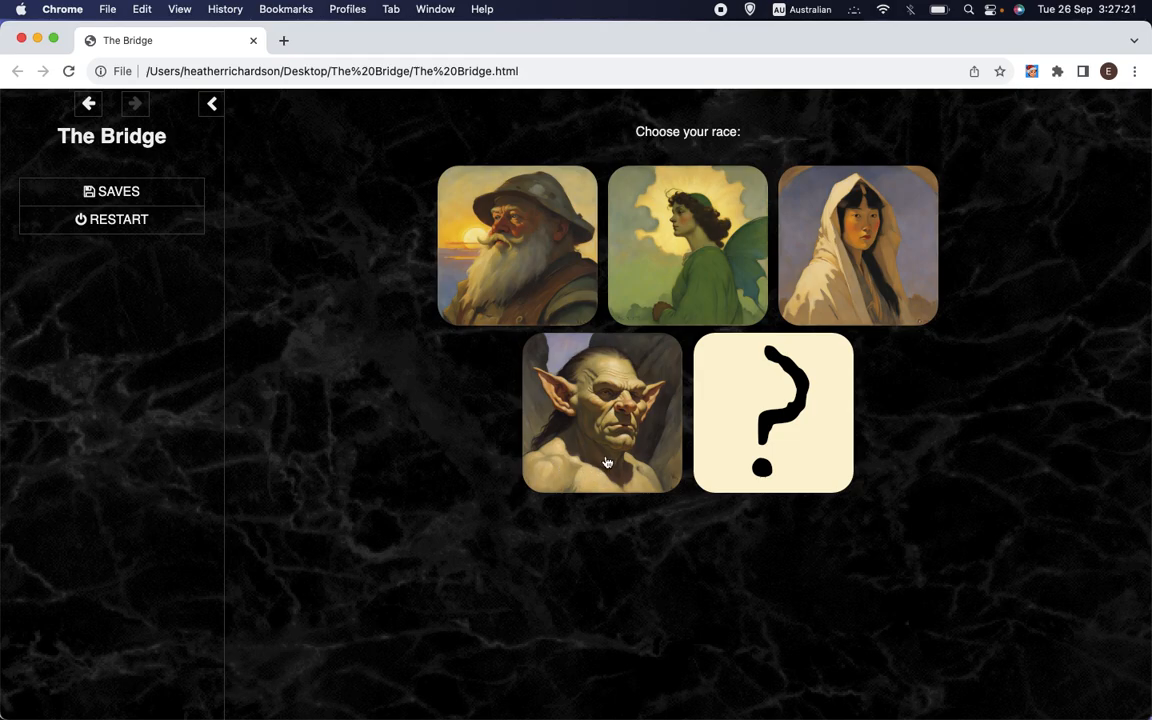
{"action": "mouse_move", "coordinate": [536, 480]}
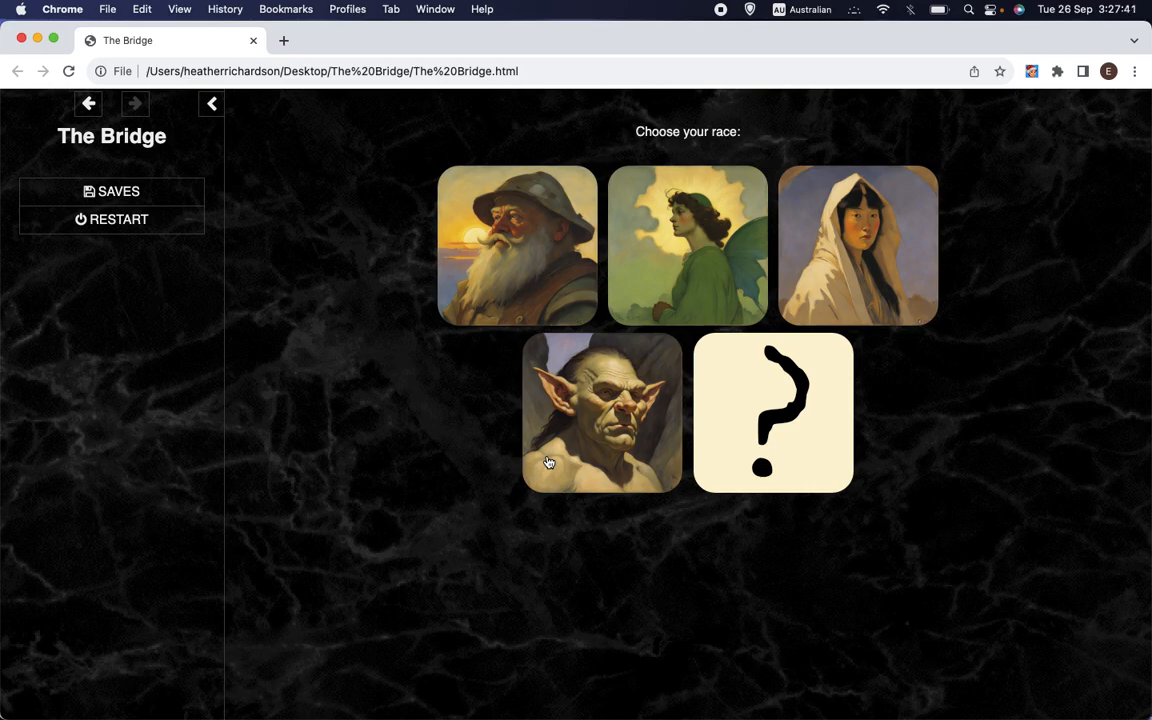
{"action": "mouse_move", "coordinate": [396, 424]}
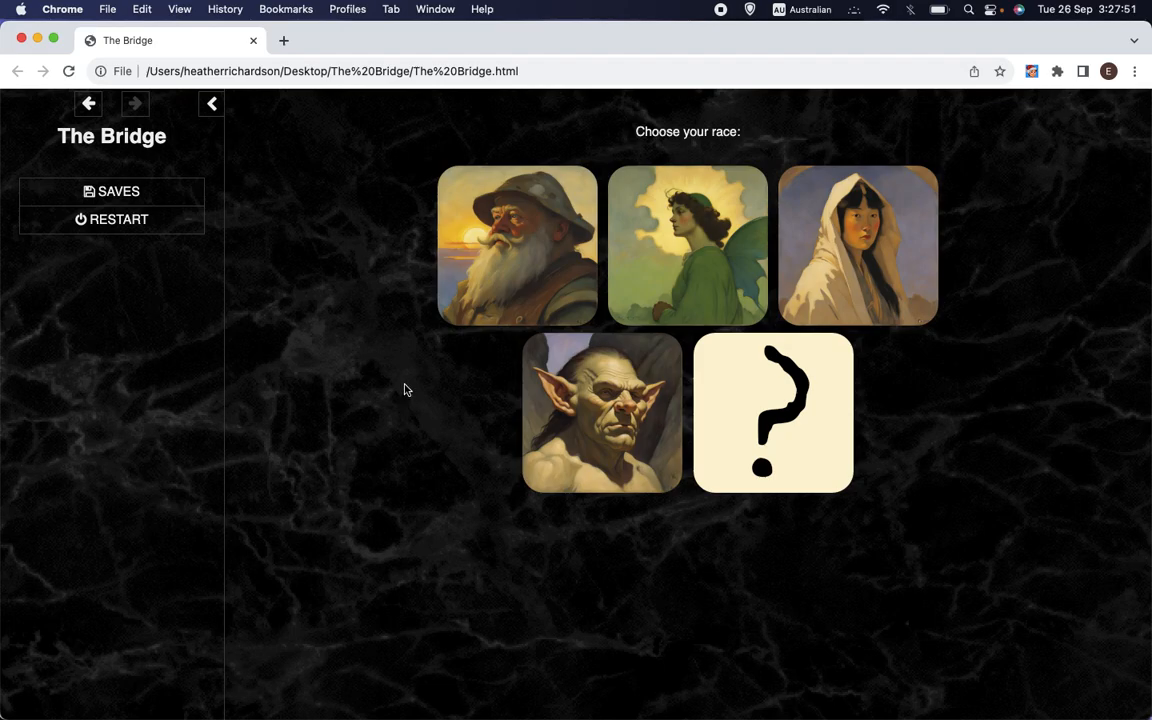
{"action": "mouse_move", "coordinate": [370, 322]}
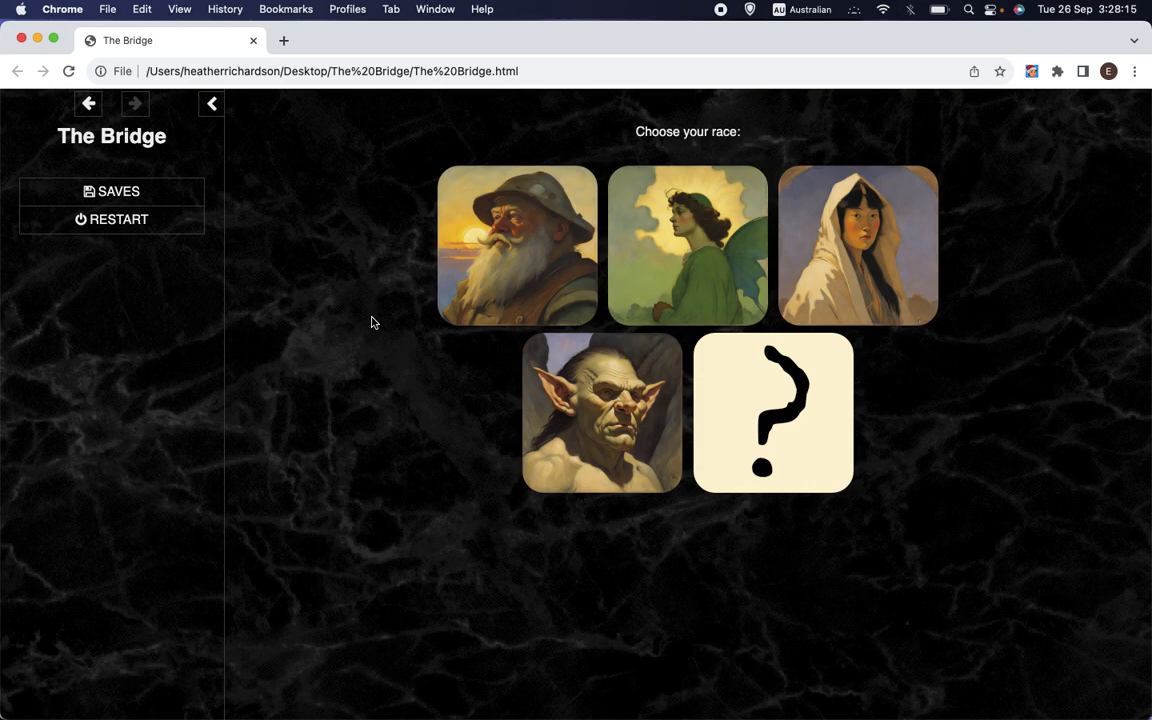
{"action": "mouse_move", "coordinate": [408, 416]}
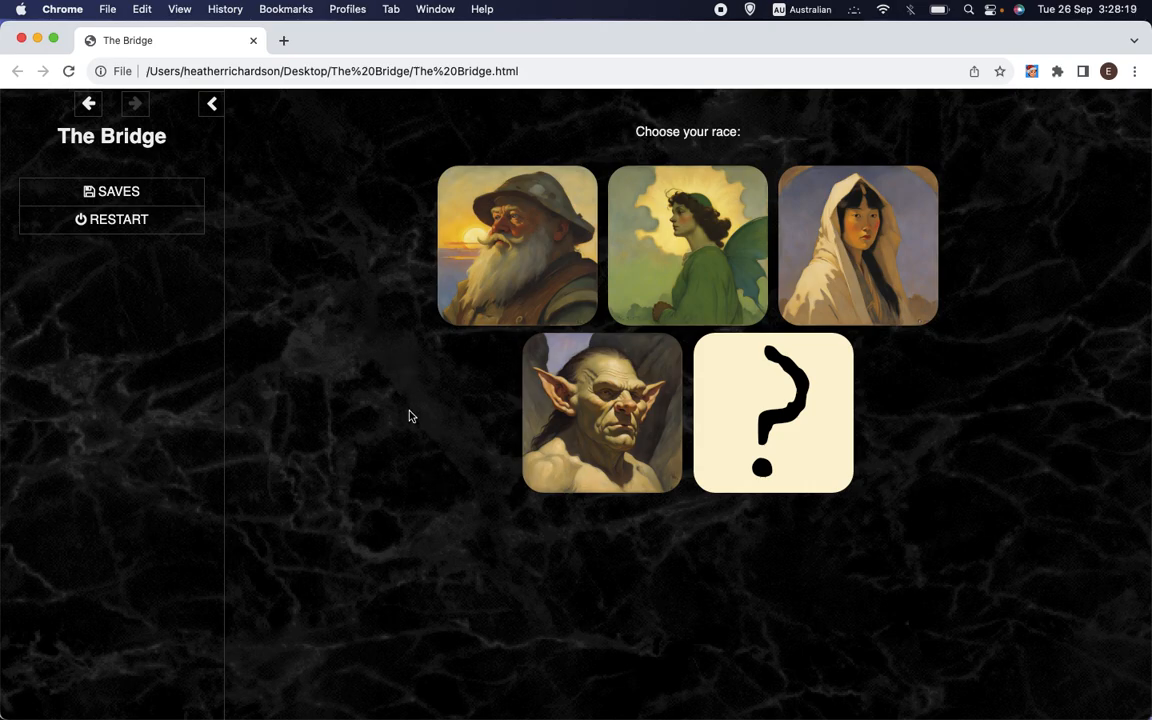
{"action": "mouse_move", "coordinate": [530, 416]}
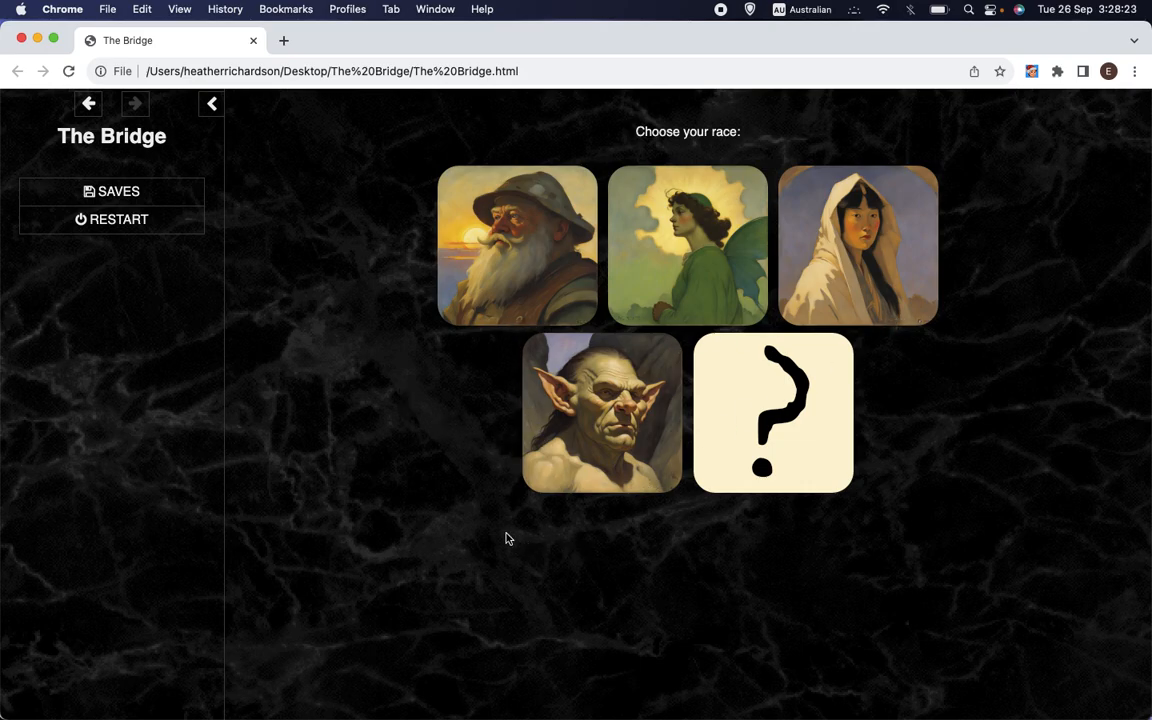
{"action": "mouse_move", "coordinate": [408, 476]}
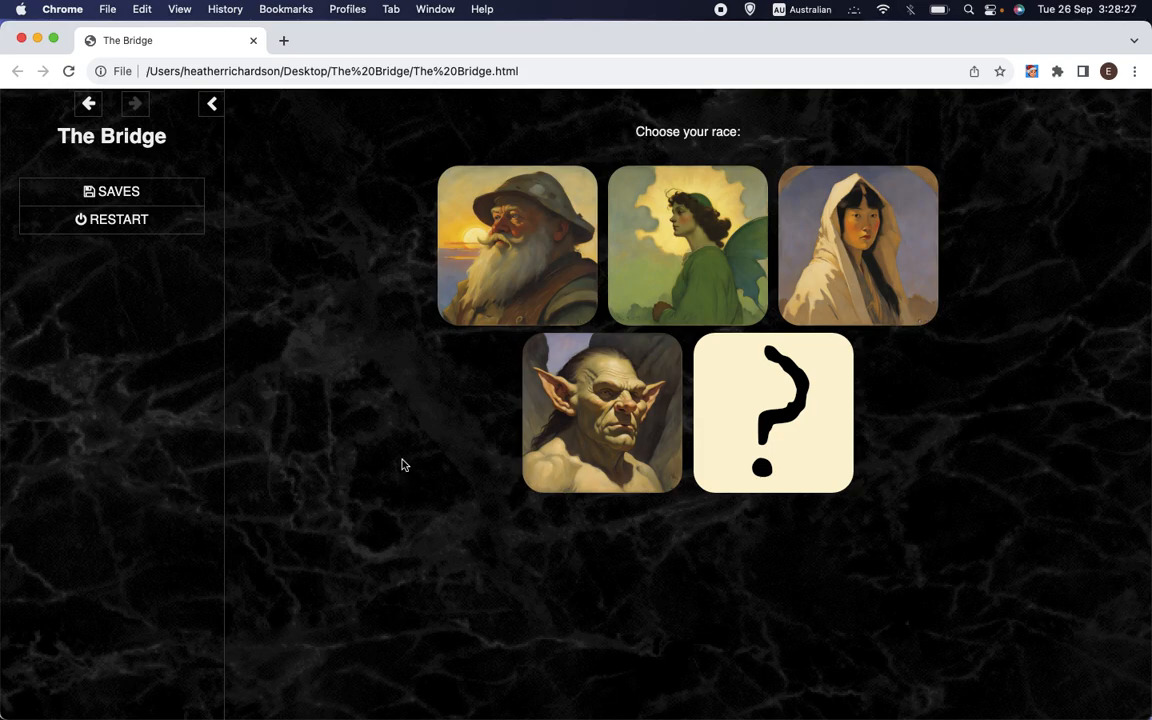
{"action": "mouse_move", "coordinate": [668, 248]}
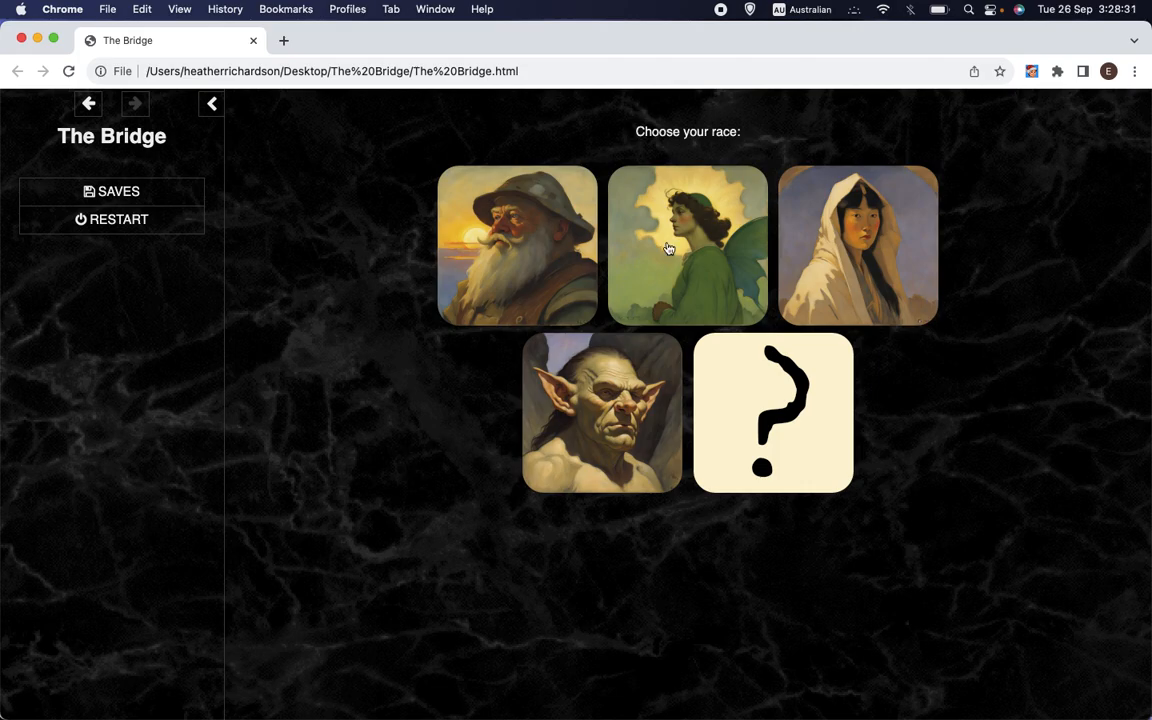
{"action": "mouse_move", "coordinate": [732, 270]}
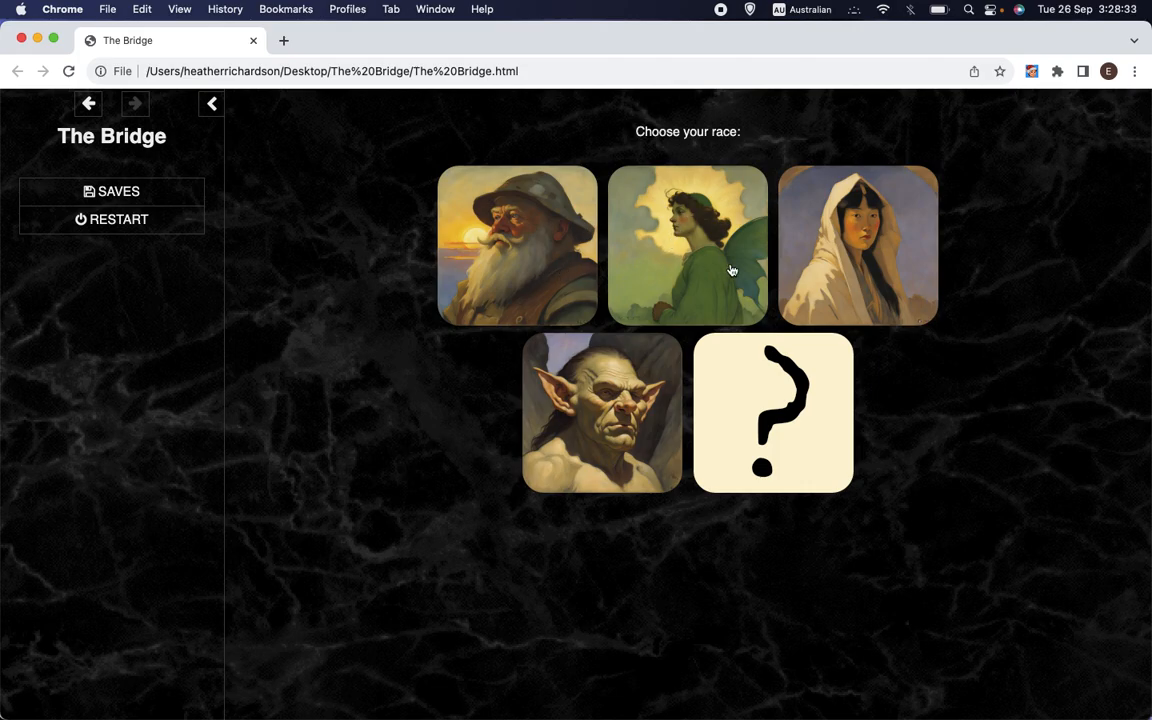
{"action": "mouse_move", "coordinate": [392, 388]}
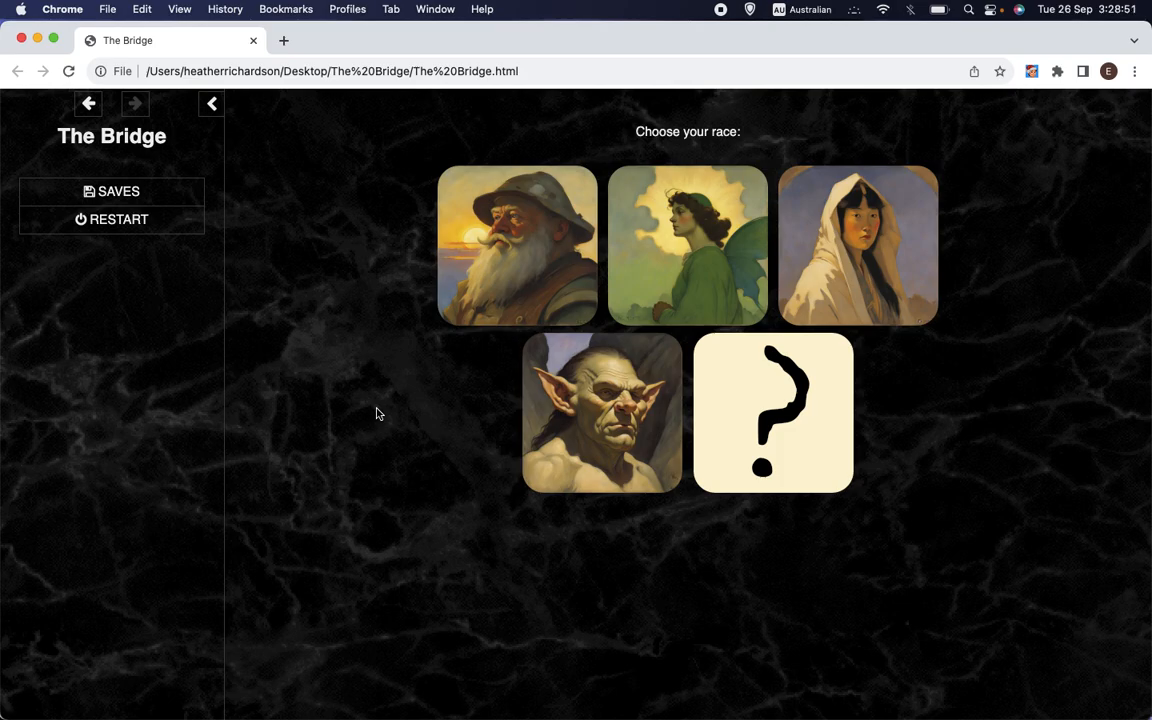
{"action": "mouse_move", "coordinate": [556, 418]}
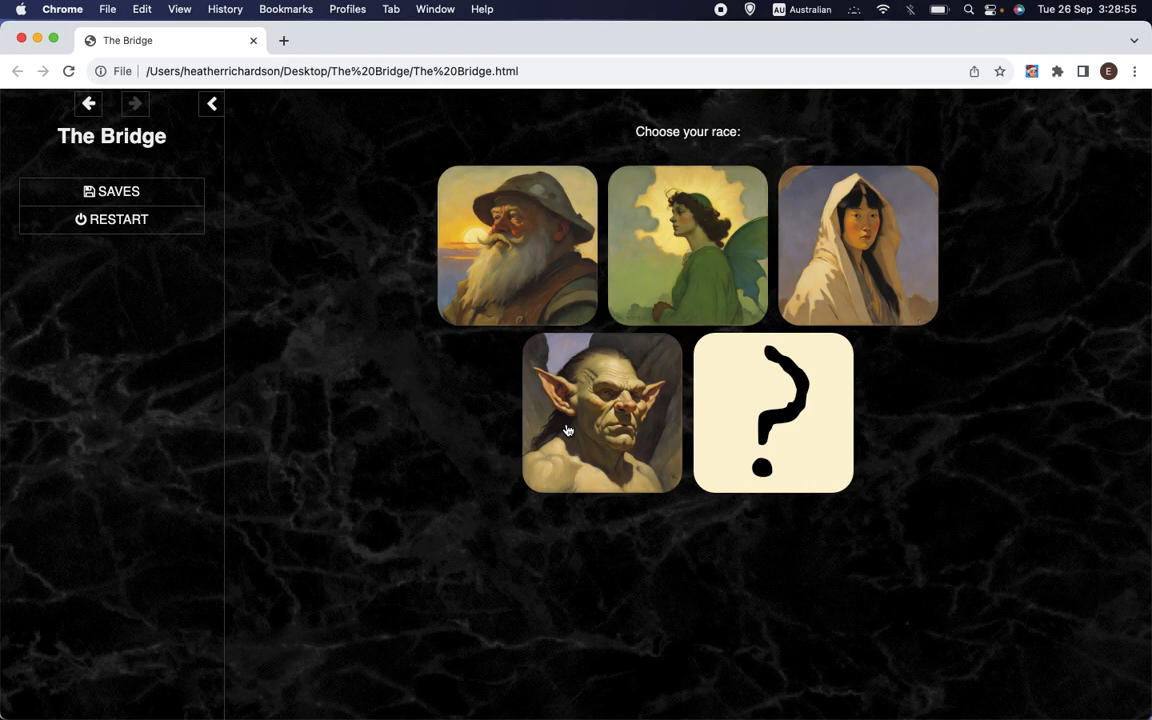
{"action": "mouse_move", "coordinate": [620, 452]}
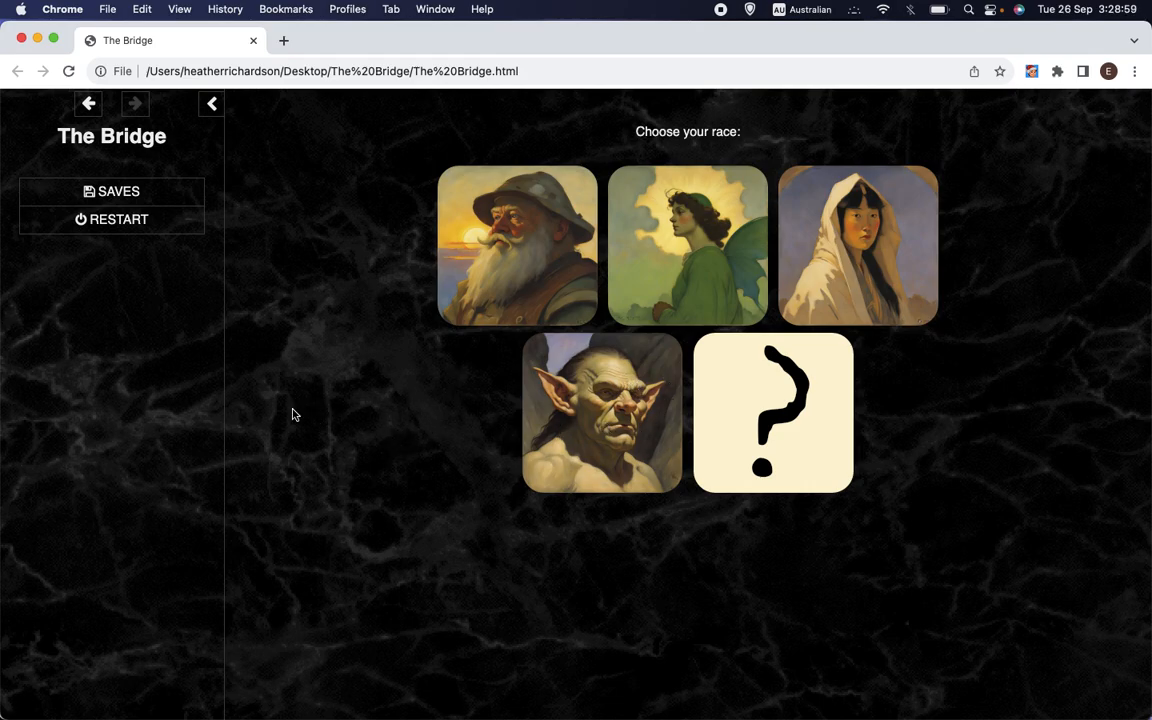
{"action": "mouse_move", "coordinate": [360, 420]}
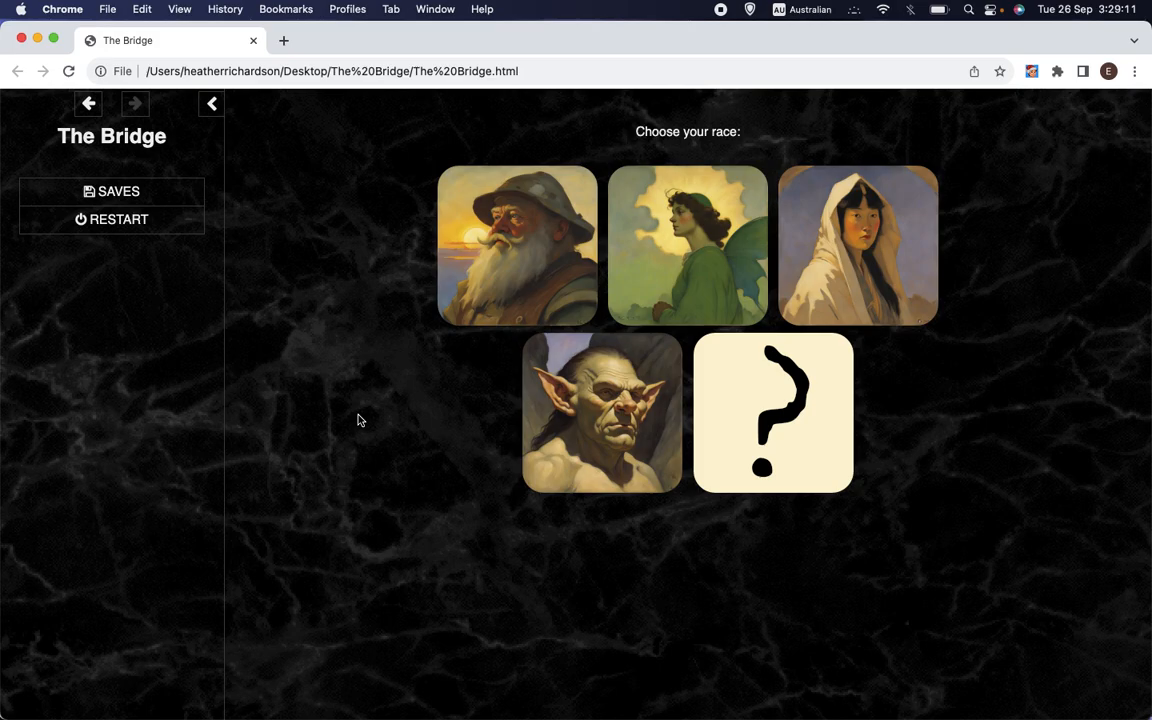
{"action": "mouse_move", "coordinate": [332, 428]}
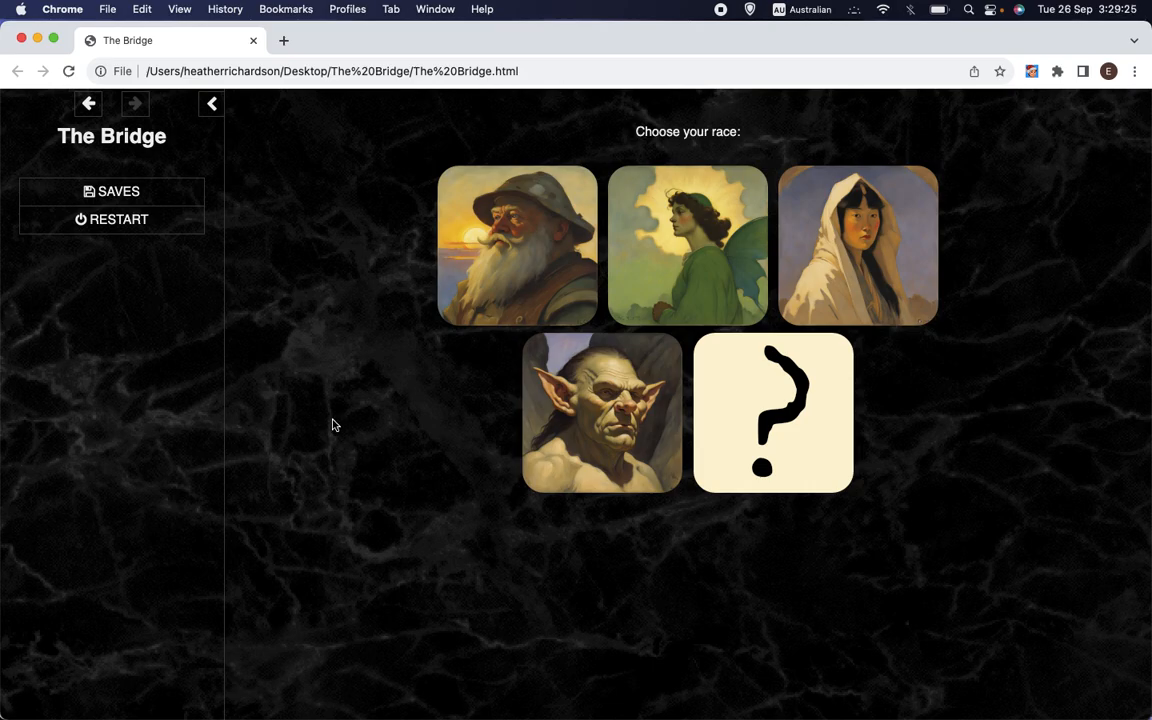
{"action": "mouse_move", "coordinate": [596, 454]}
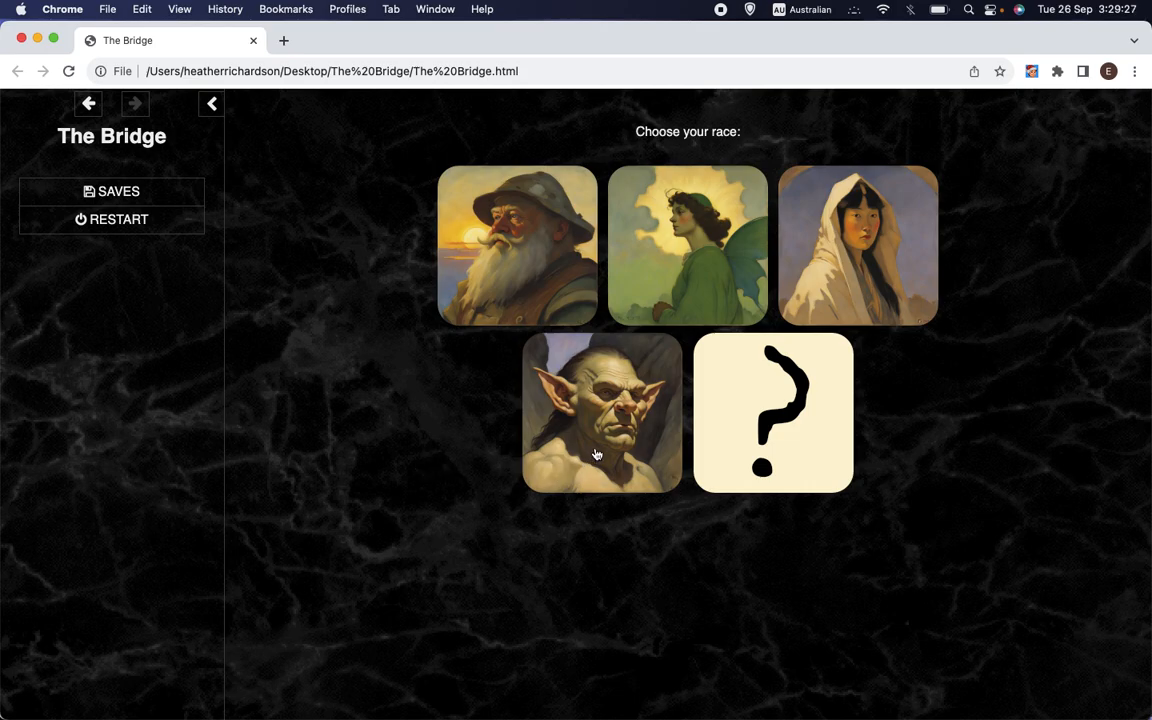
{"action": "mouse_move", "coordinate": [510, 336]}
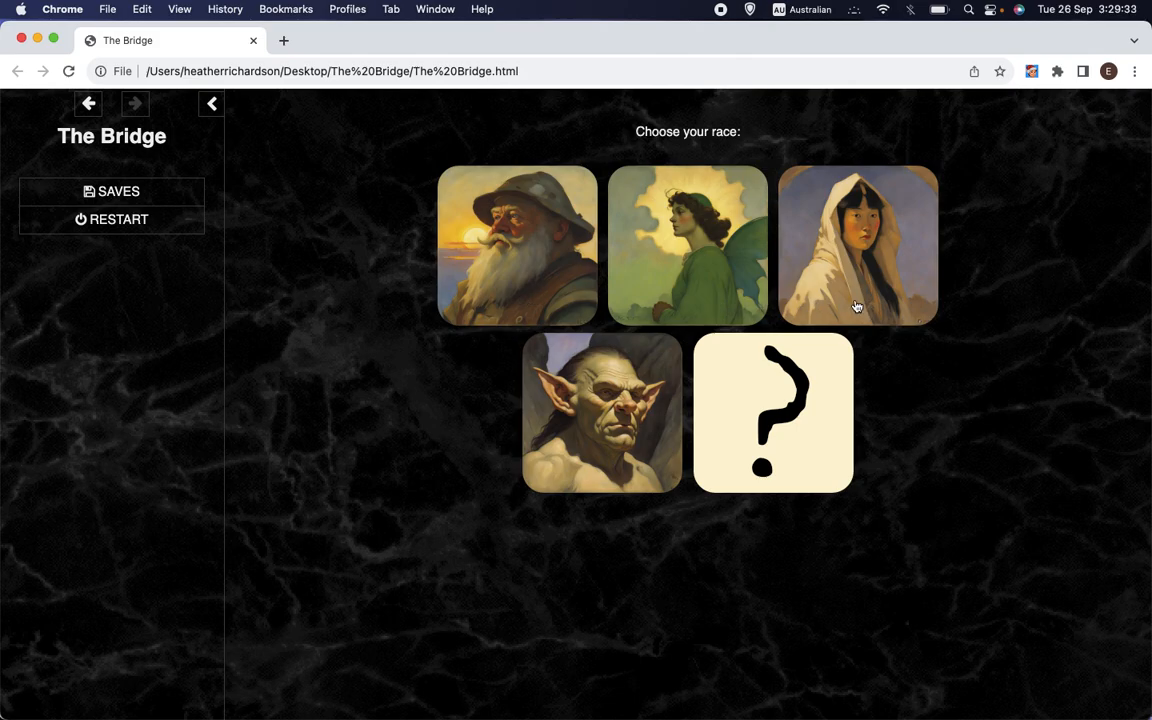
{"action": "mouse_move", "coordinate": [576, 272]}
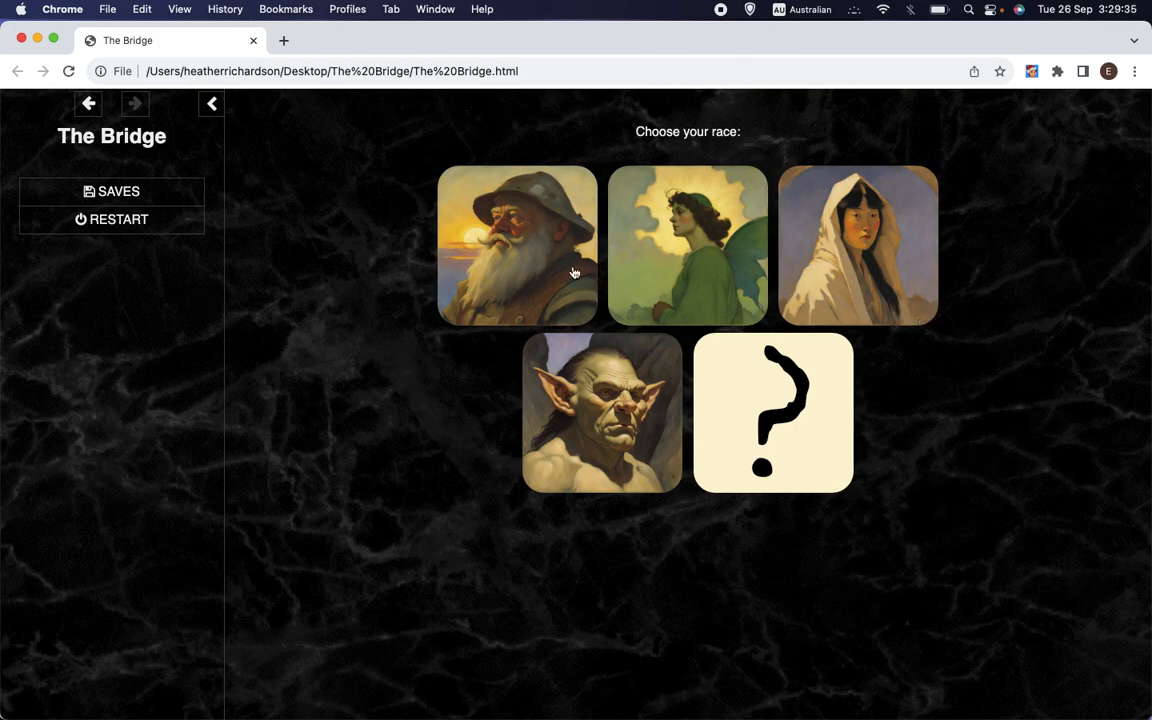
{"action": "mouse_move", "coordinate": [828, 276]}
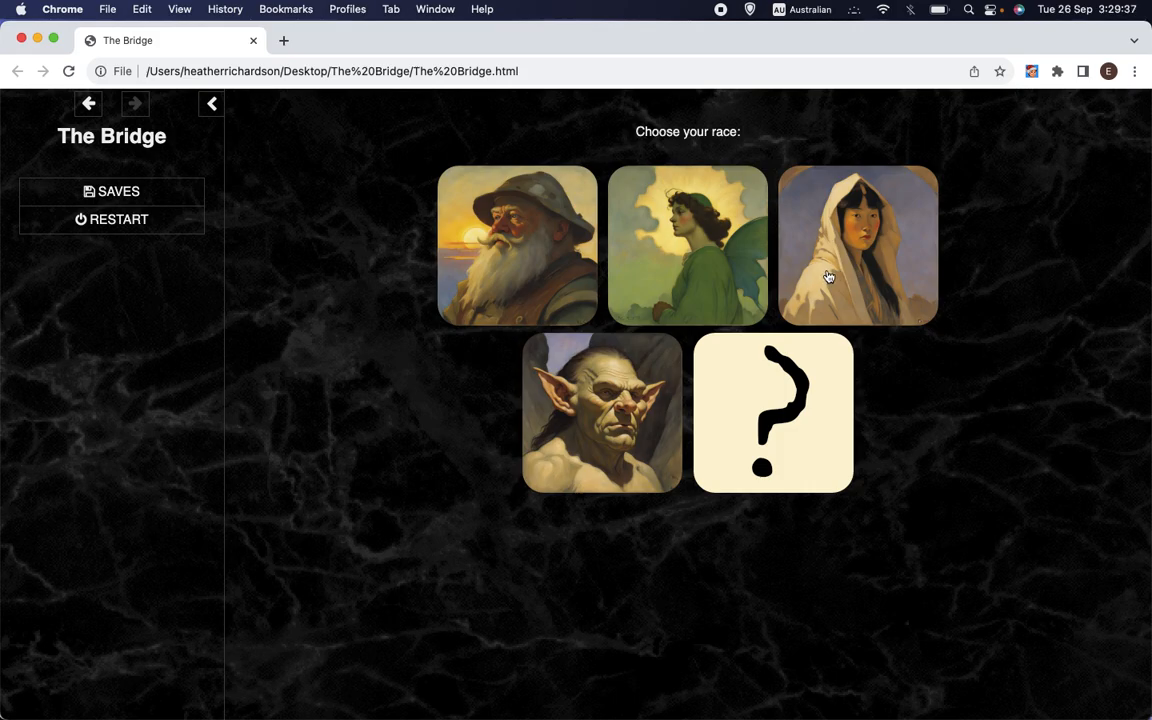
{"action": "mouse_move", "coordinate": [672, 262]}
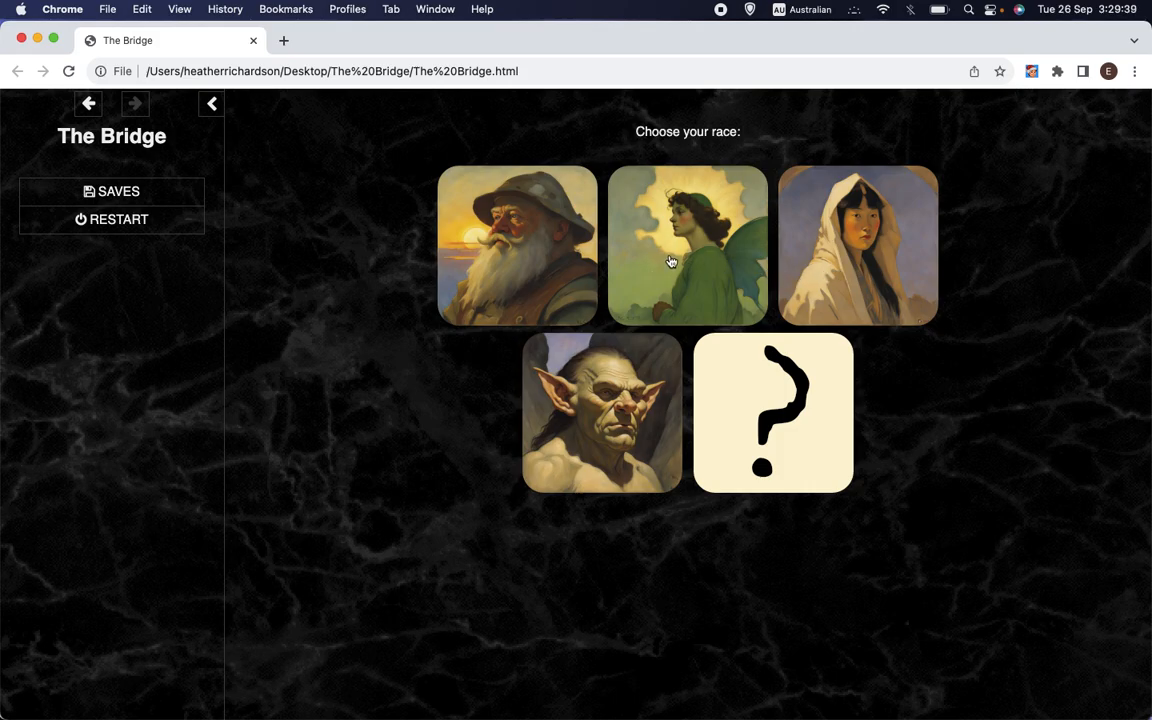
{"action": "mouse_move", "coordinate": [590, 248]}
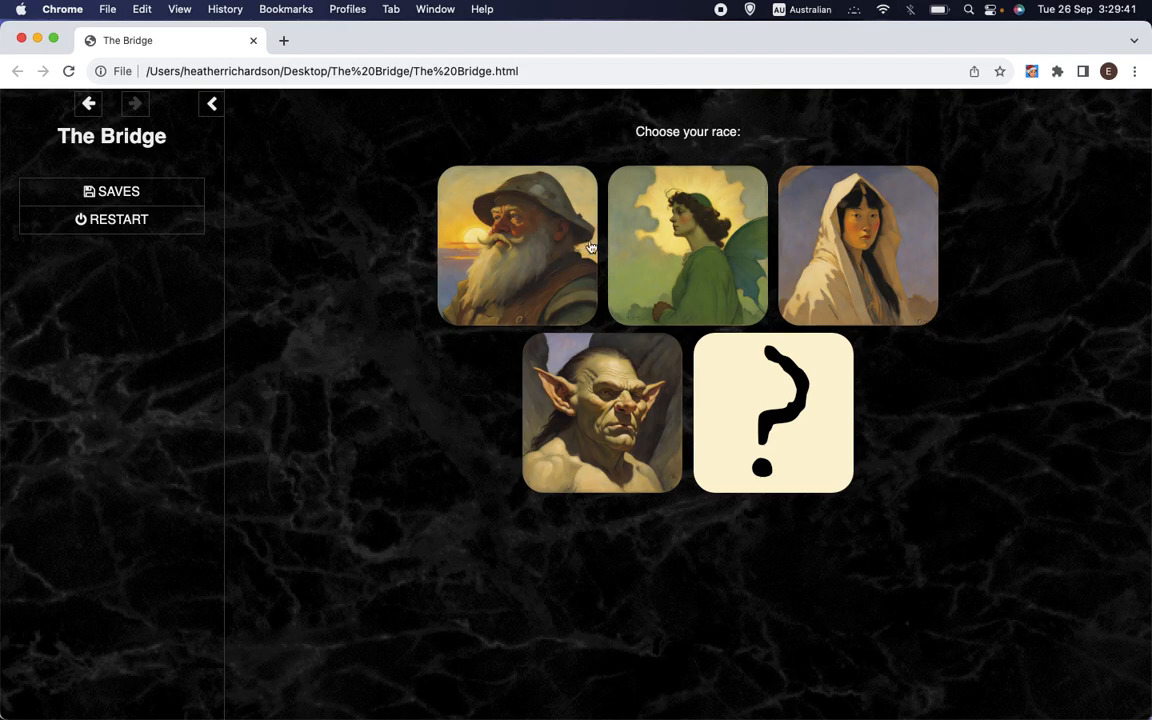
{"action": "mouse_move", "coordinate": [518, 280]}
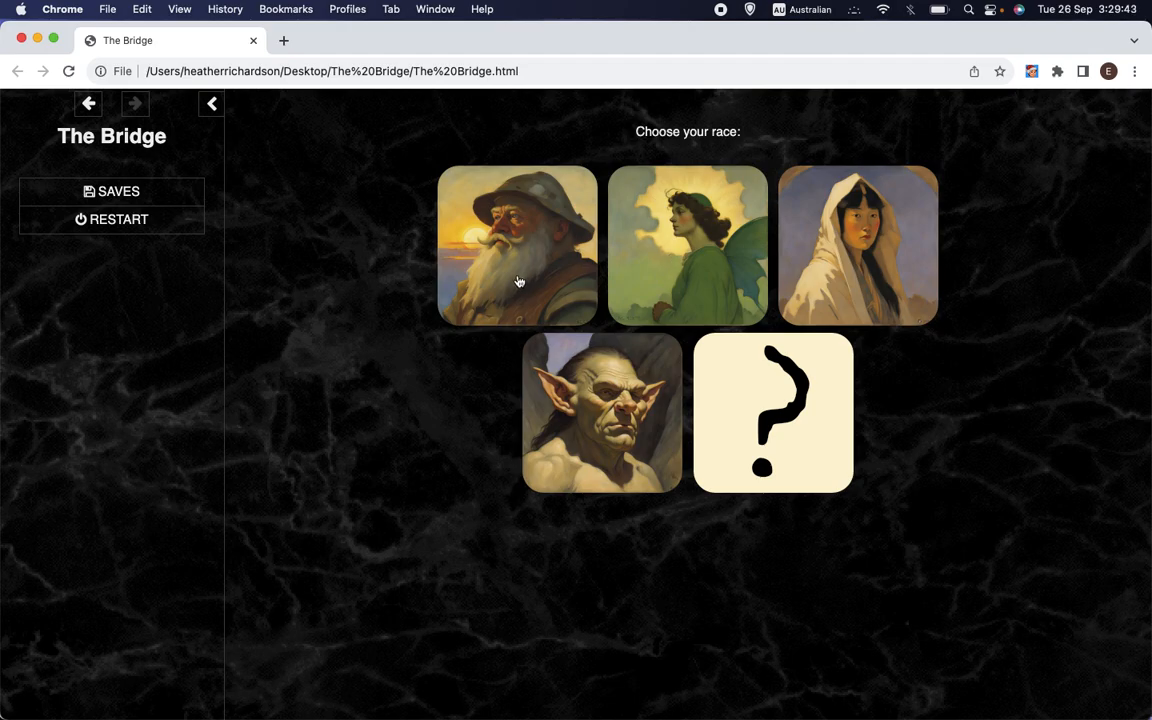
{"action": "mouse_move", "coordinate": [556, 288]}
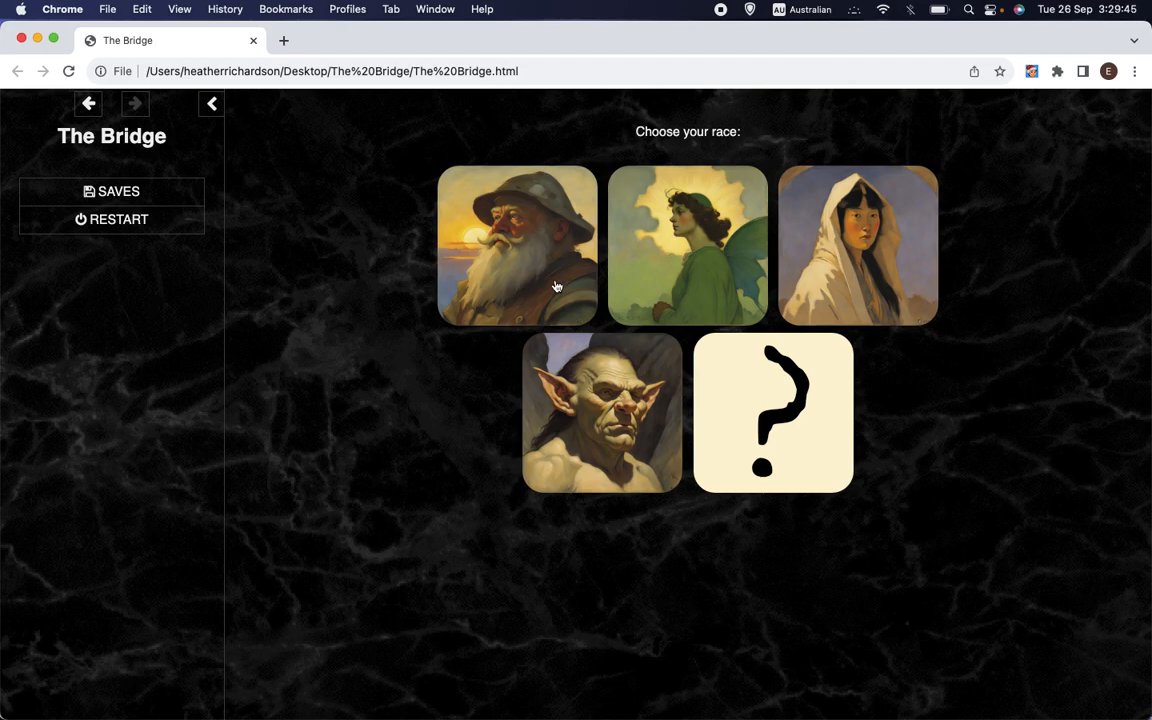
{"action": "mouse_move", "coordinate": [708, 276]}
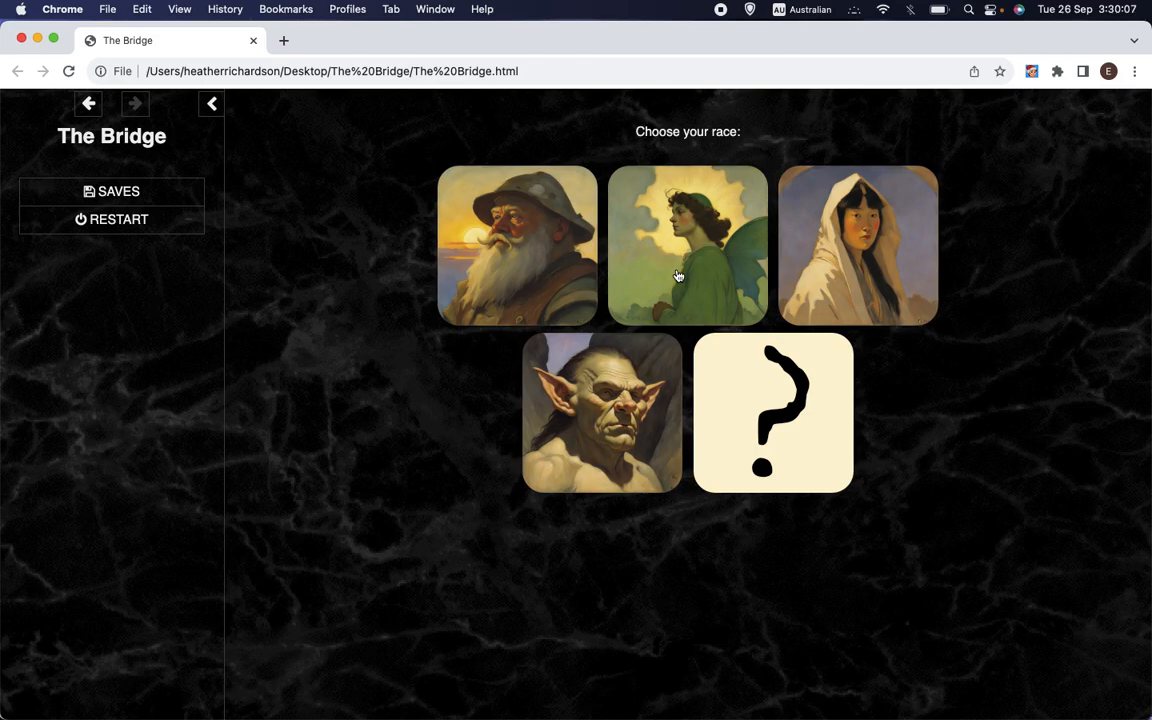
{"action": "mouse_move", "coordinate": [662, 260]}
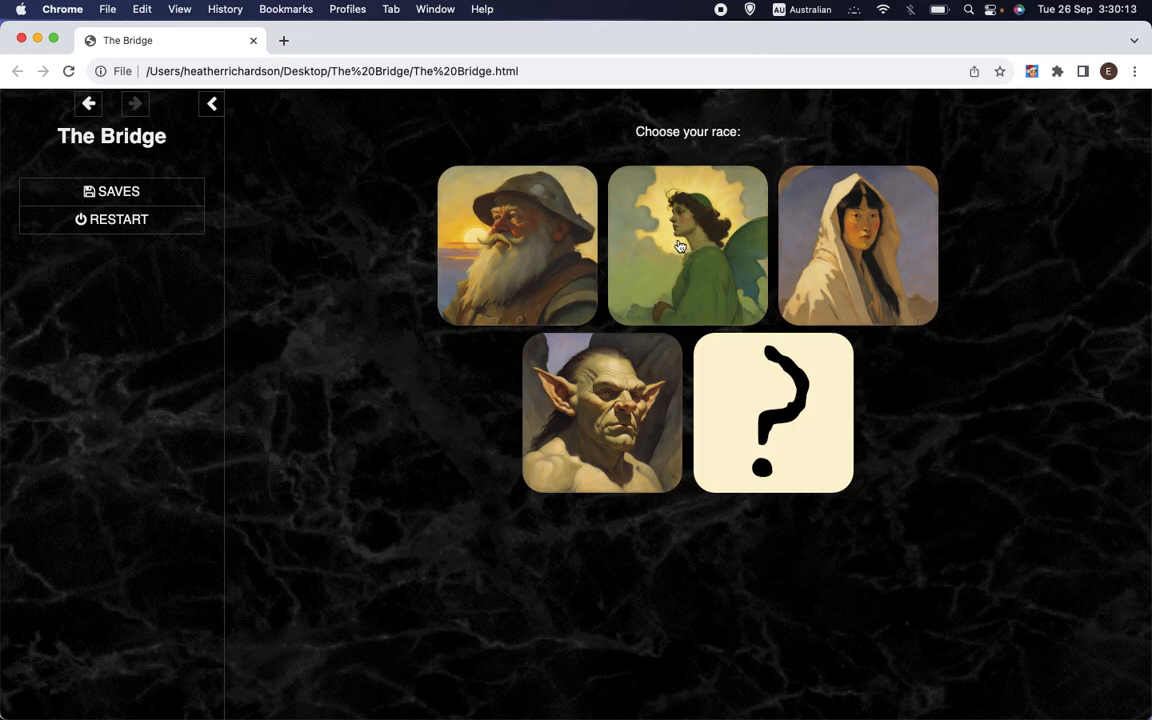
{"action": "mouse_move", "coordinate": [928, 240]}
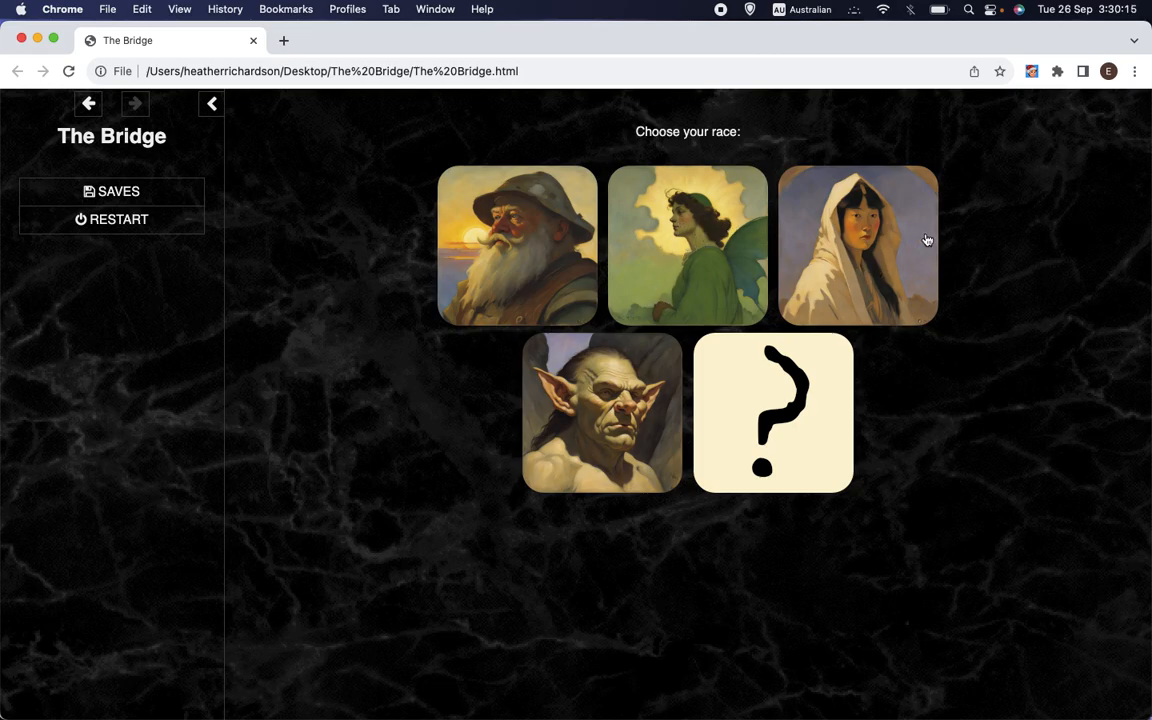
{"action": "mouse_move", "coordinate": [470, 380]}
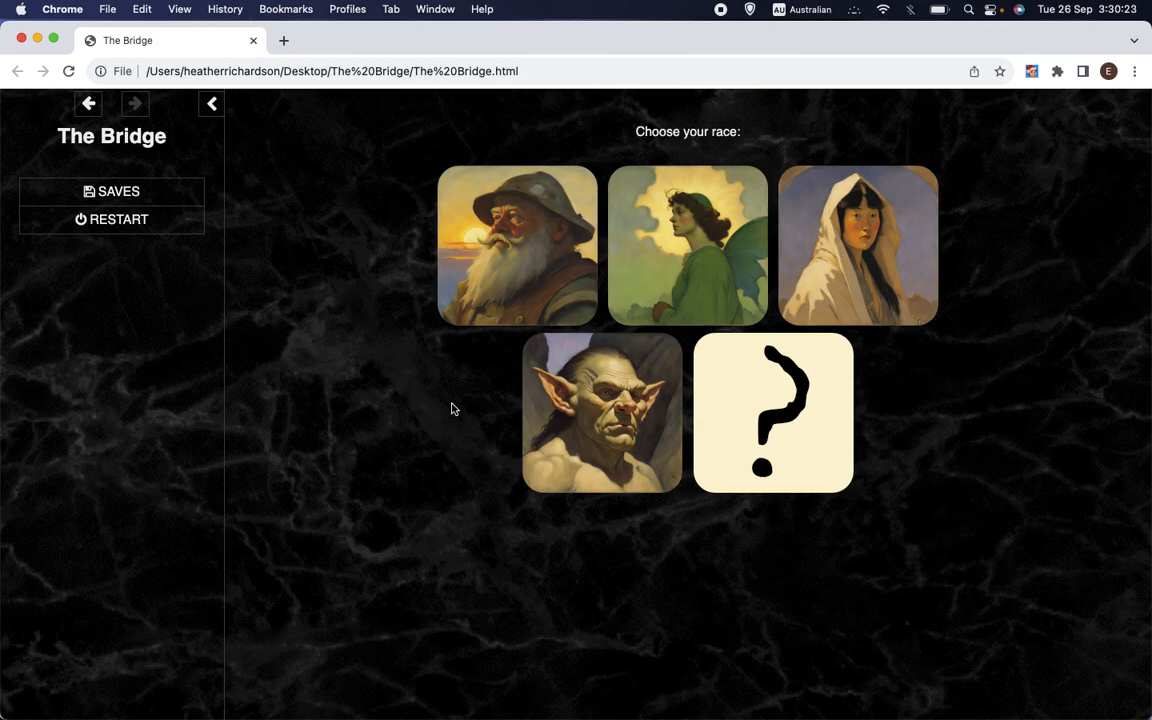
{"action": "mouse_move", "coordinate": [444, 428]}
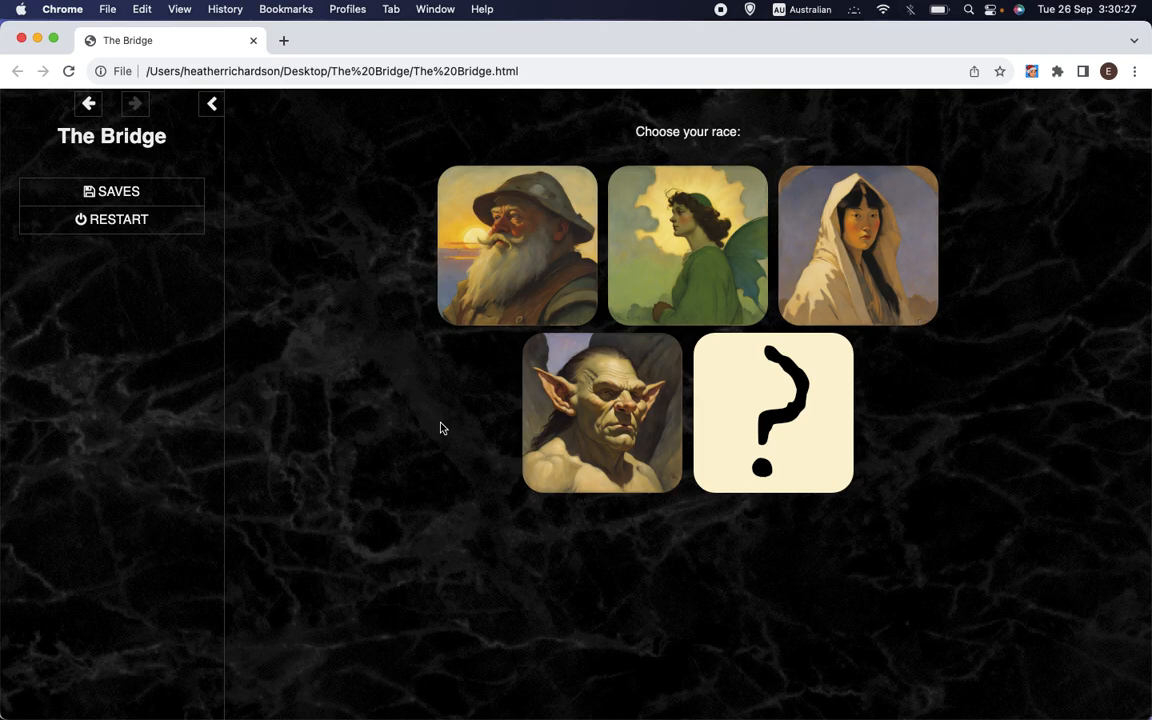
{"action": "mouse_move", "coordinate": [310, 376]}
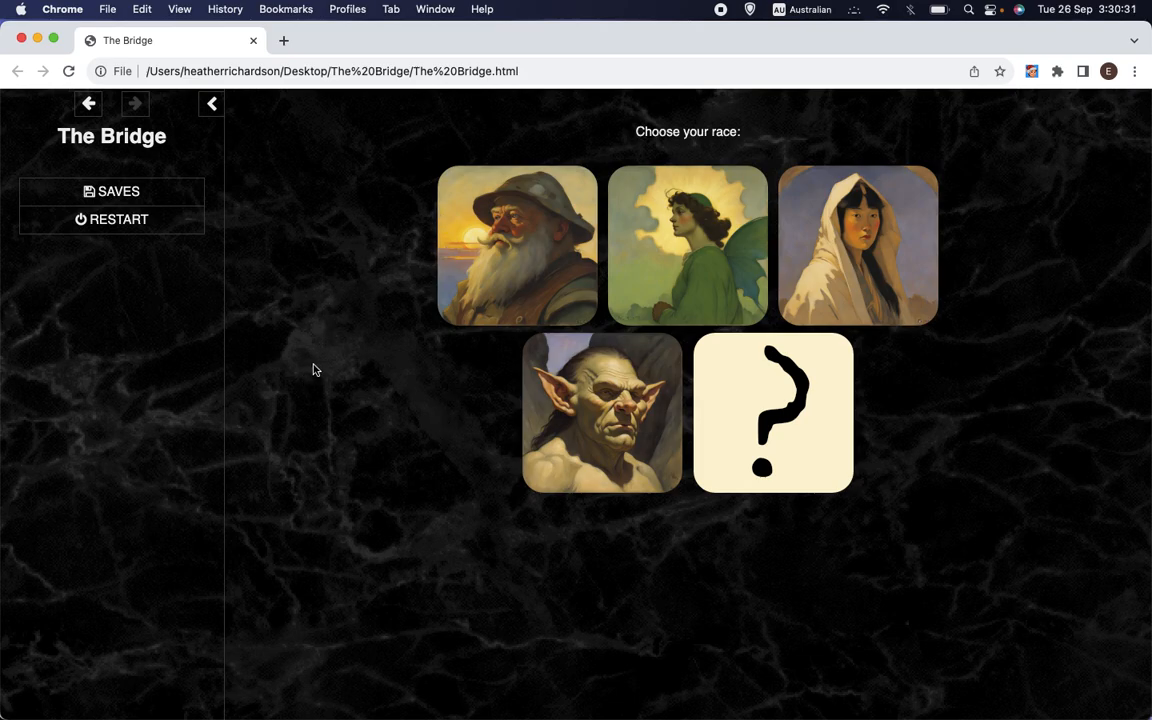
{"action": "mouse_move", "coordinate": [462, 402]}
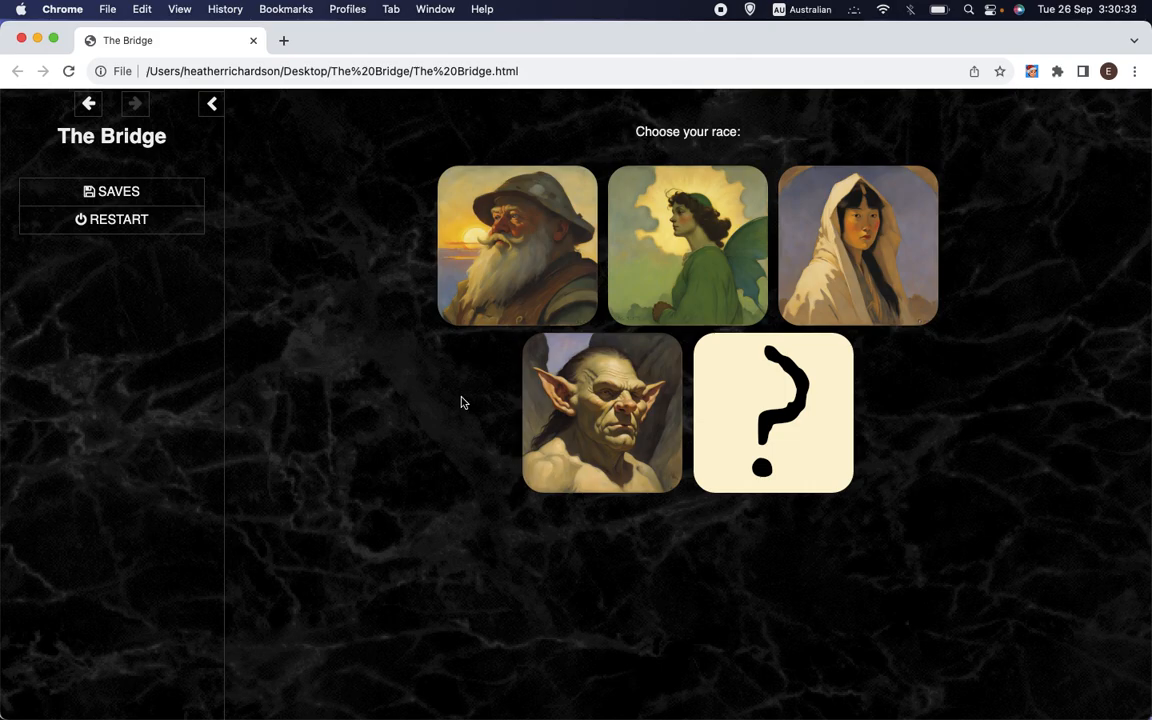
{"action": "mouse_move", "coordinate": [622, 382]}
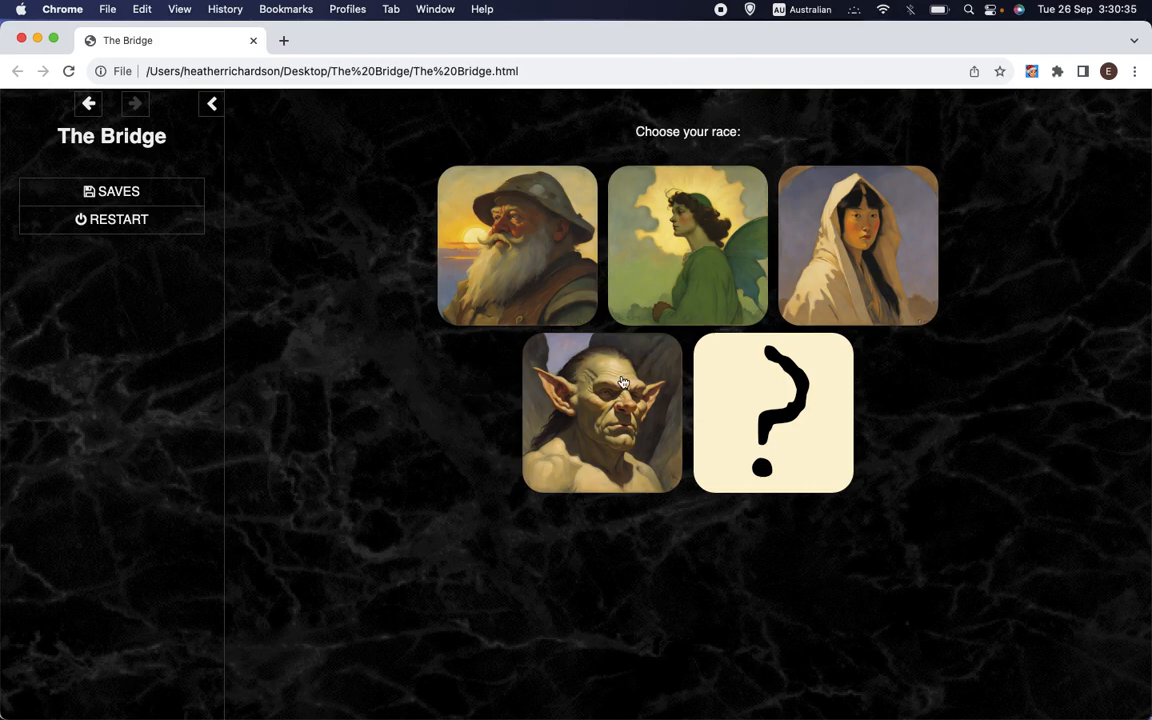
{"action": "mouse_move", "coordinate": [644, 352]}
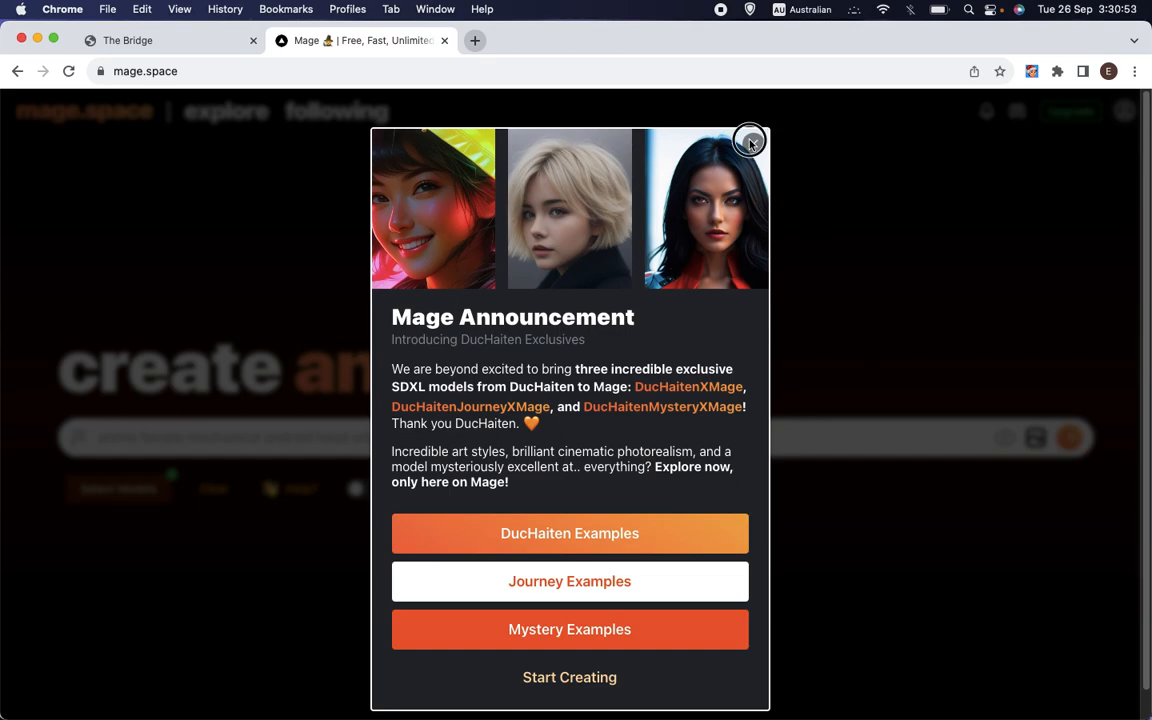
- Dismiss the announcement and generate 'sunset head and shoulders portrait troll by nc wyeth'
{"action": "left_click", "coordinate": [750, 140]}
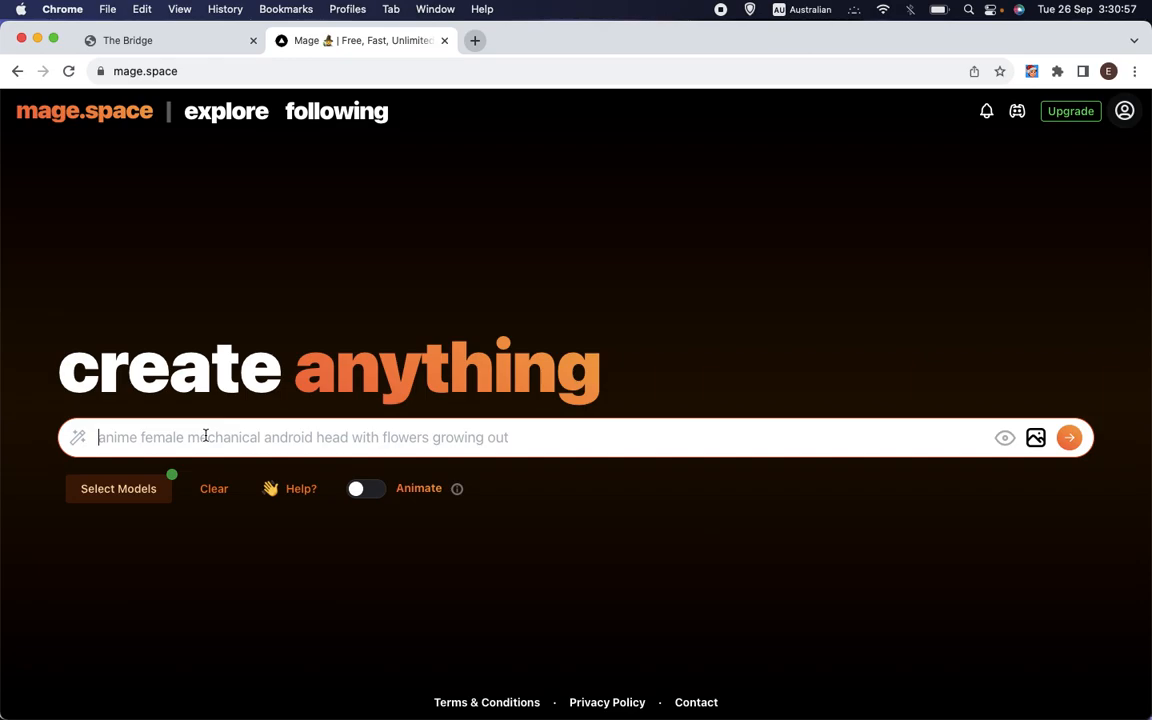
{"action": "type", "text": "sunset"}
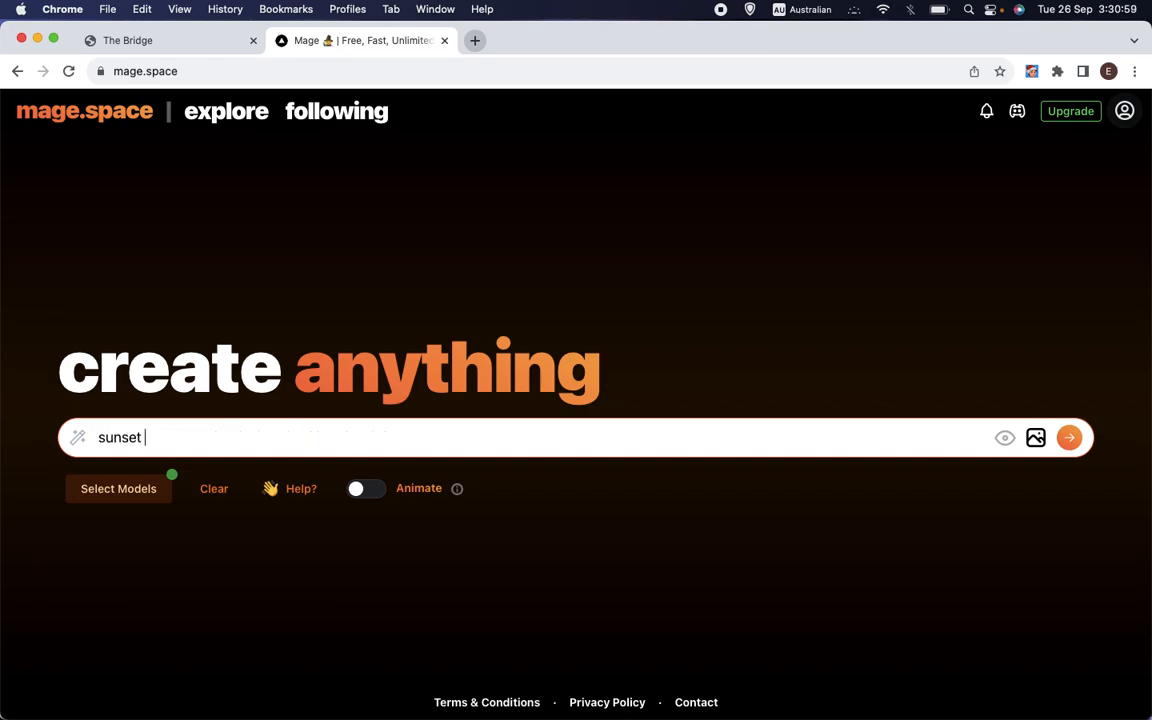
{"action": "type", "text": "head and shoulders por"}
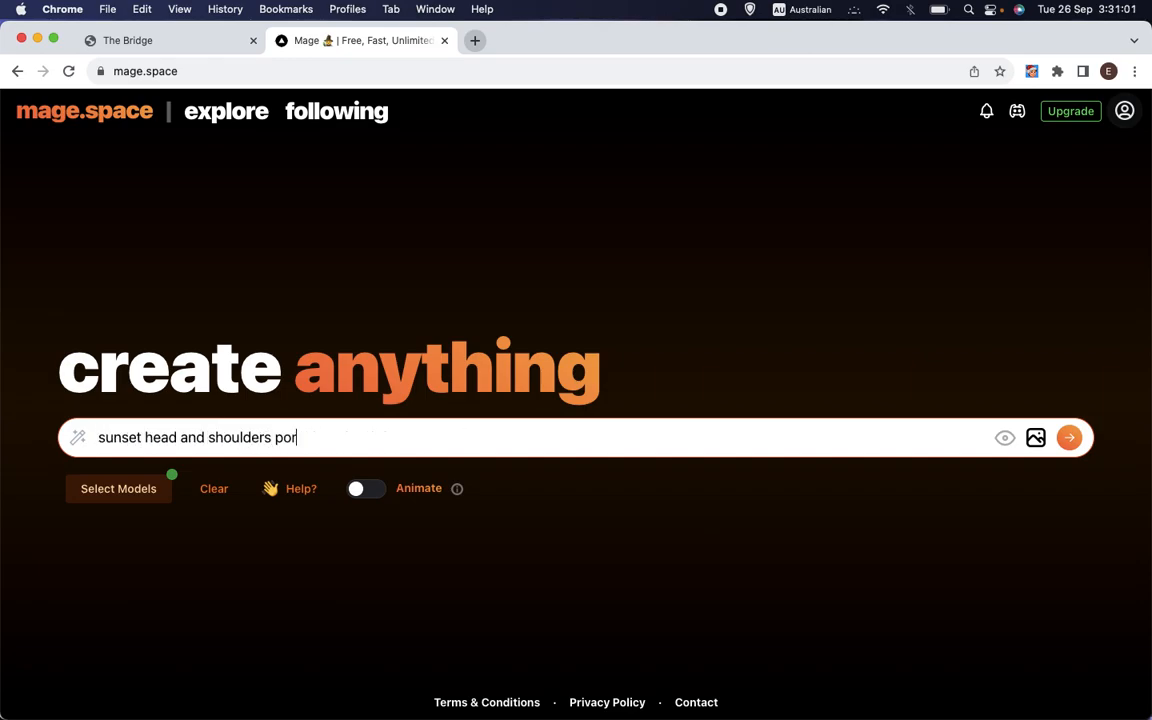
{"action": "type", "text": "trait trol"}
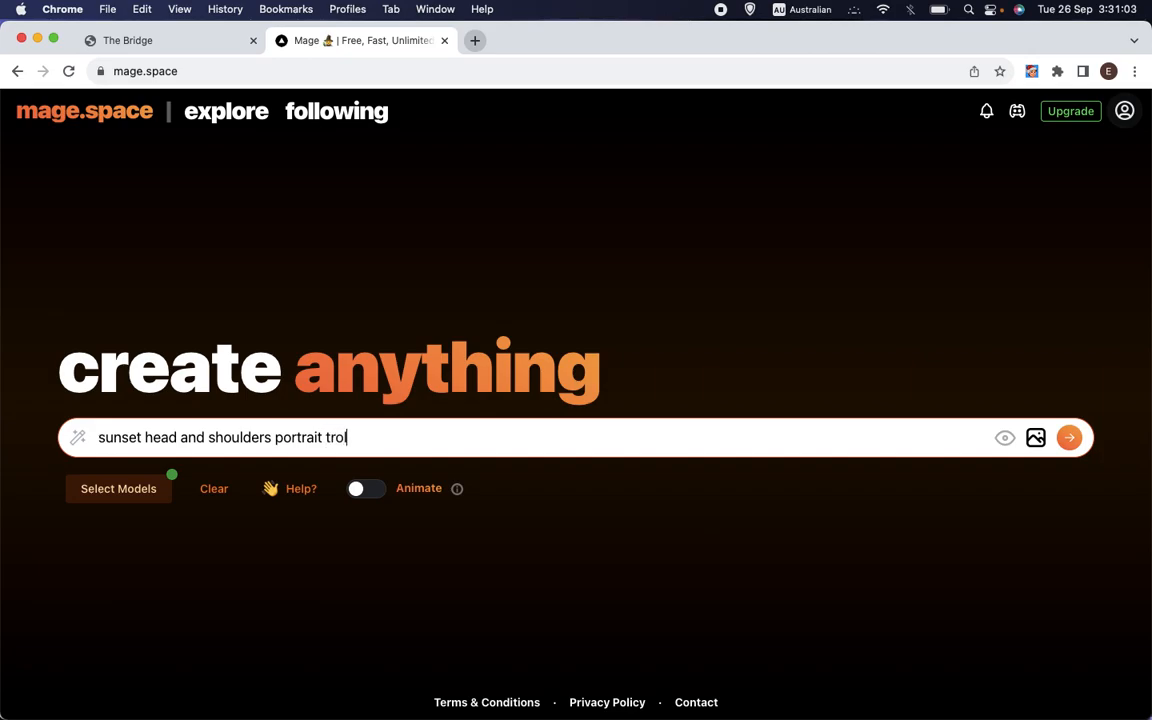
{"action": "type", "text": "l by"}
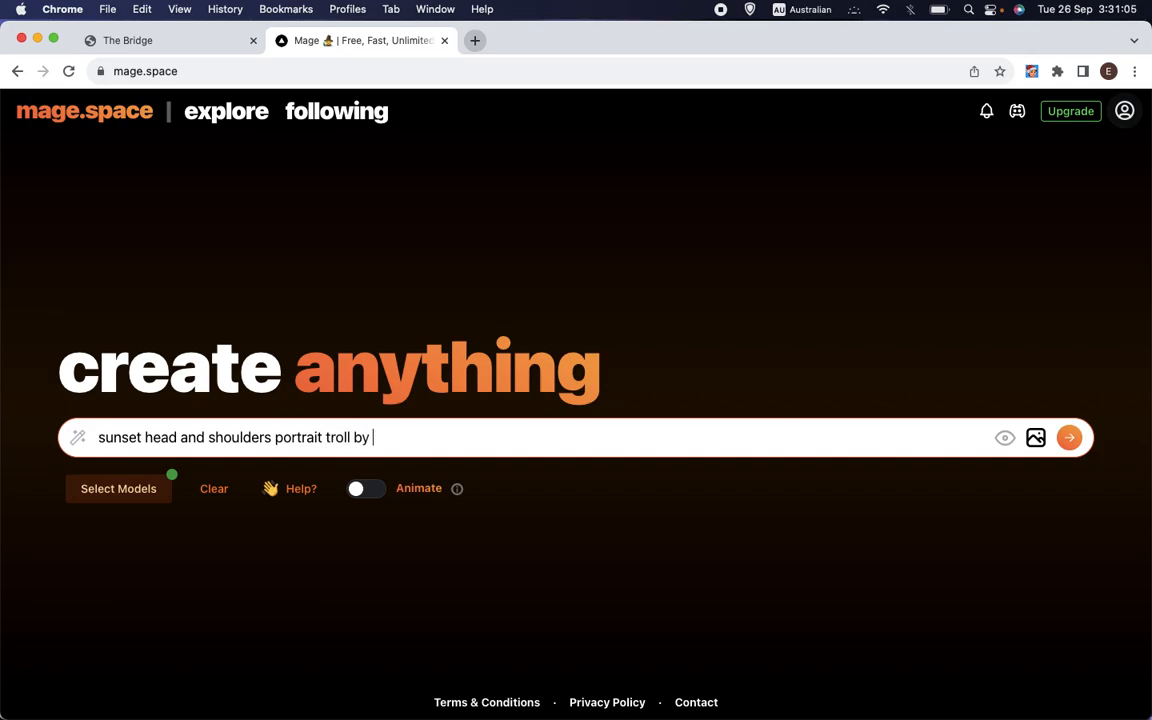
{"action": "type", "text": "nc wyeth"}
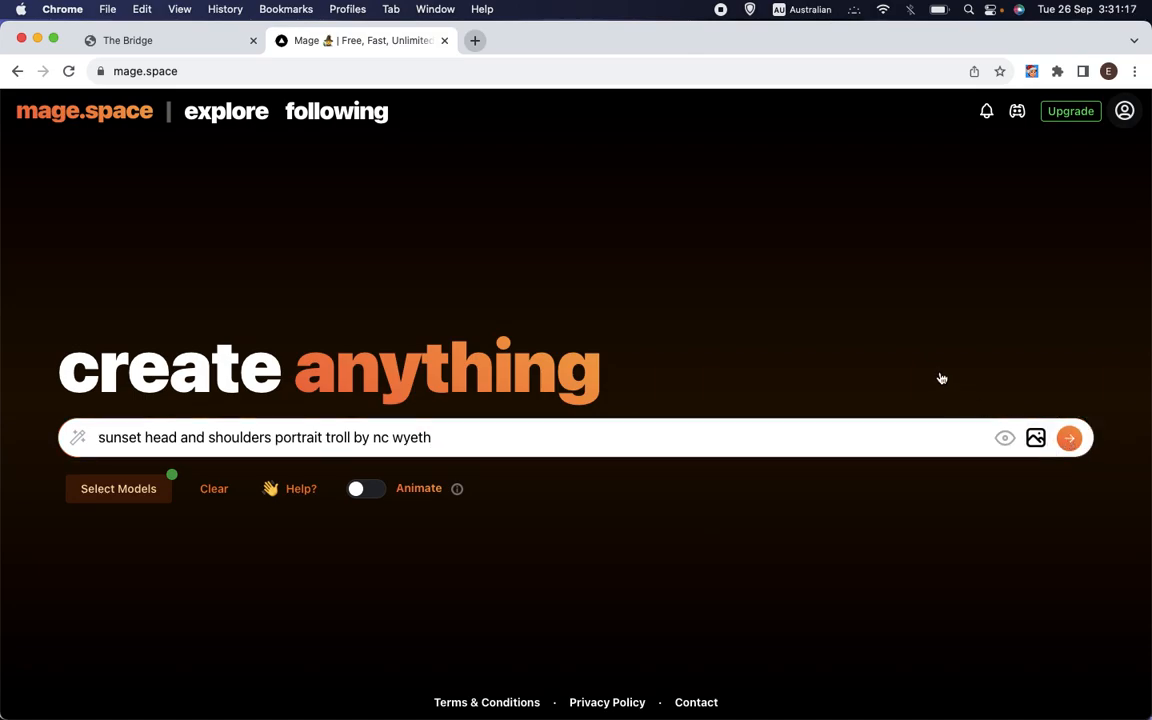
{"action": "left_click", "coordinate": [1068, 438]}
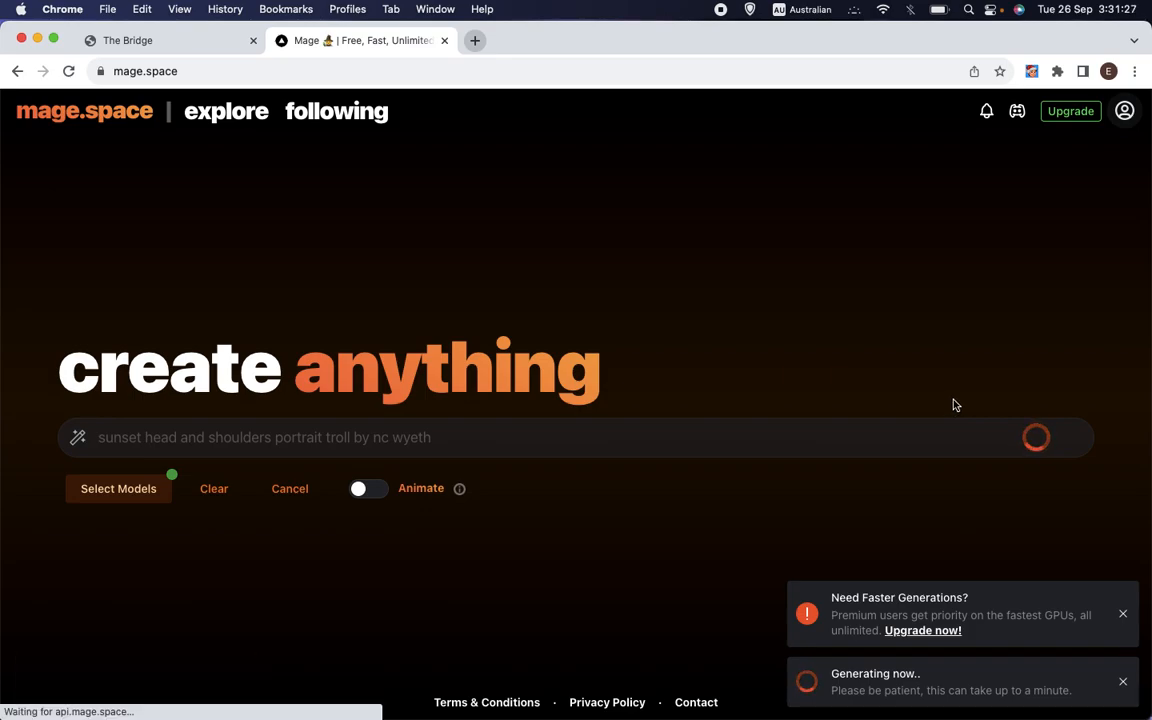
{"action": "mouse_move", "coordinate": [470, 450]}
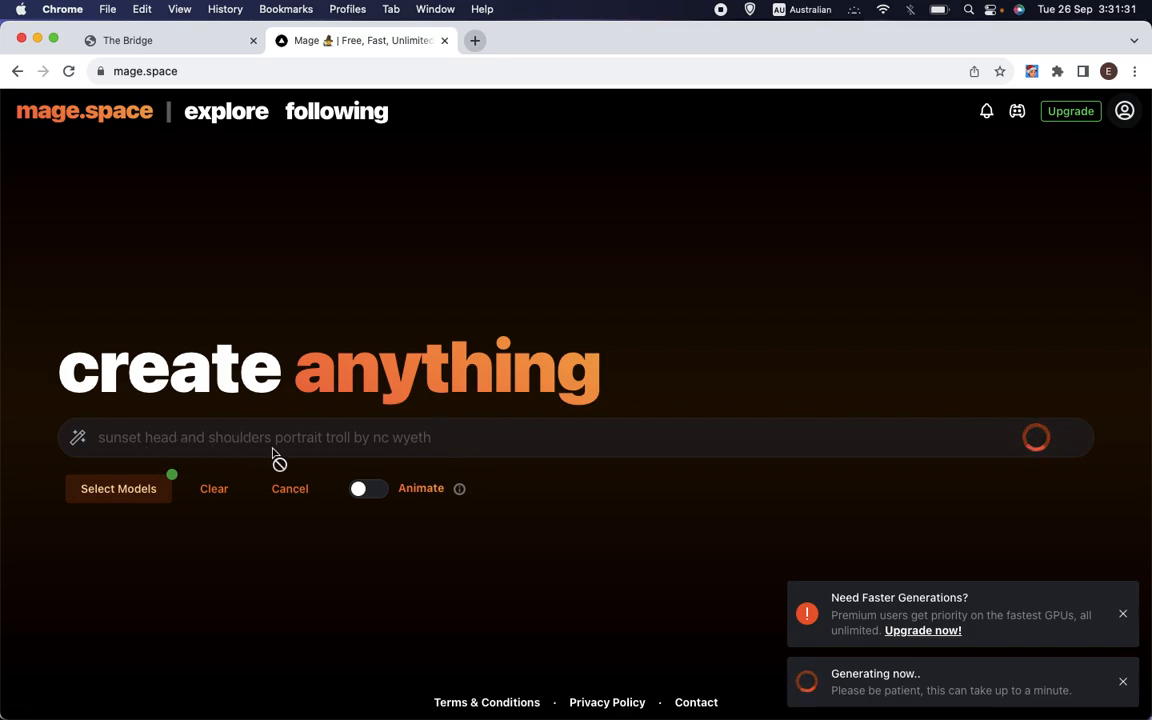
{"action": "mouse_move", "coordinate": [604, 432]}
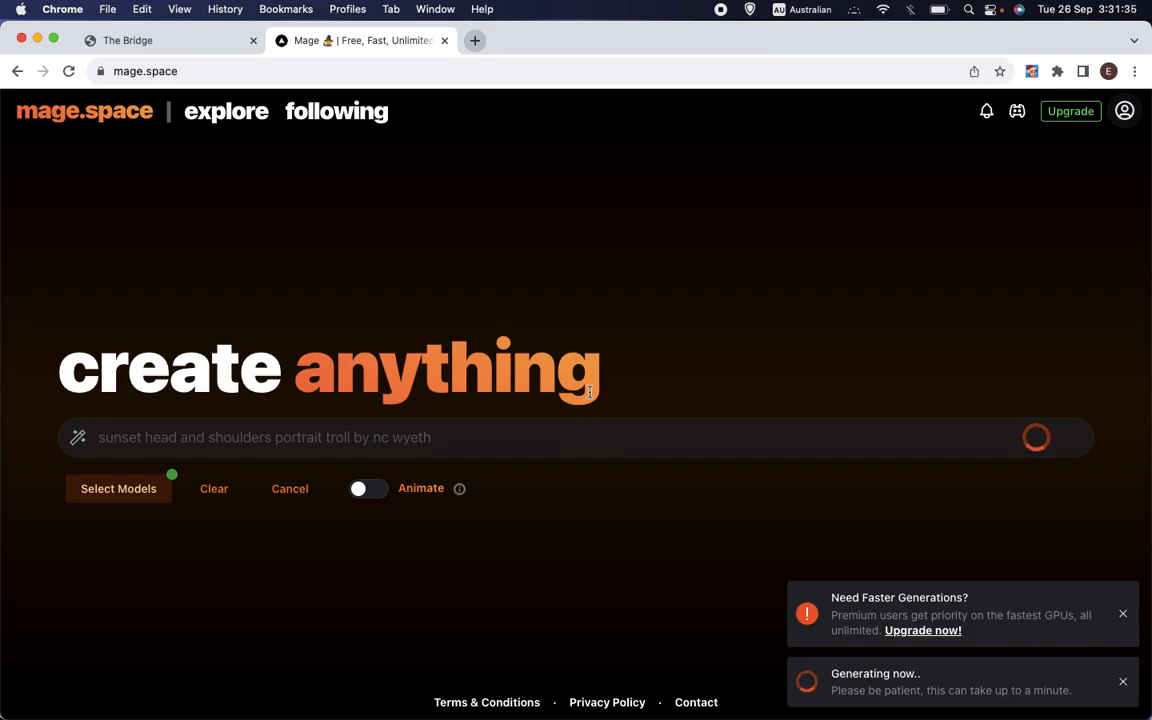
{"action": "mouse_move", "coordinate": [662, 362]}
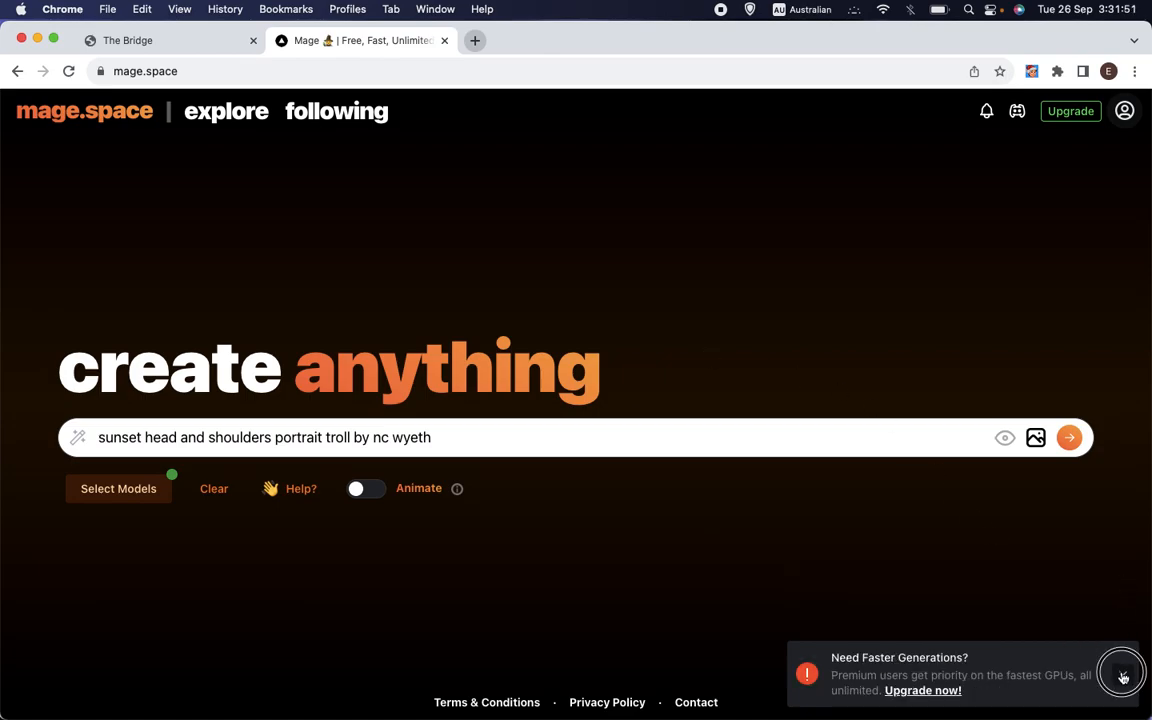
- Dismiss the 'Need Faster Generations' notice and switch back to The Bridge tab
{"action": "left_click", "coordinate": [1068, 436]}
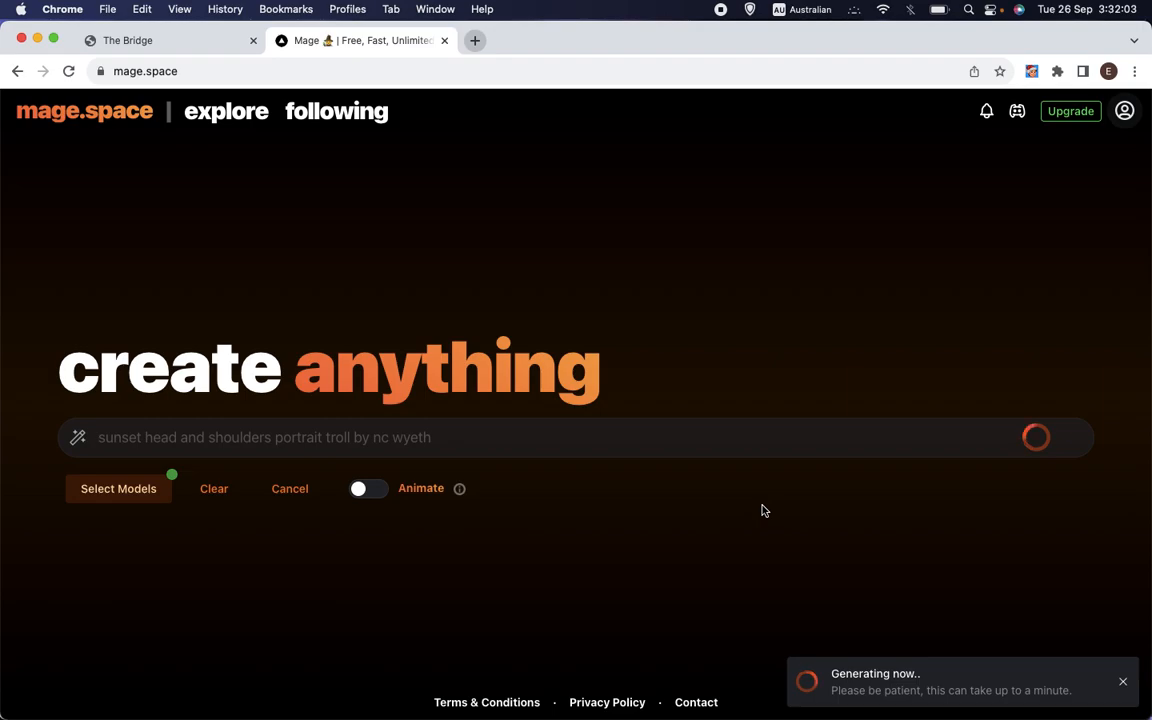
{"action": "left_click", "coordinate": [150, 40]}
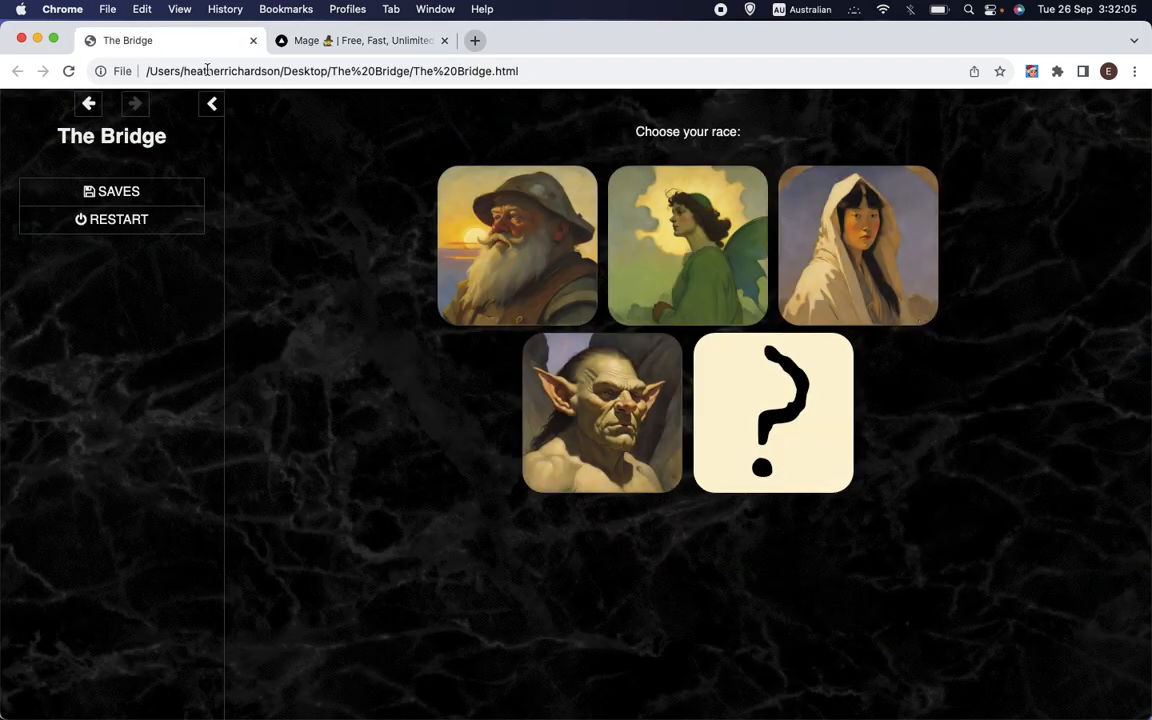
{"action": "mouse_move", "coordinate": [322, 62]}
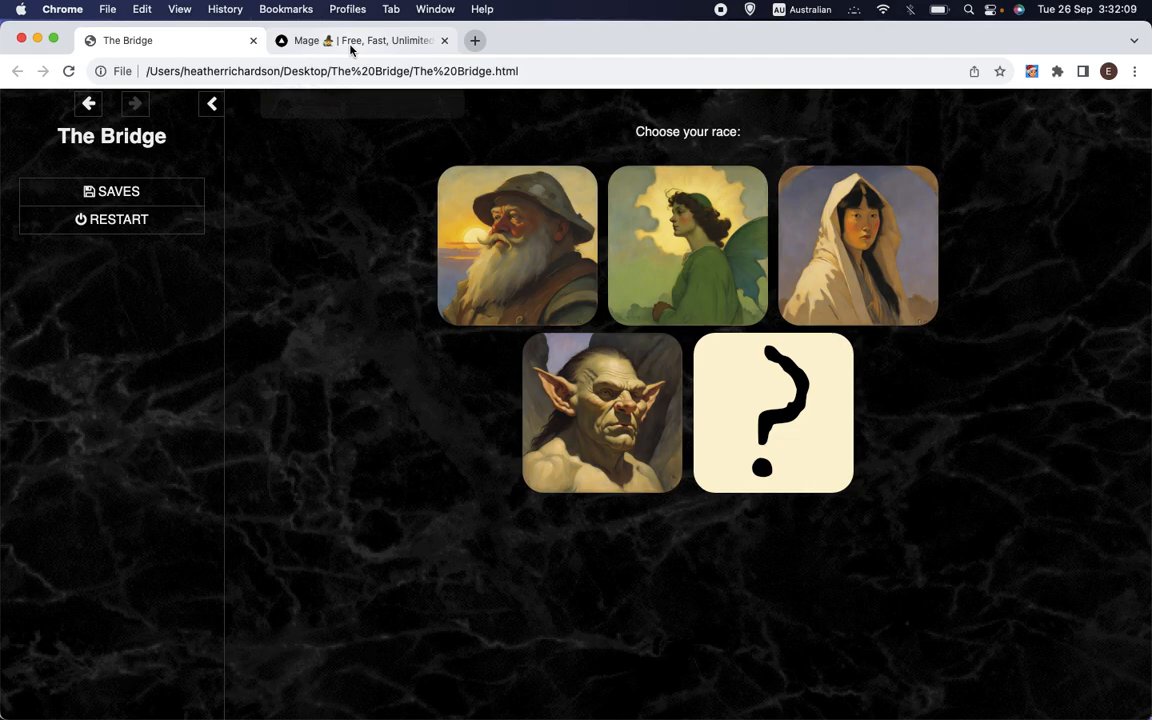
{"action": "mouse_move", "coordinate": [360, 40]}
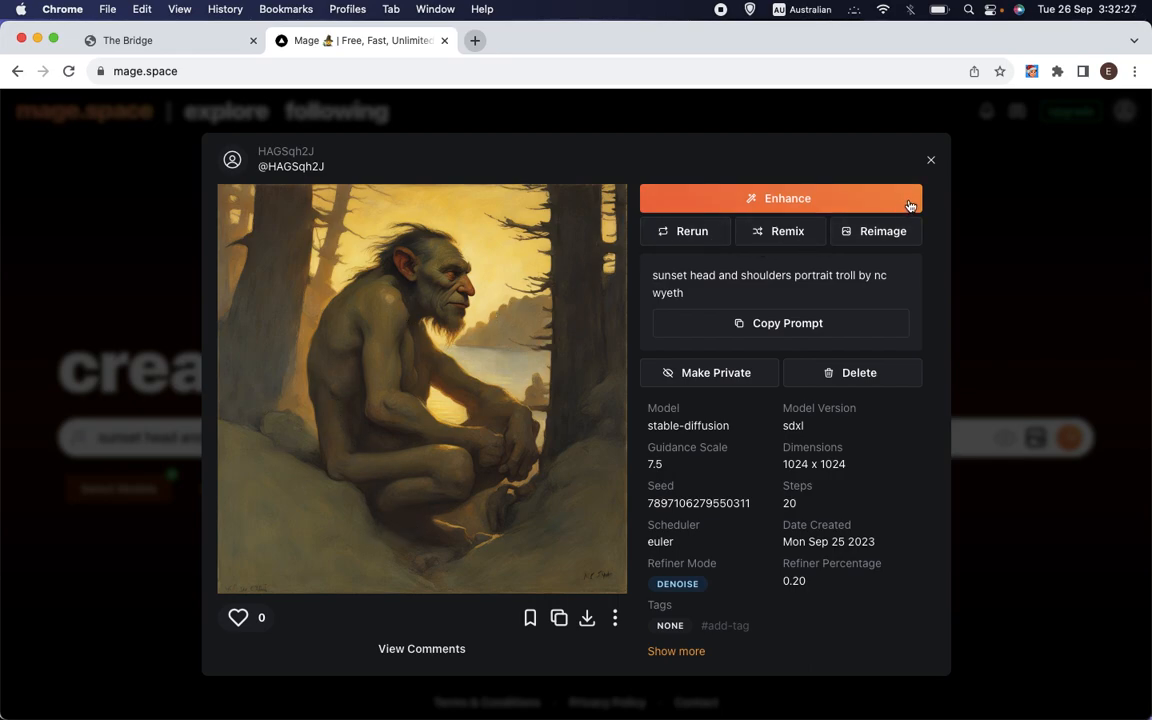
{"action": "mouse_move", "coordinate": [490, 442]}
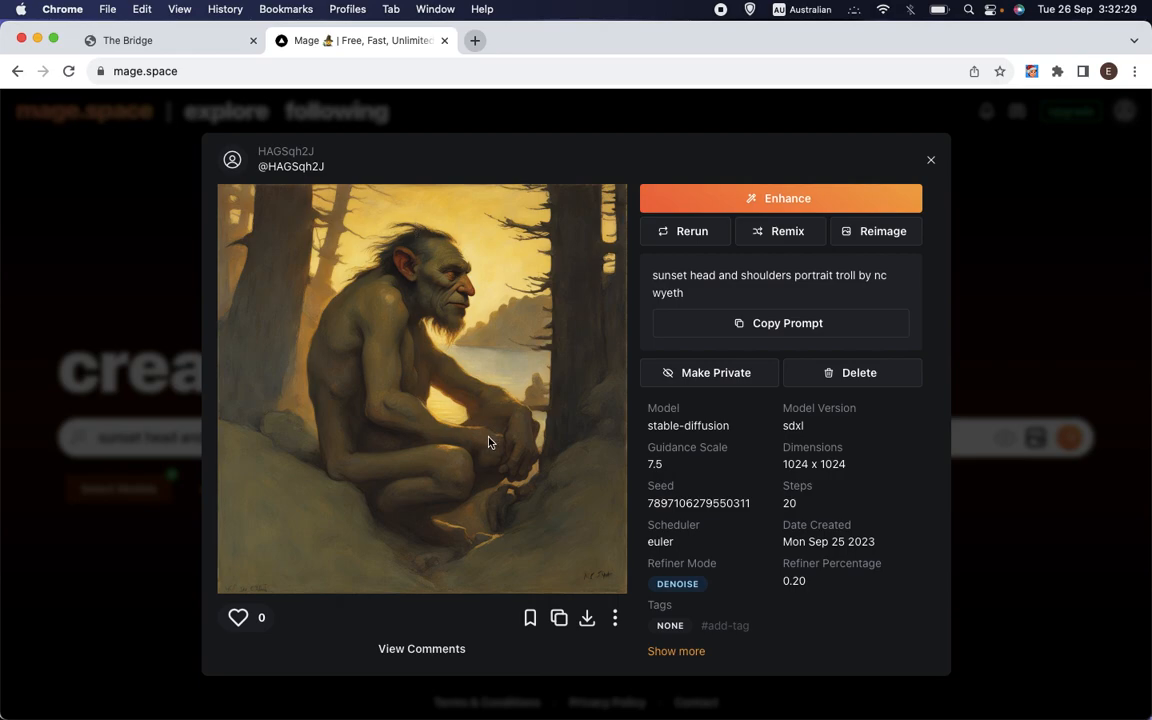
{"action": "mouse_move", "coordinate": [490, 356]}
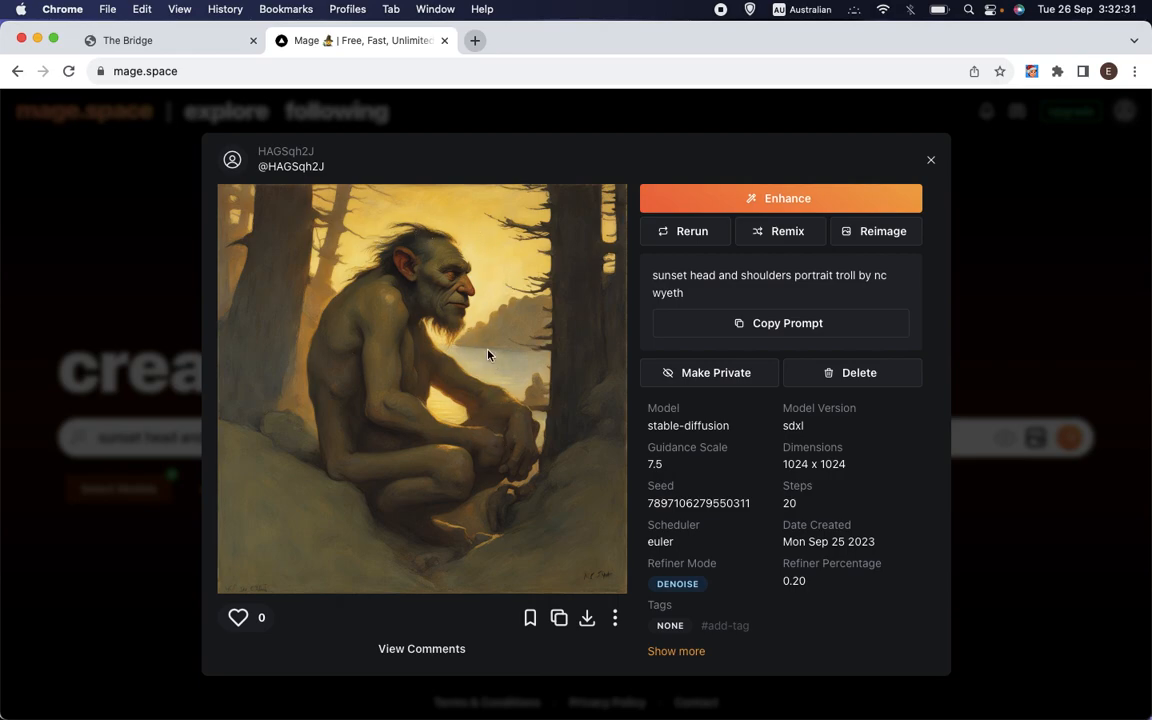
{"action": "mouse_move", "coordinate": [404, 388]}
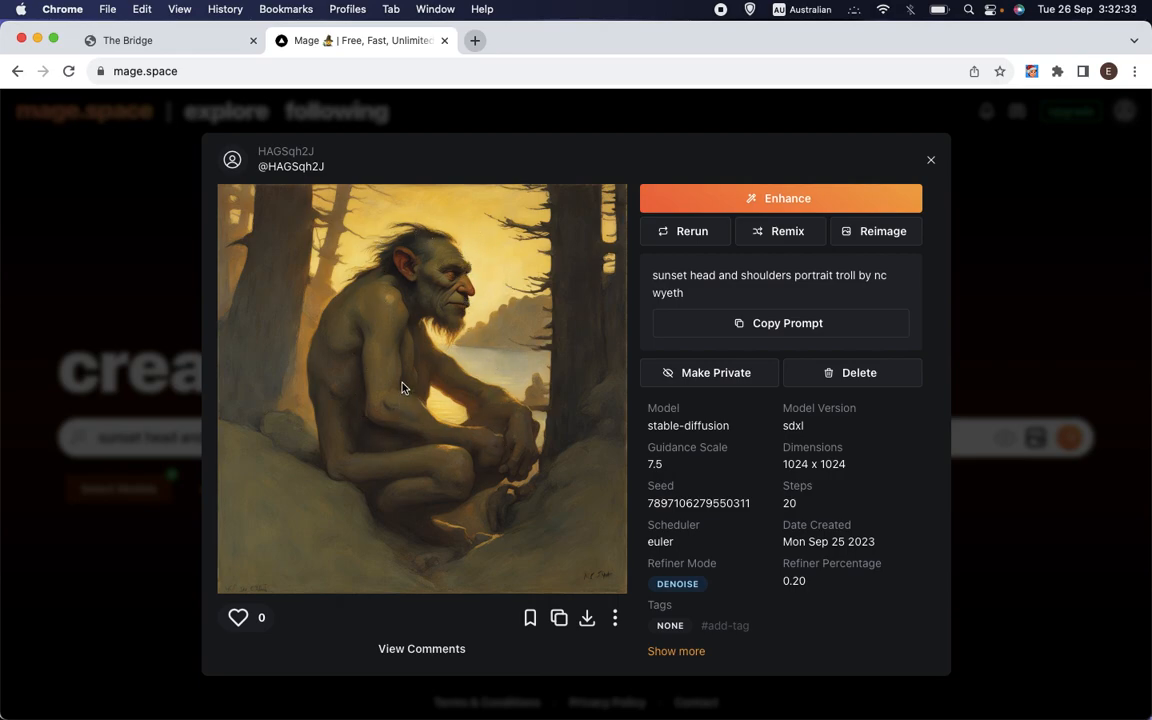
{"action": "mouse_move", "coordinate": [490, 282]}
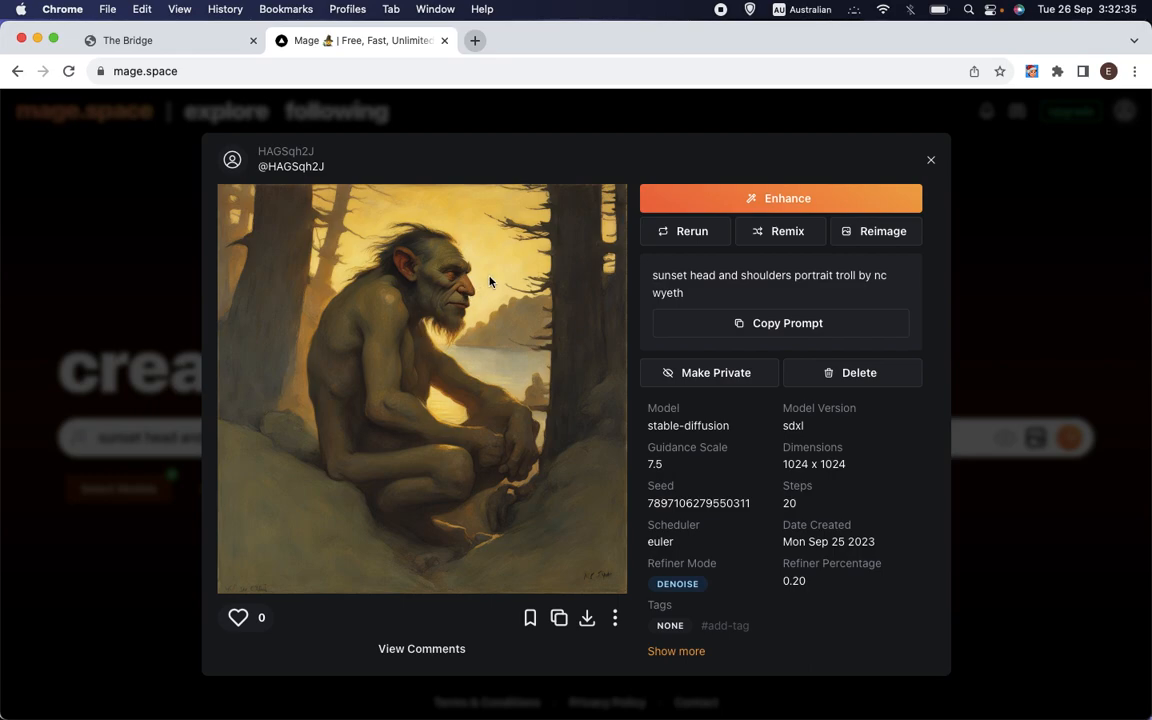
{"action": "mouse_move", "coordinate": [558, 638]}
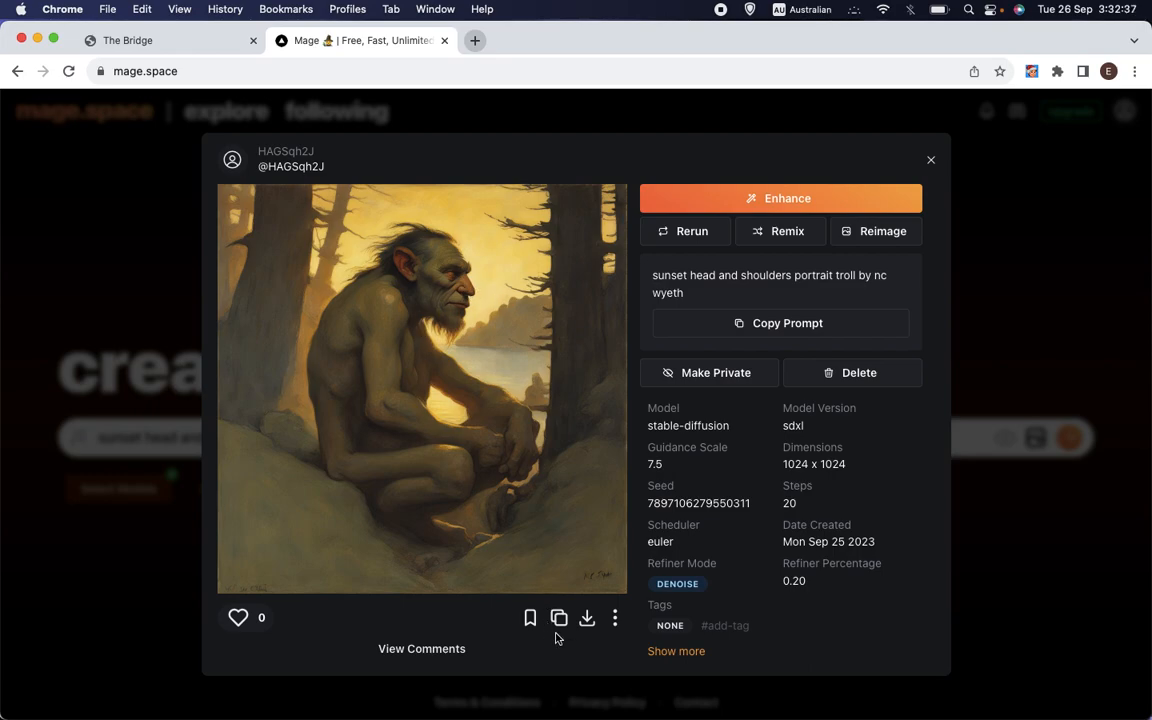
{"action": "mouse_move", "coordinate": [584, 590]}
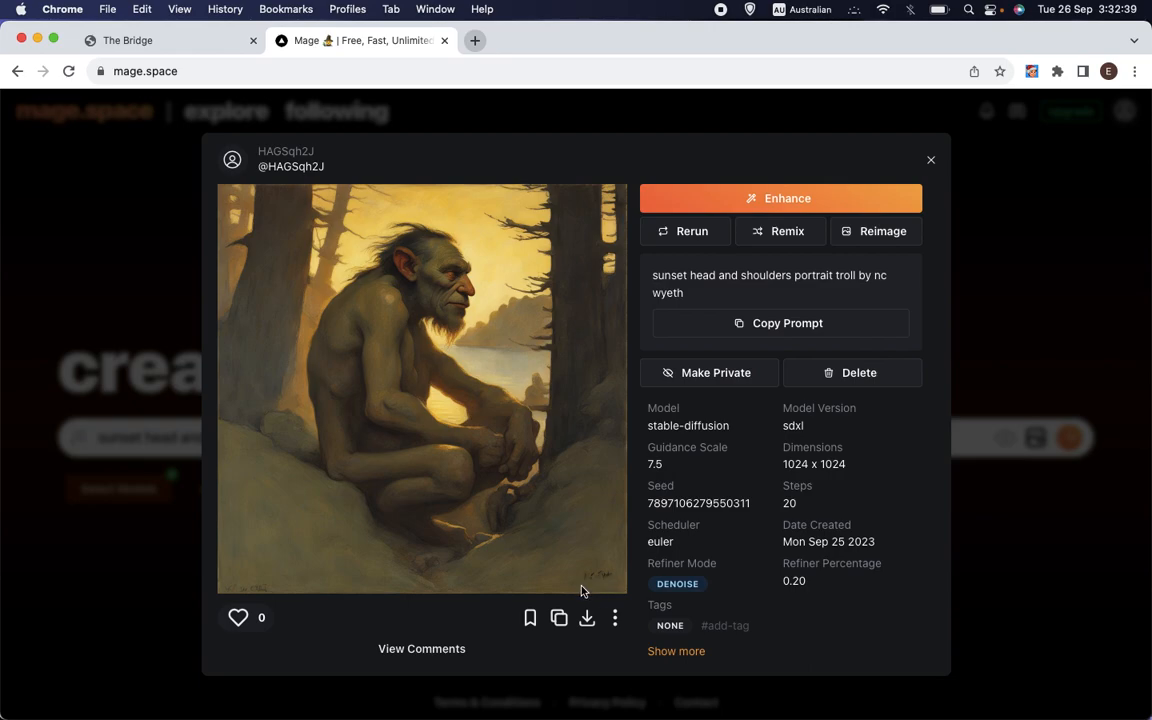
{"action": "mouse_move", "coordinate": [604, 588]}
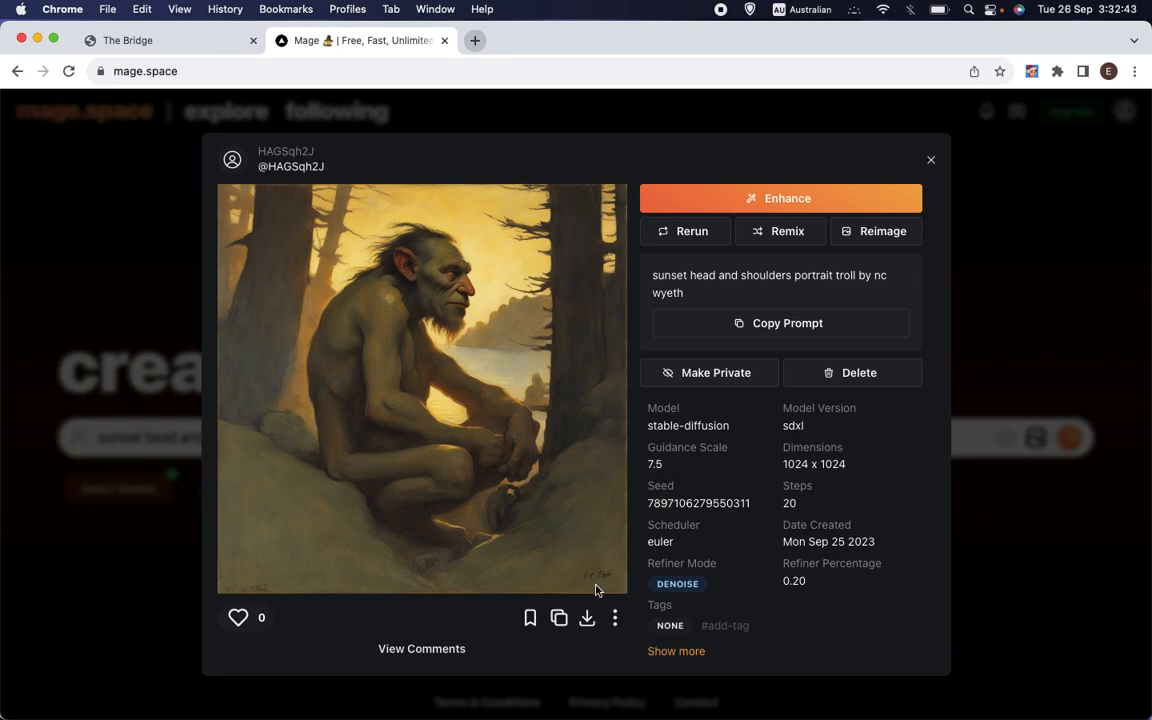
{"action": "mouse_move", "coordinate": [616, 586]}
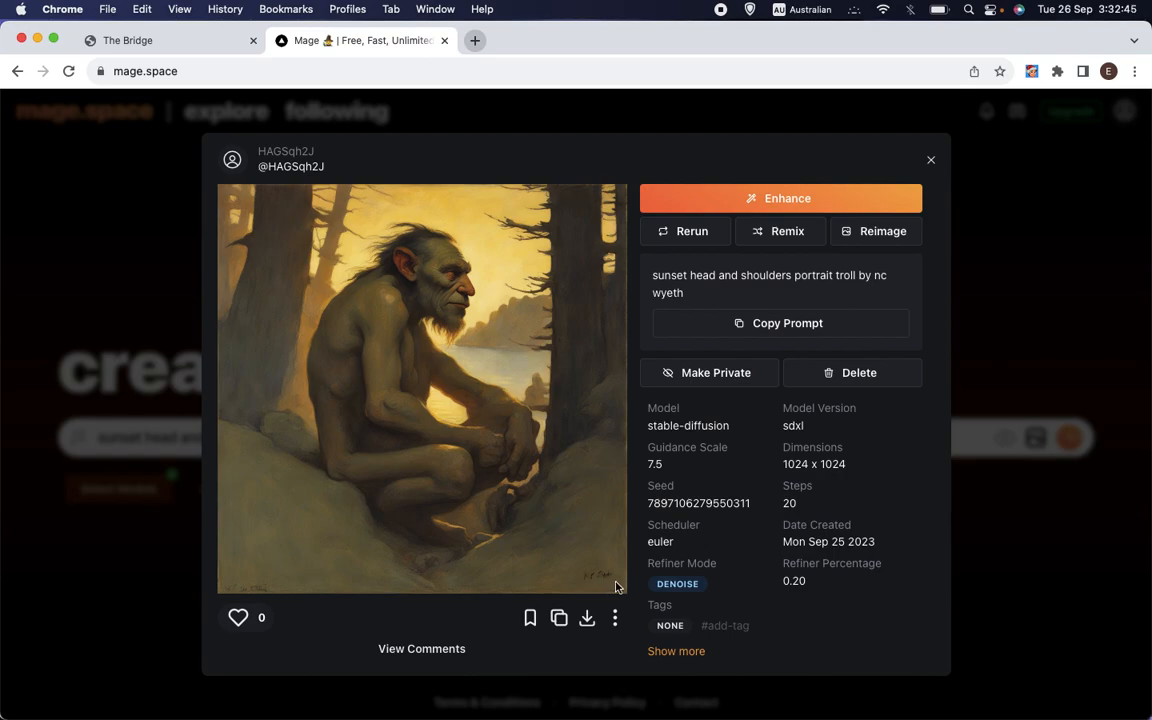
{"action": "mouse_move", "coordinate": [584, 588]}
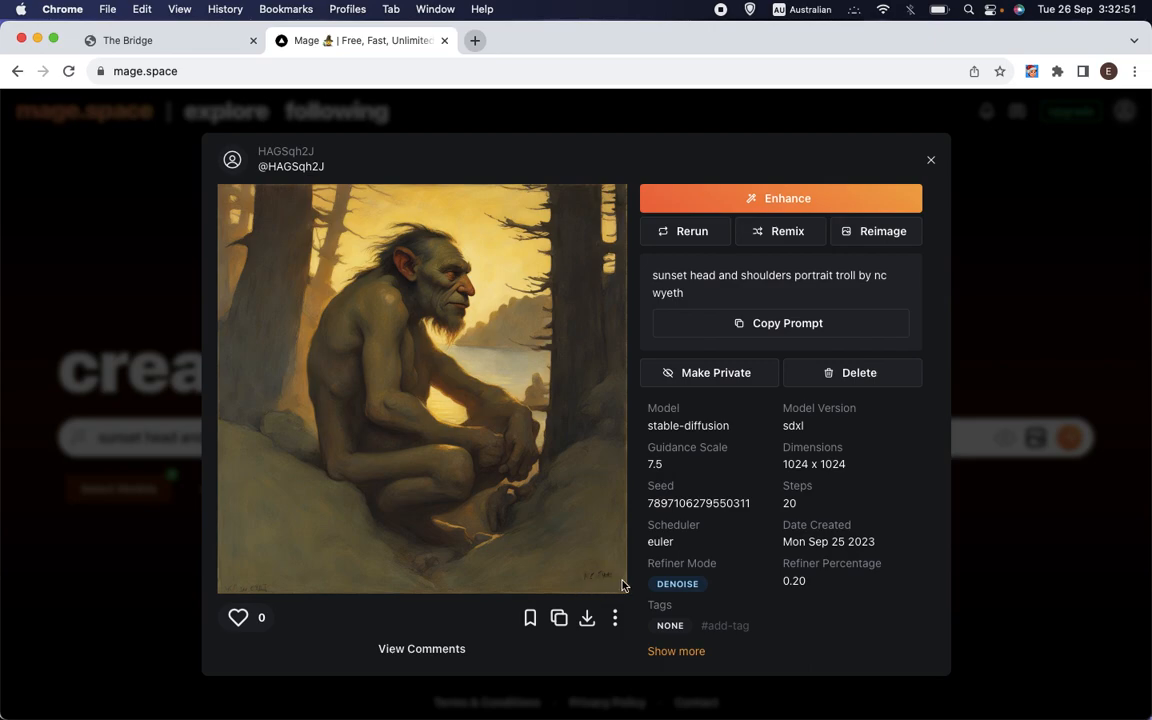
{"action": "mouse_move", "coordinate": [588, 584]}
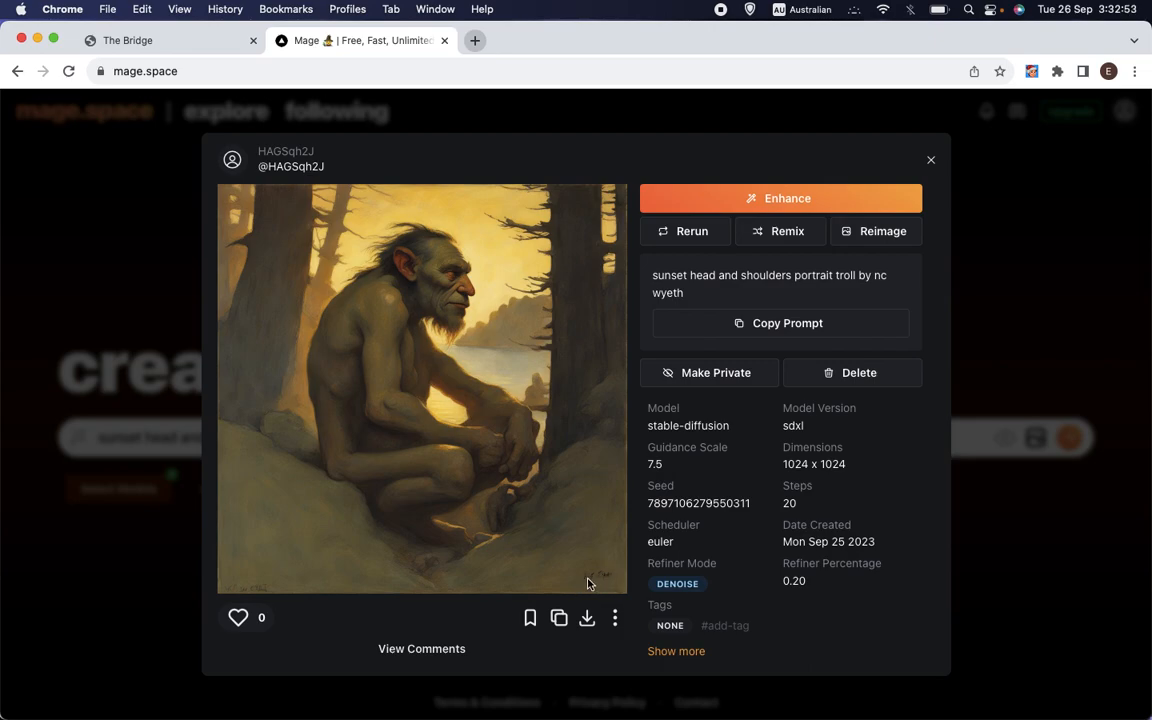
{"action": "mouse_move", "coordinate": [928, 198]}
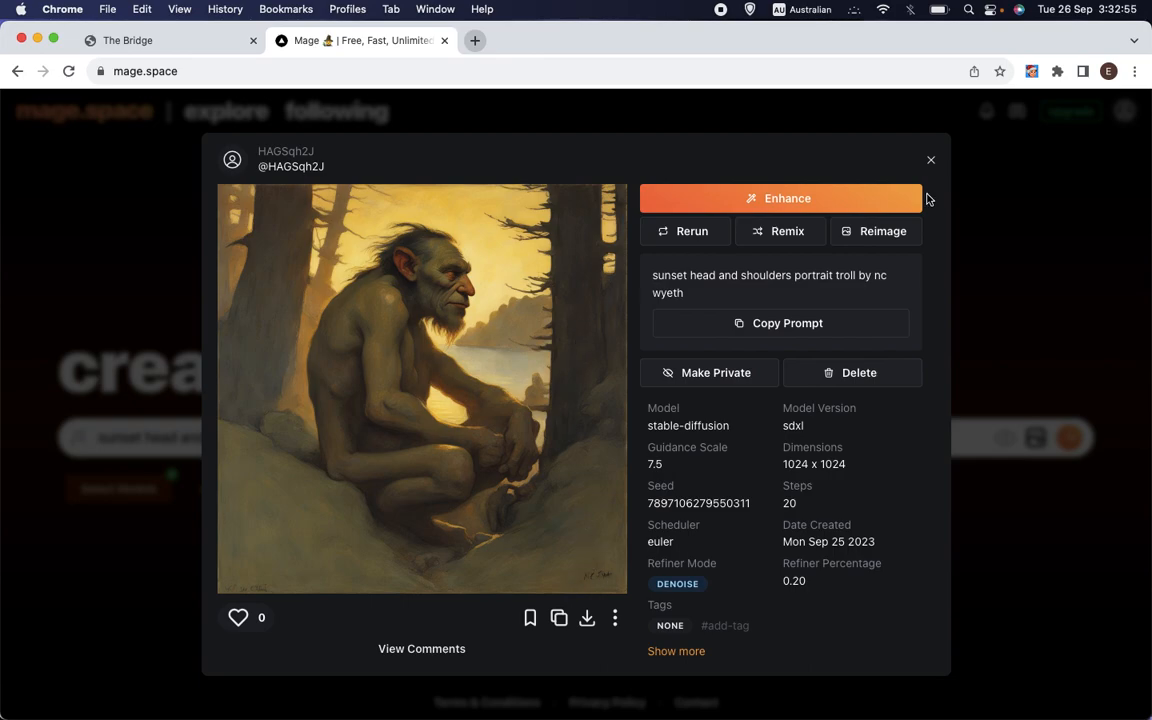
{"action": "left_click", "coordinate": [930, 160]}
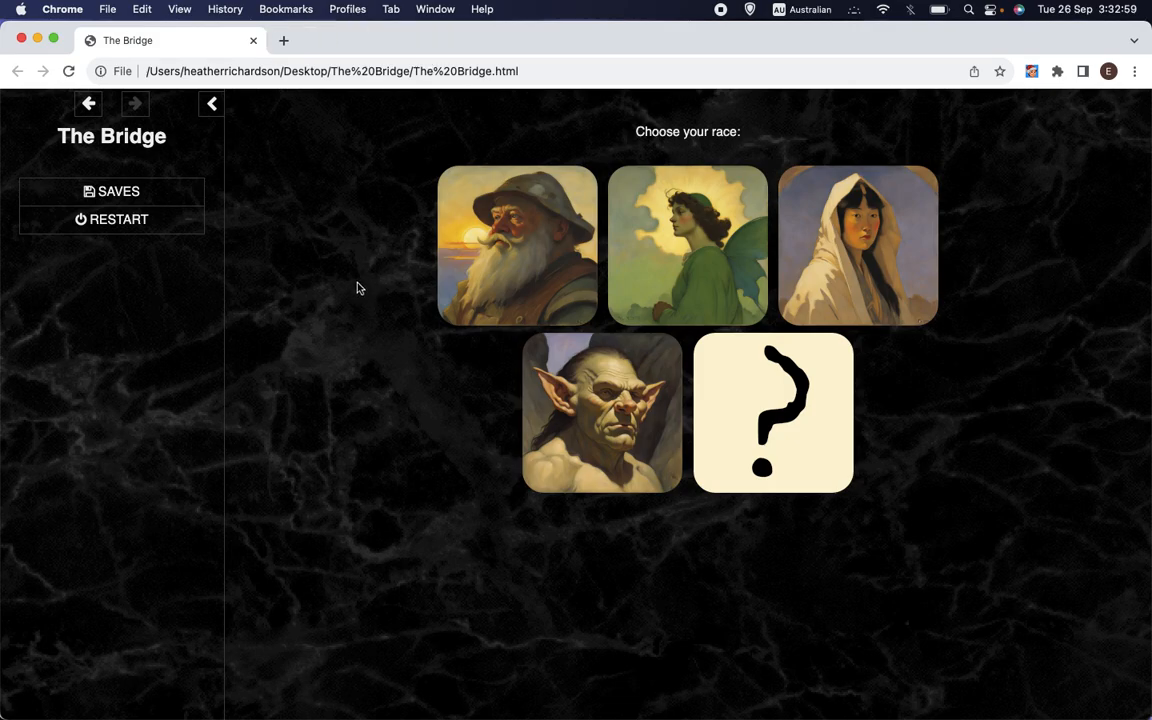
{"action": "mouse_move", "coordinate": [432, 364]}
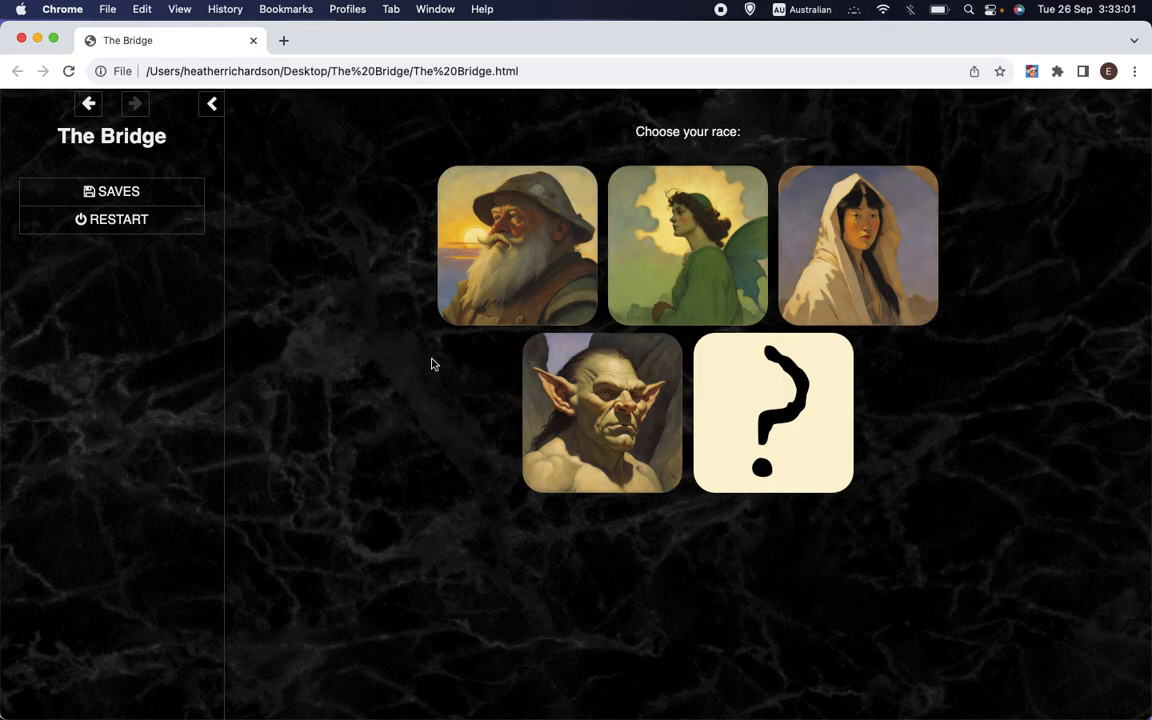
{"action": "mouse_move", "coordinate": [536, 470]}
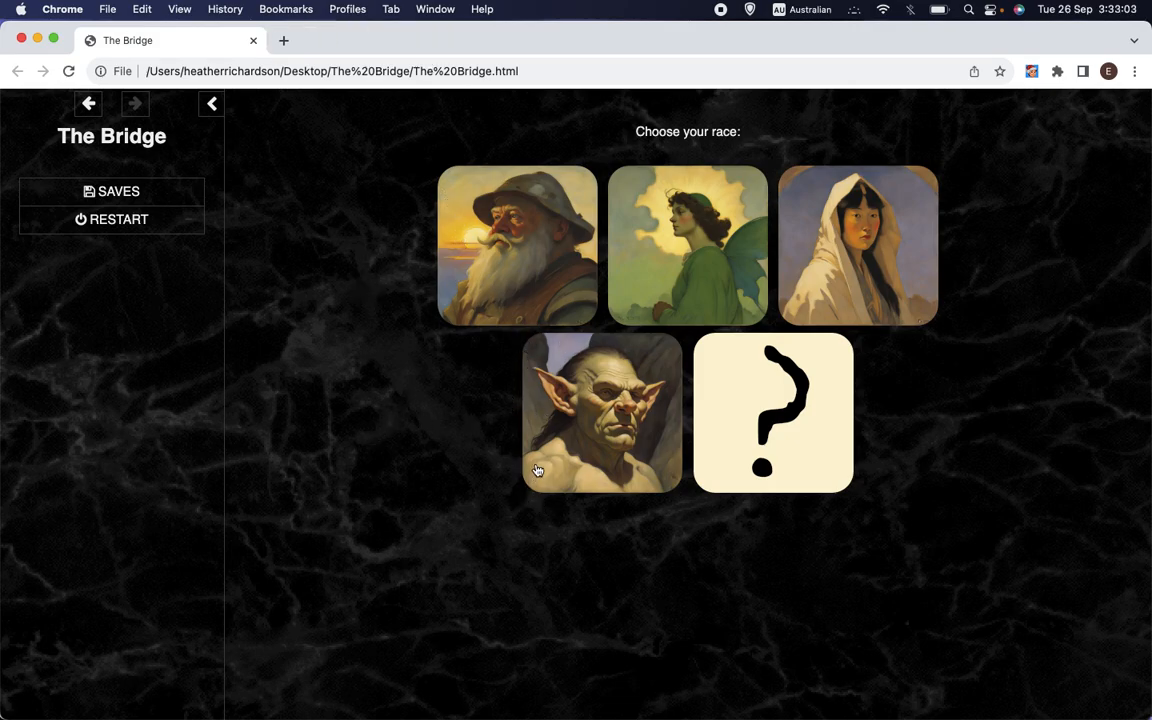
{"action": "mouse_move", "coordinate": [556, 264]}
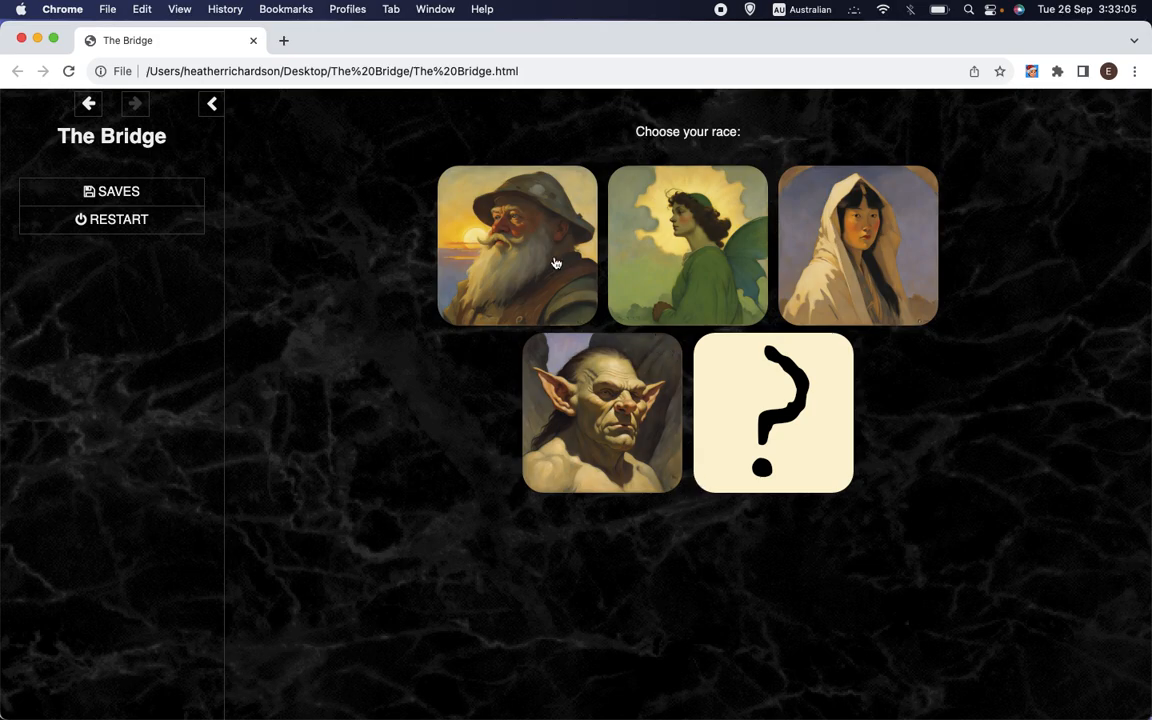
{"action": "mouse_move", "coordinate": [496, 256]}
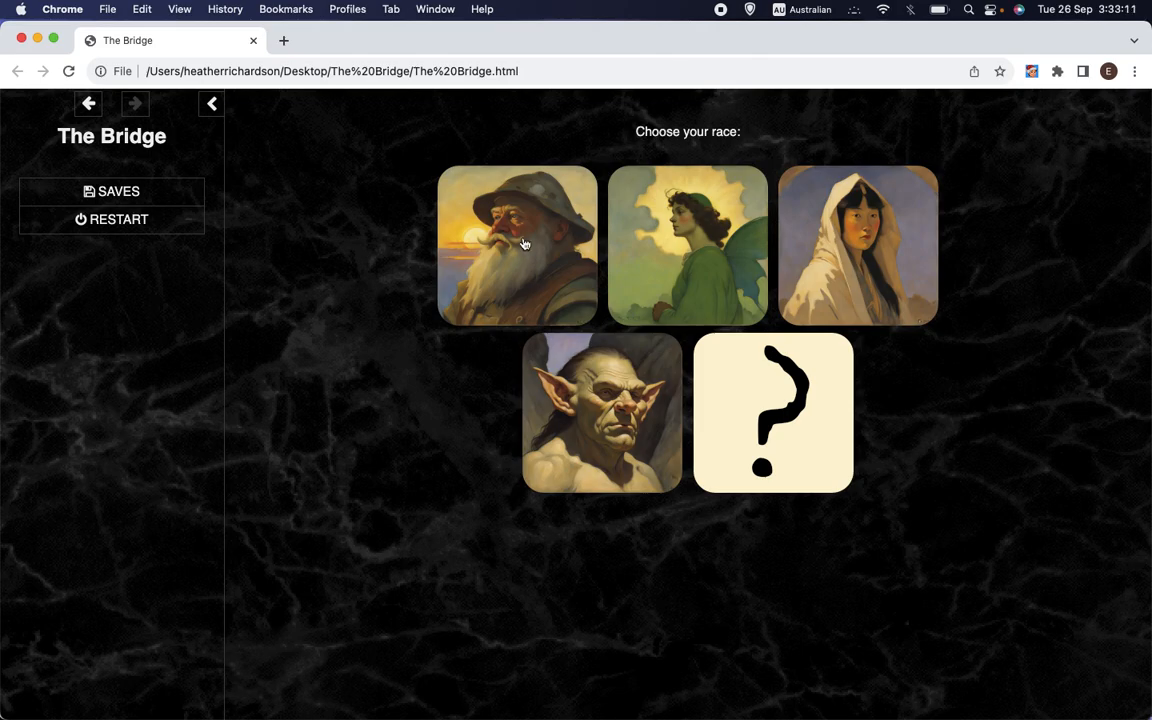
{"action": "mouse_move", "coordinate": [592, 420]}
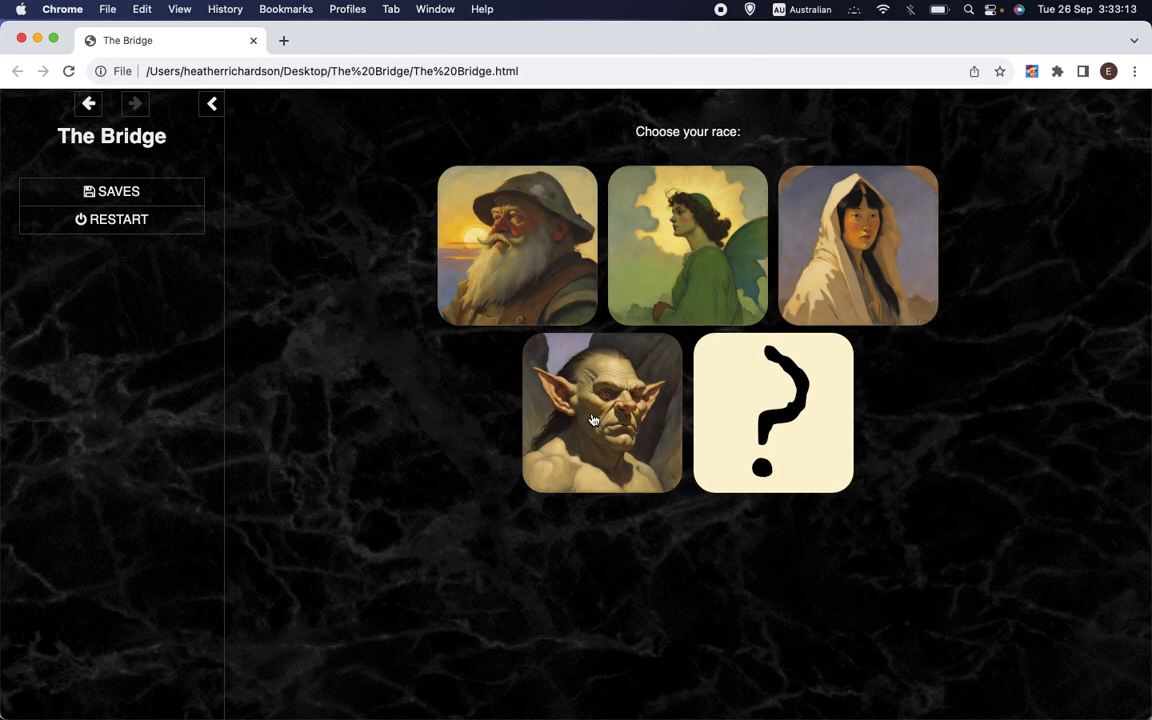
{"action": "mouse_move", "coordinate": [1036, 436]}
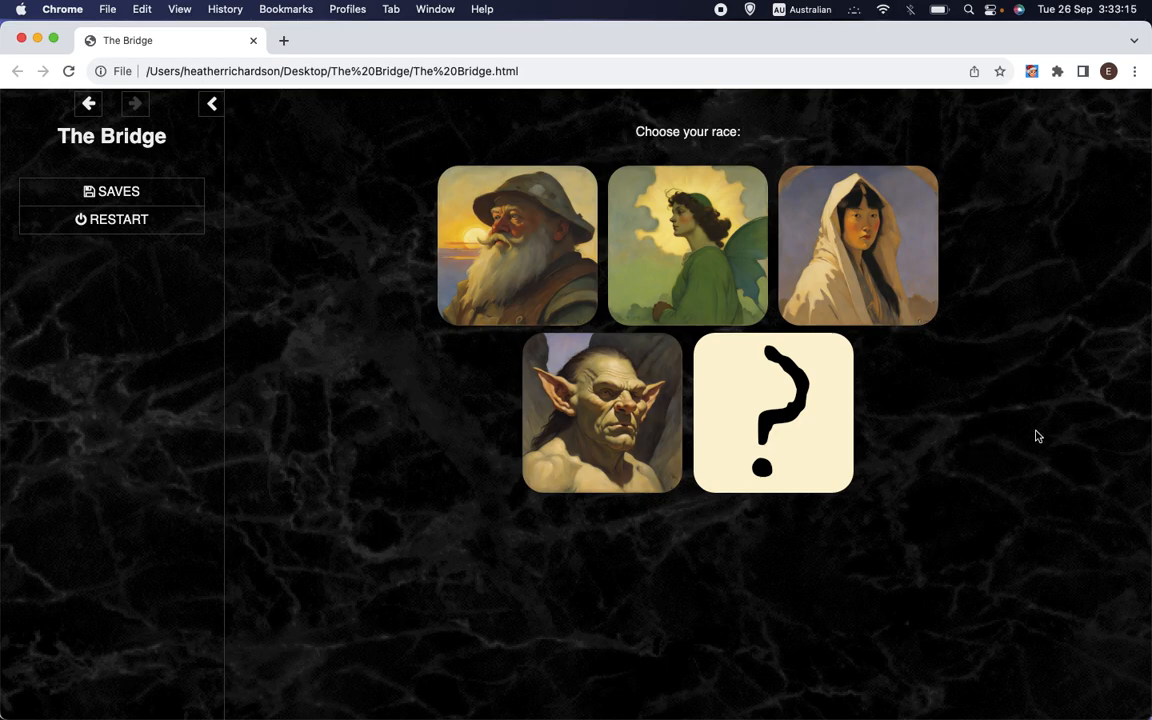
{"action": "mouse_move", "coordinate": [706, 338]}
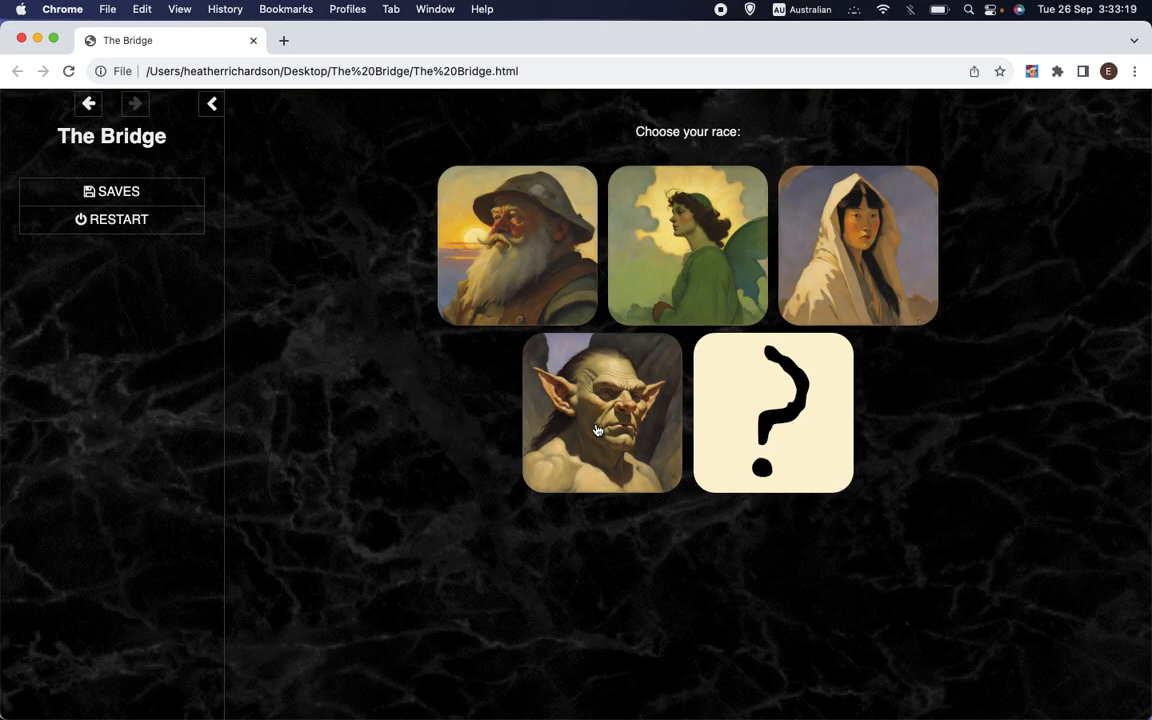
- Choose the troll portrait to begin the game as a troll
{"action": "left_click", "coordinate": [600, 412]}
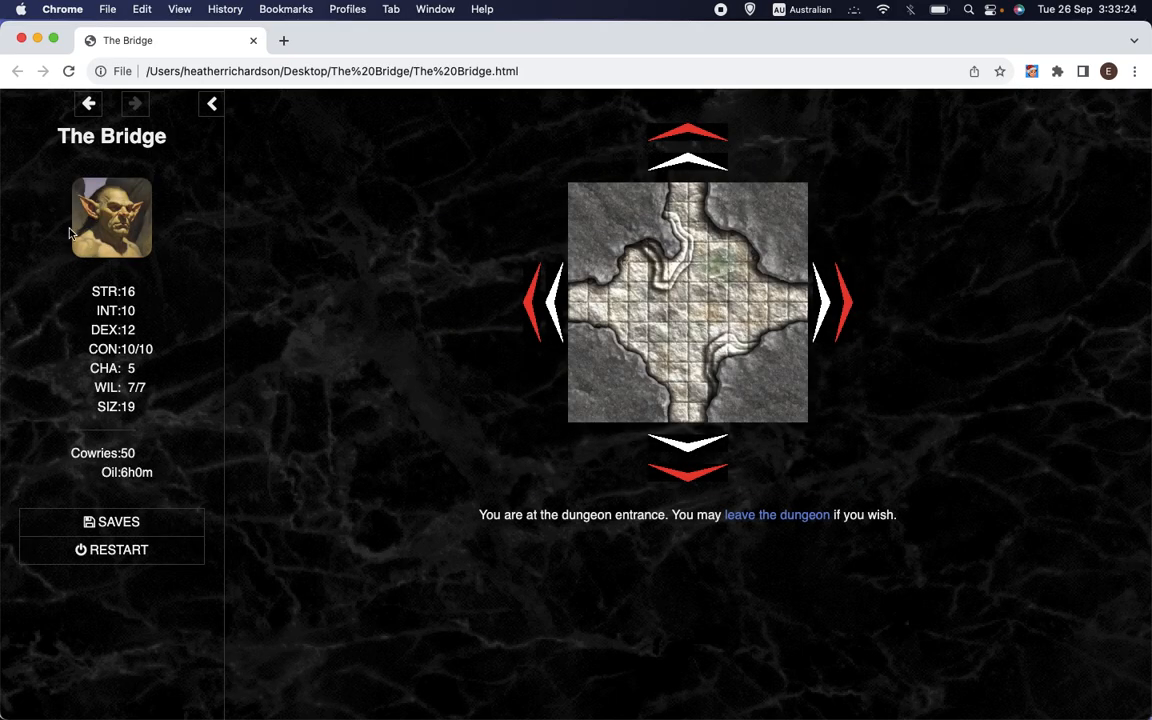
{"action": "mouse_move", "coordinate": [310, 238]}
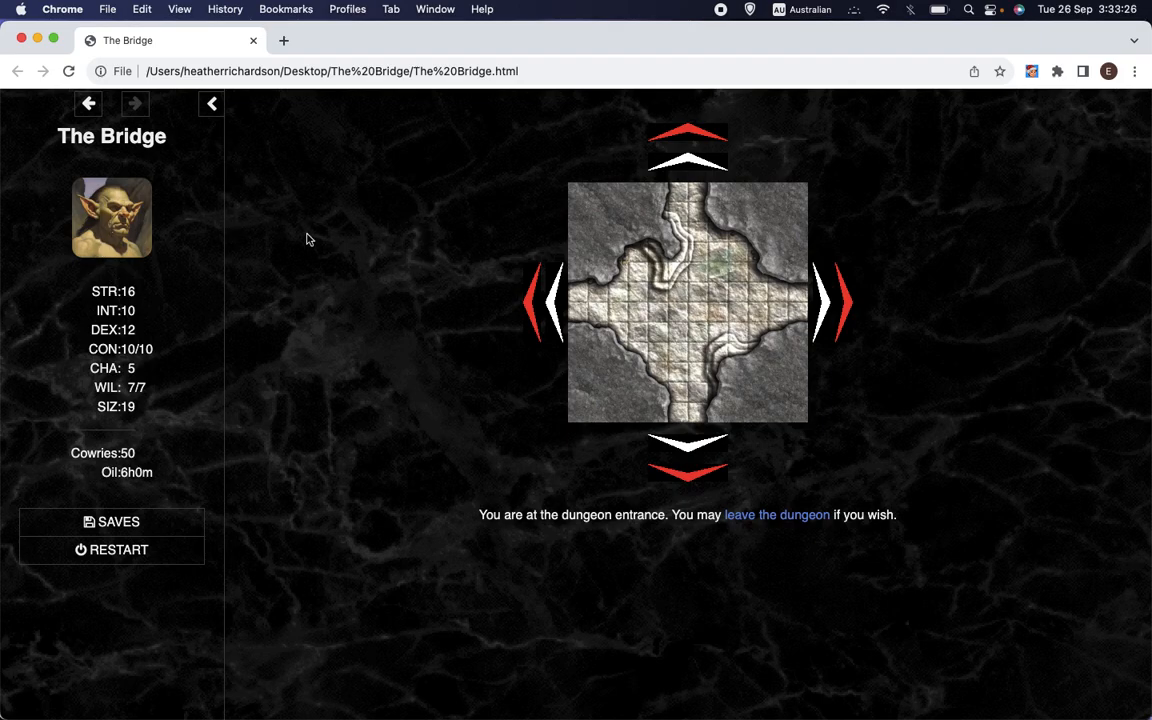
- Restart the troll game from the sidebar and confirm discarding progress
{"action": "left_click", "coordinate": [112, 548]}
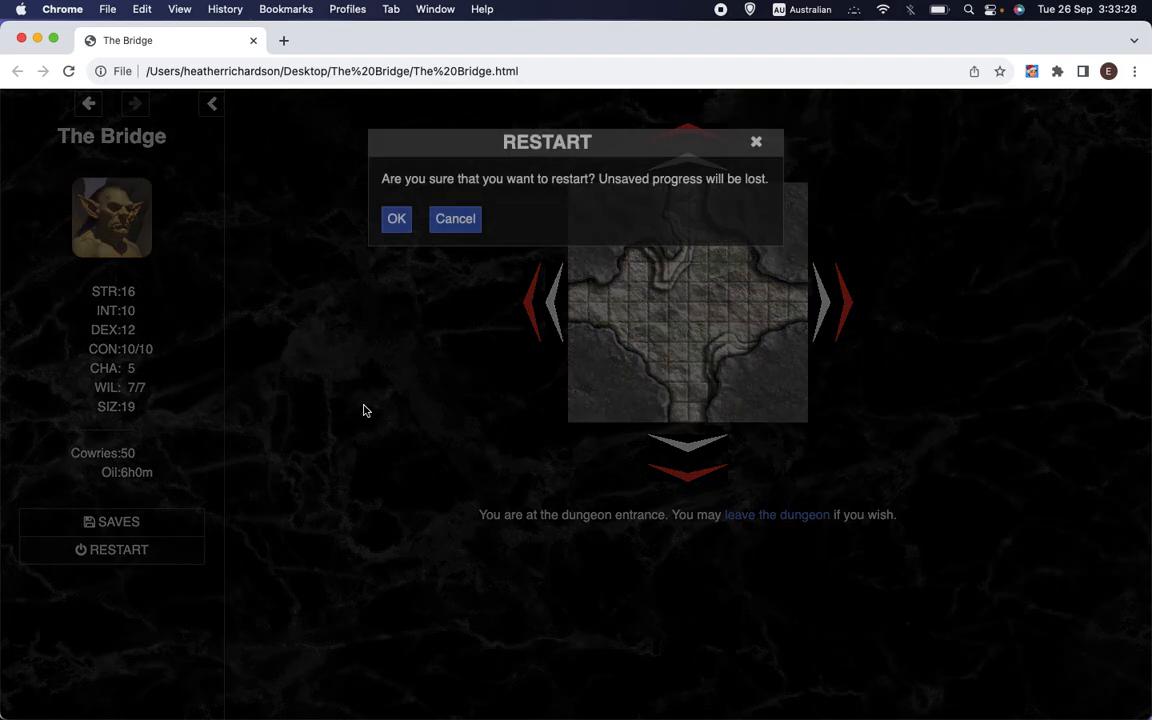
{"action": "left_click", "coordinate": [396, 218]}
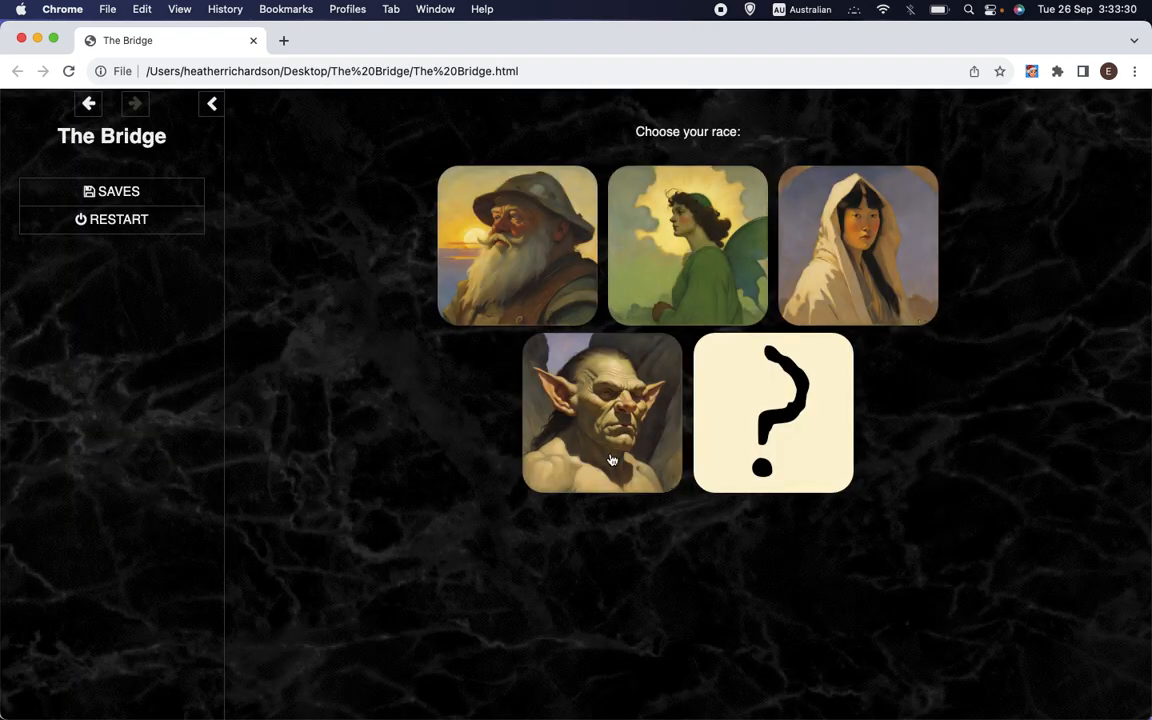
{"action": "mouse_move", "coordinate": [314, 238]}
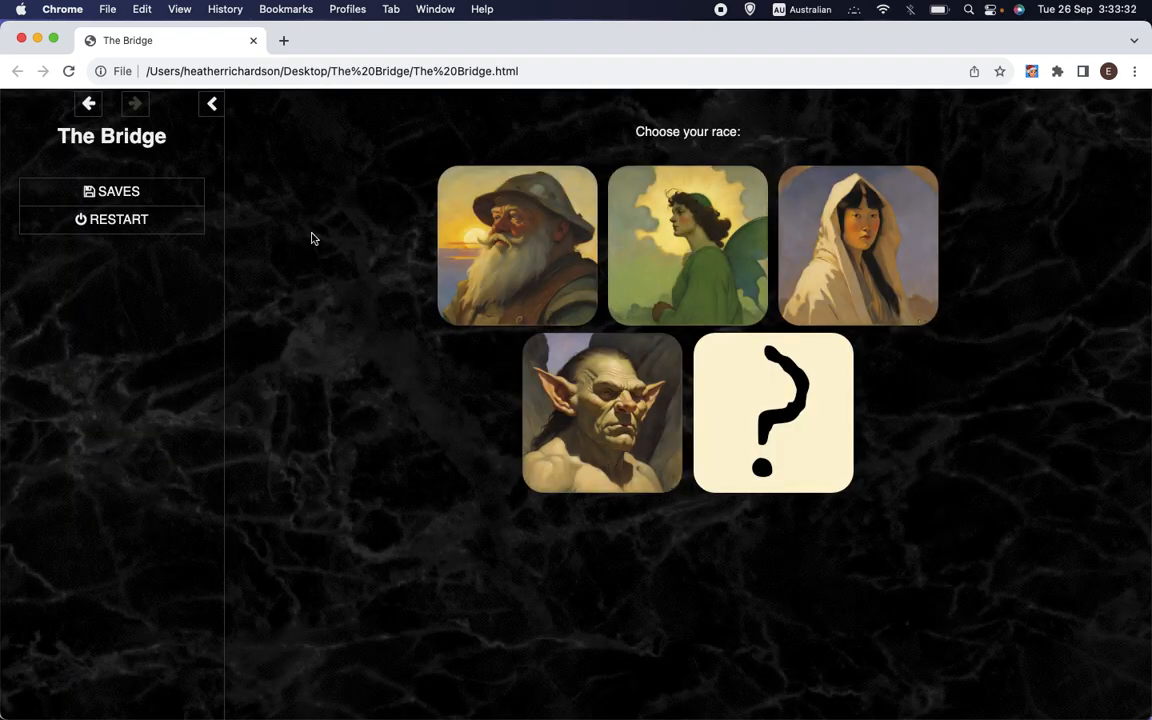
{"action": "mouse_move", "coordinate": [336, 240]}
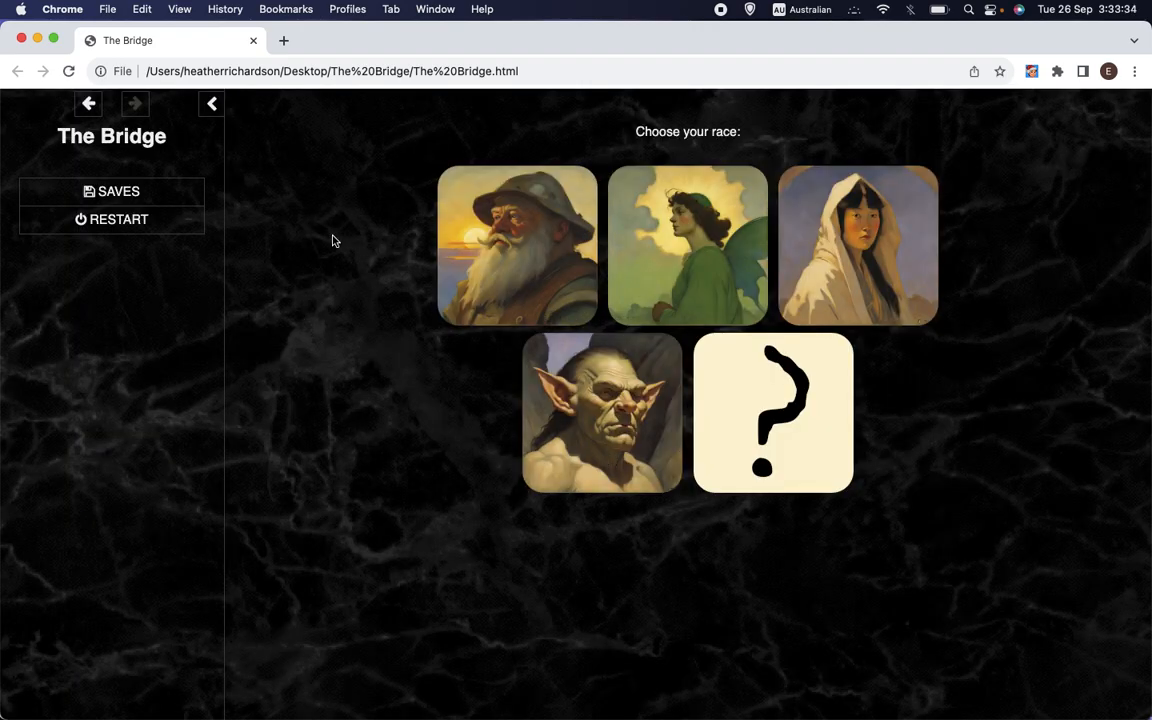
{"action": "mouse_move", "coordinate": [212, 240]}
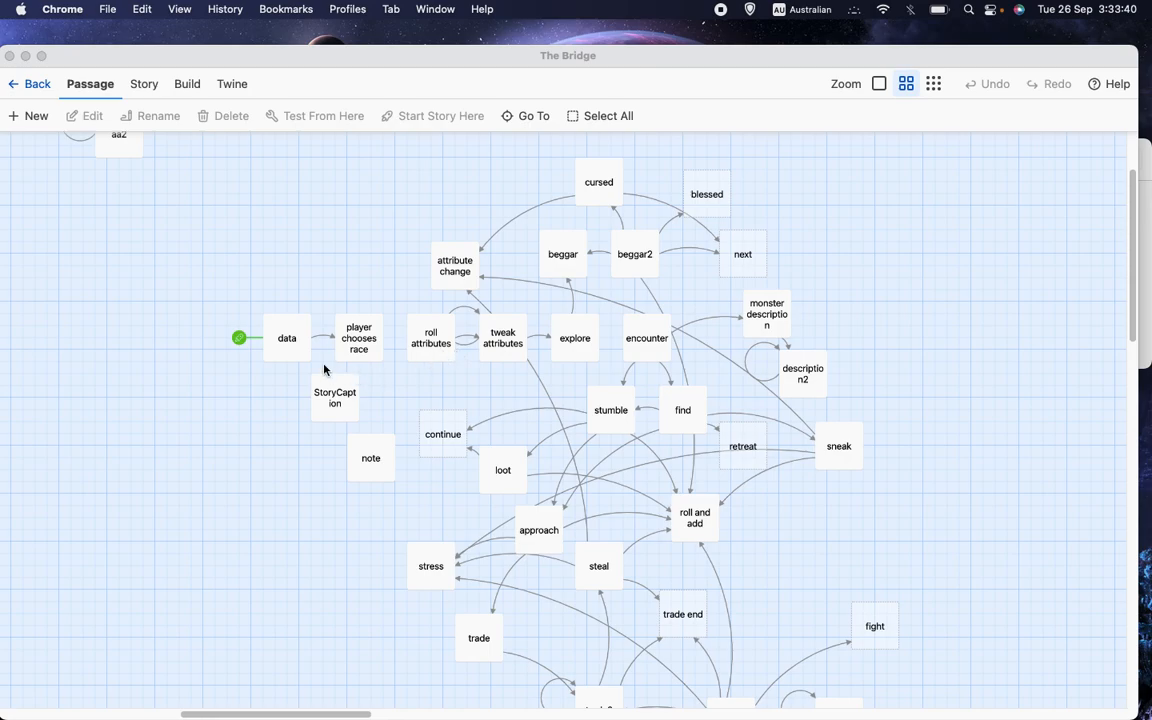
- Open the data passage from the story map and scroll to the race maximum values
{"action": "double_click", "coordinate": [288, 336]}
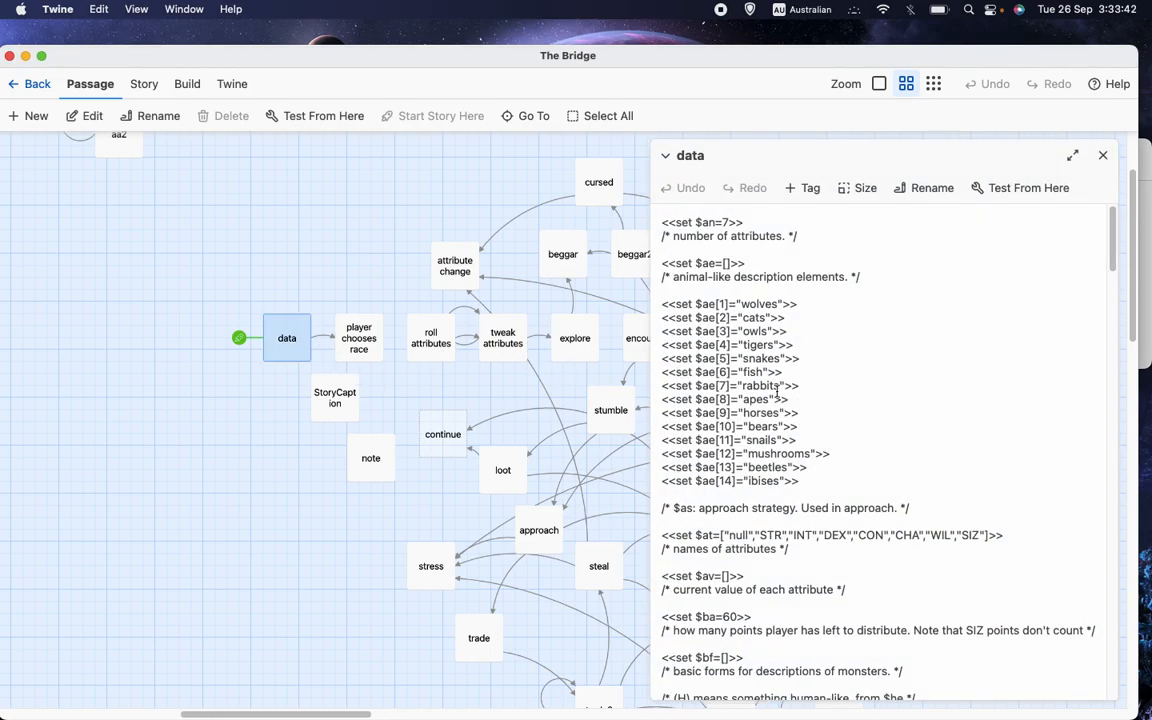
{"action": "scroll", "scroll_direction": "down", "scroll_amount": 3}
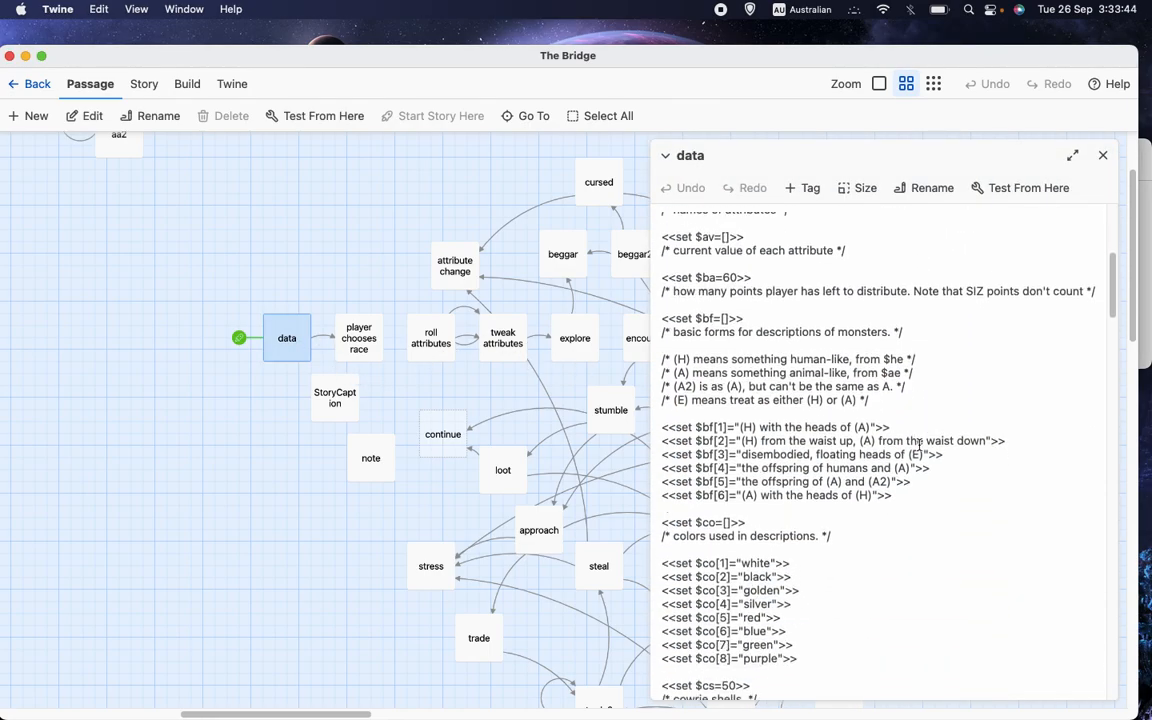
{"action": "scroll", "scroll_direction": "down", "scroll_amount": 3}
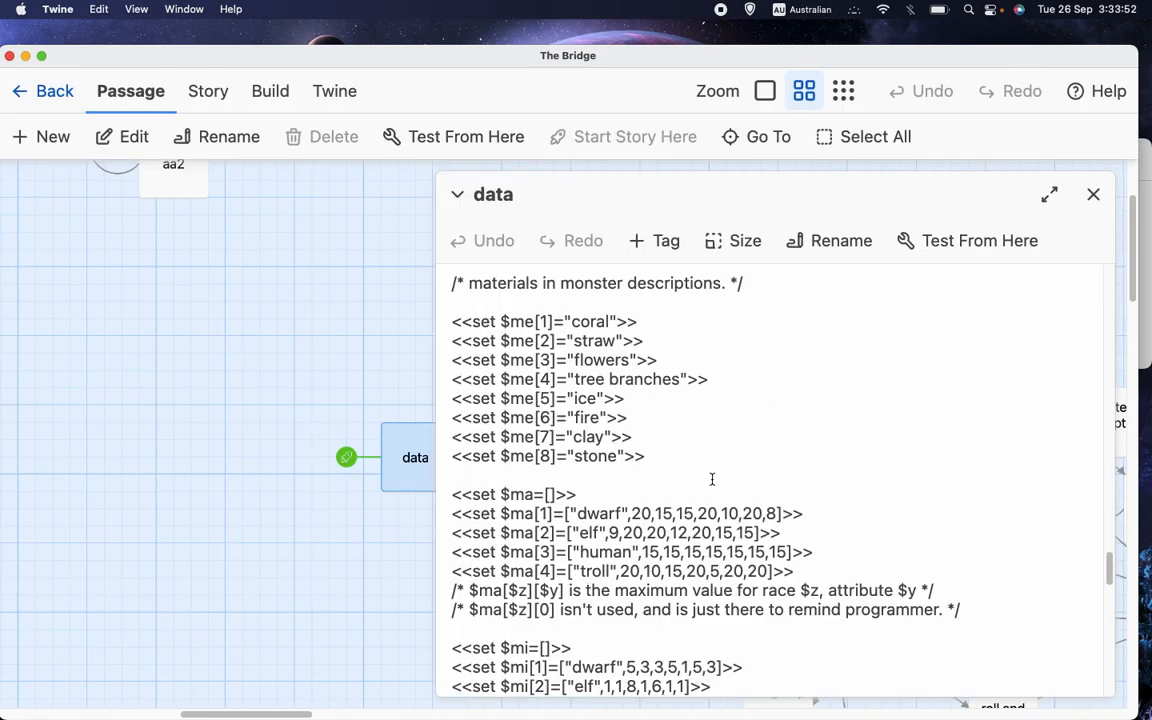
- Scroll the data passage to show the $ma and $mi arrays with their troll rows
{"action": "scroll", "scroll_direction": "up", "scroll_amount": 3}
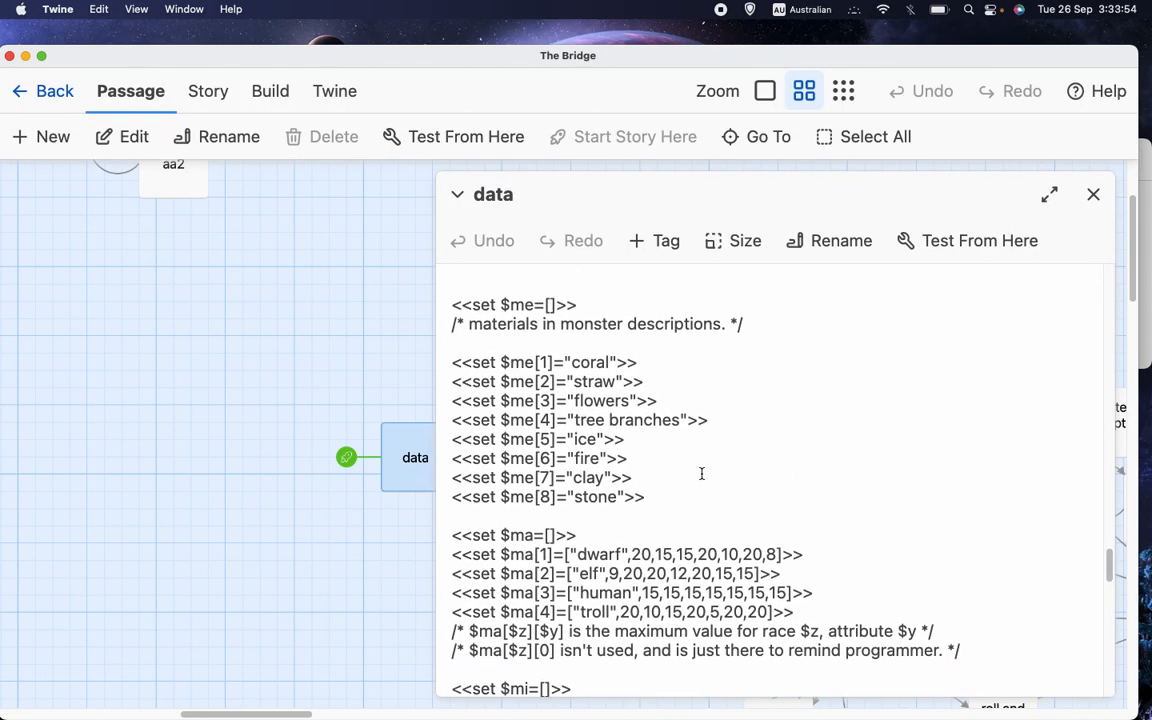
{"action": "scroll", "scroll_direction": "down", "scroll_amount": 3}
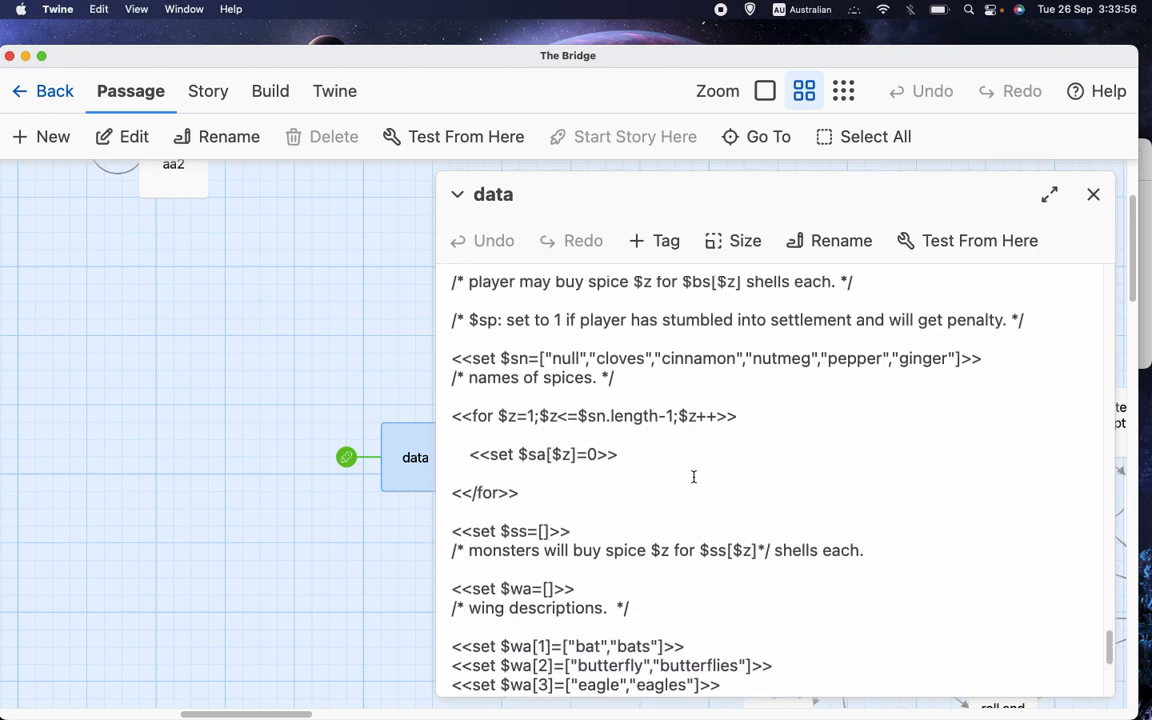
{"action": "scroll", "scroll_direction": "down", "scroll_amount": 3}
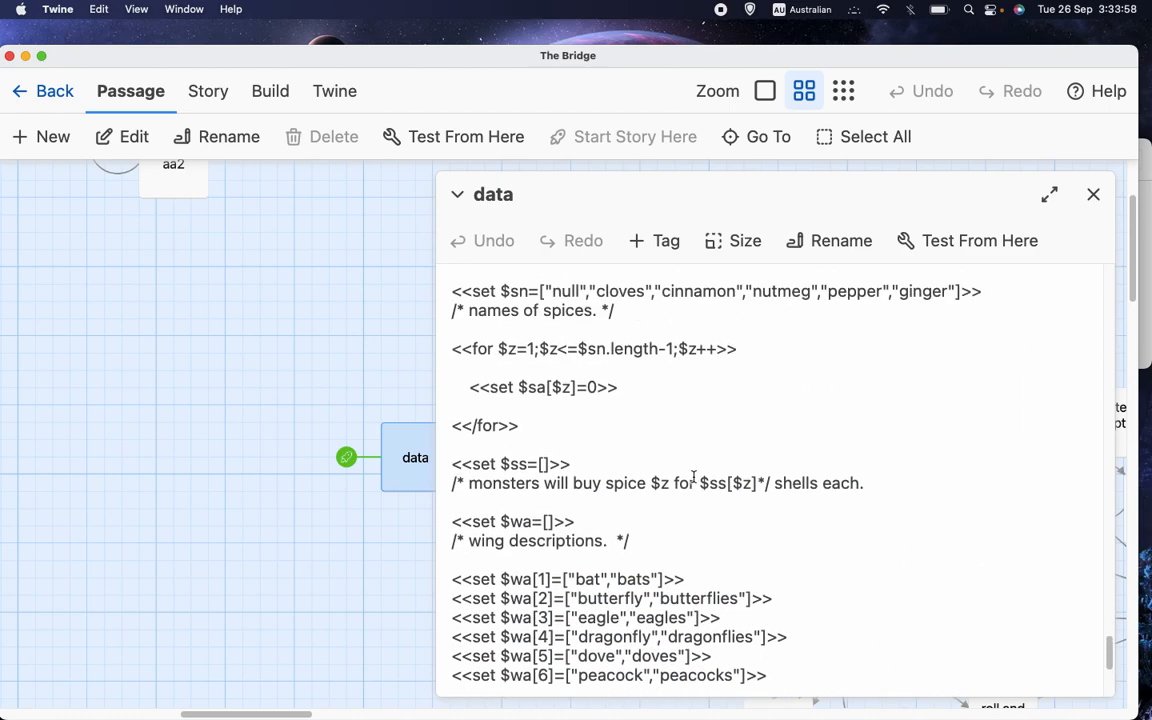
{"action": "scroll", "scroll_direction": "down", "scroll_amount": 3}
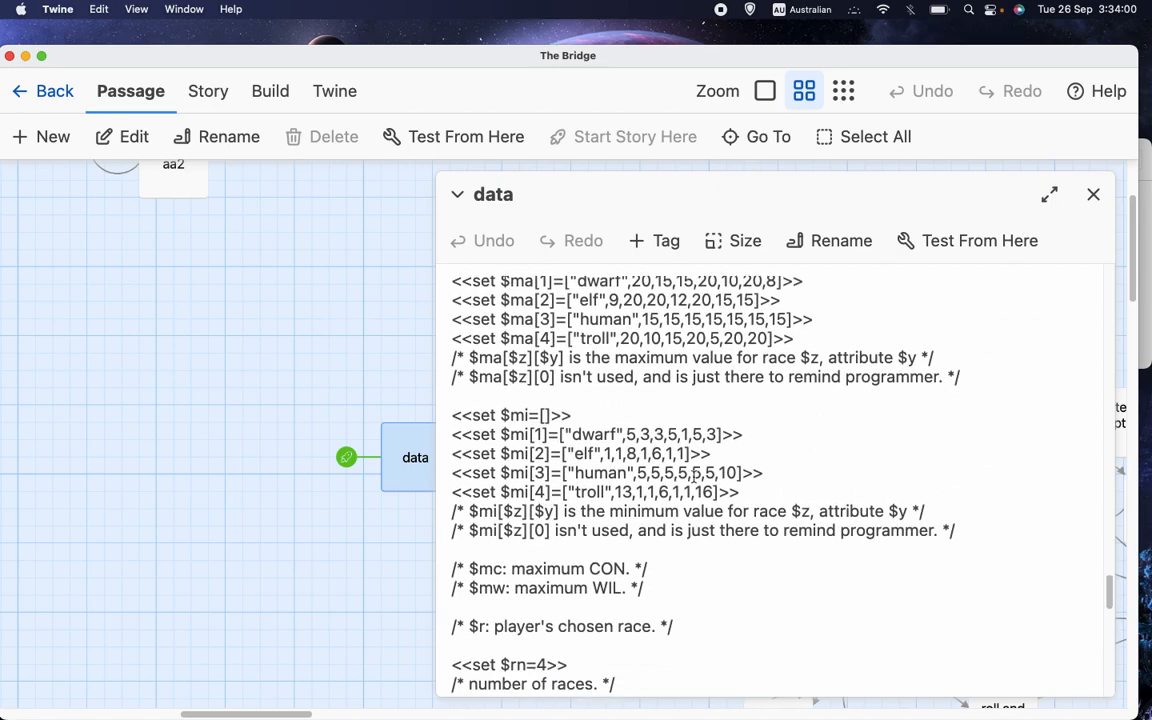
{"action": "scroll", "scroll_direction": "down", "scroll_amount": 3}
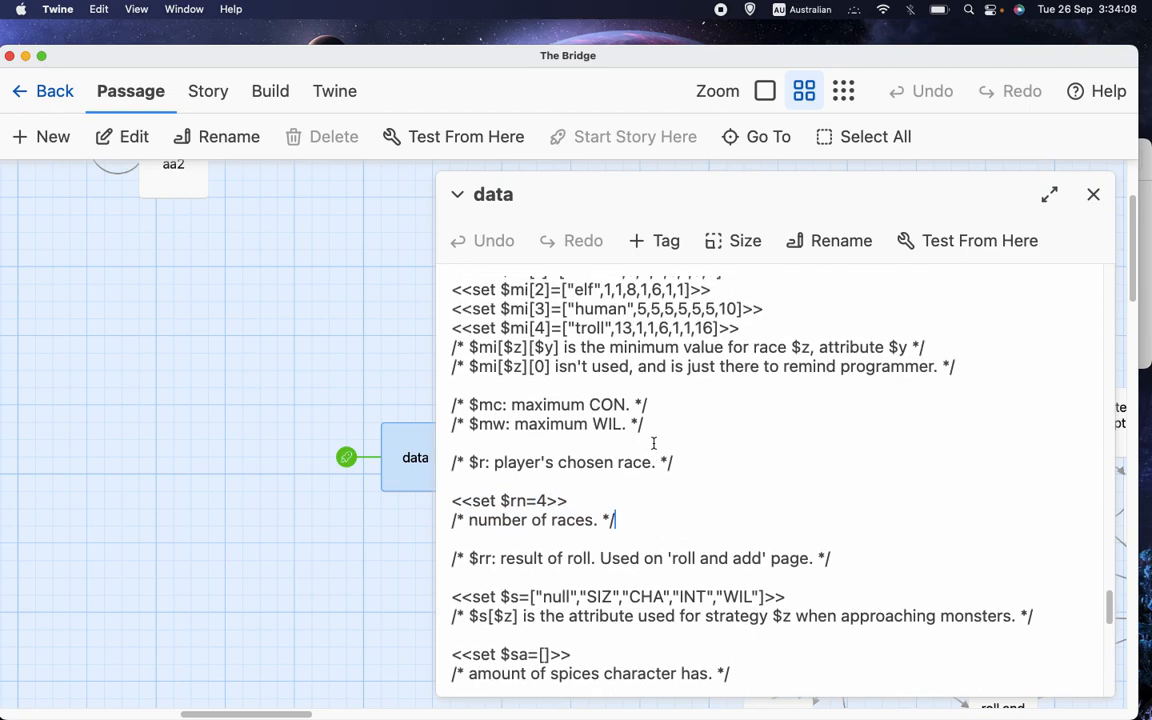
{"action": "scroll", "scroll_direction": "up", "scroll_amount": 3}
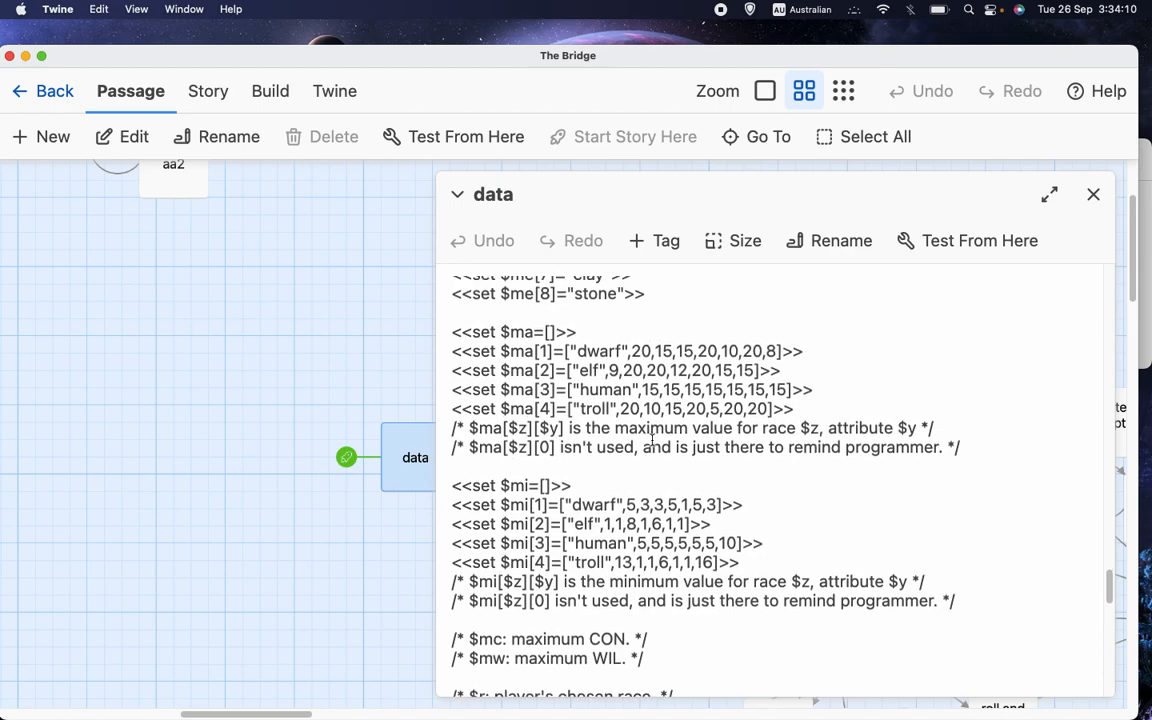
{"action": "scroll", "scroll_direction": "down", "scroll_amount": 3}
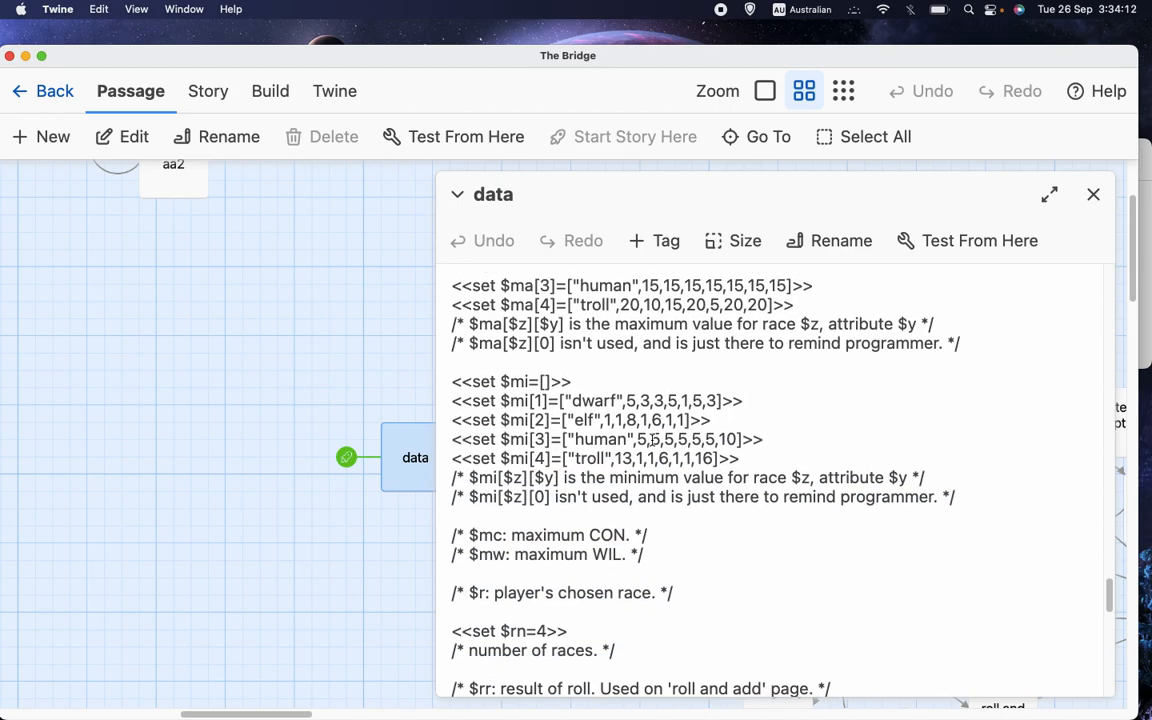
{"action": "scroll", "scroll_direction": "up", "scroll_amount": 3}
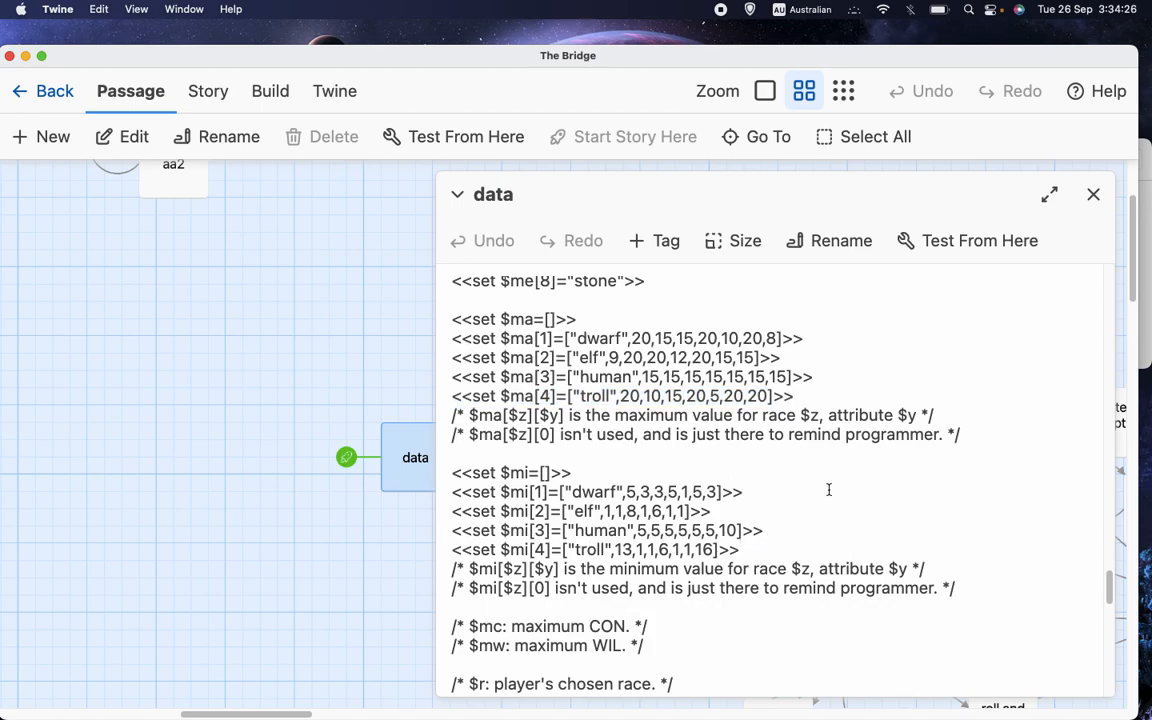
{"action": "mouse_move", "coordinate": [804, 472]}
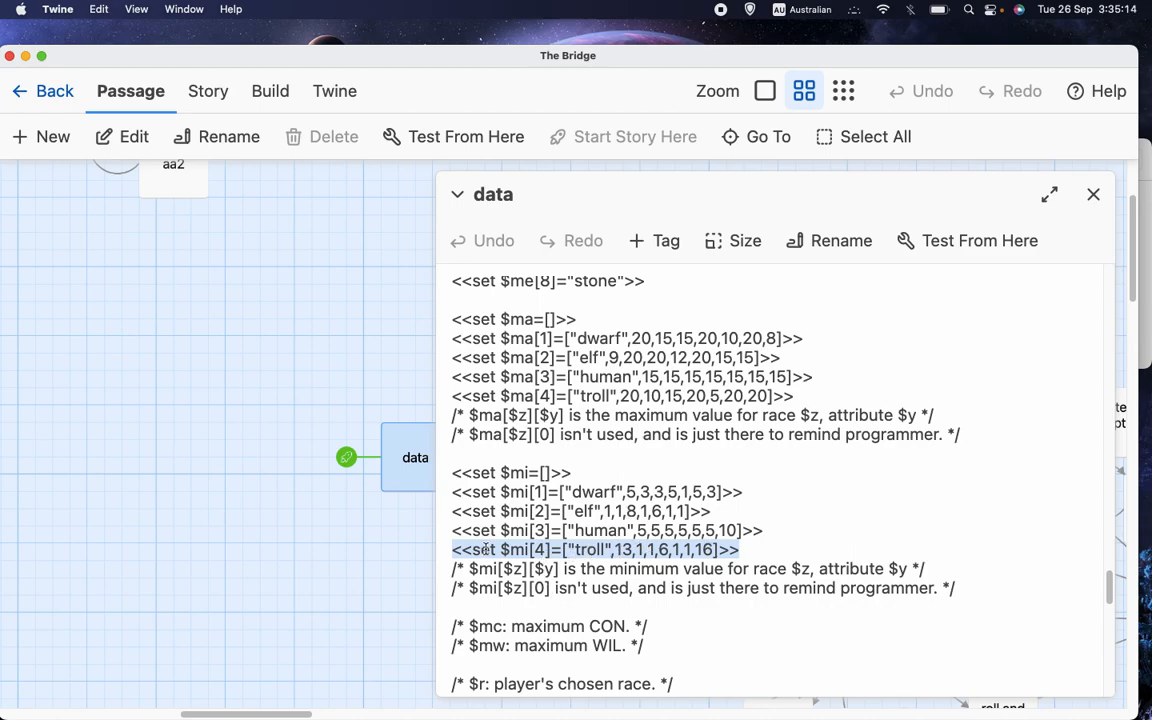
- Mark the troll $ma row, then scroll up to the $at attribute-name list
{"action": "left_click", "coordinate": [800, 390]}
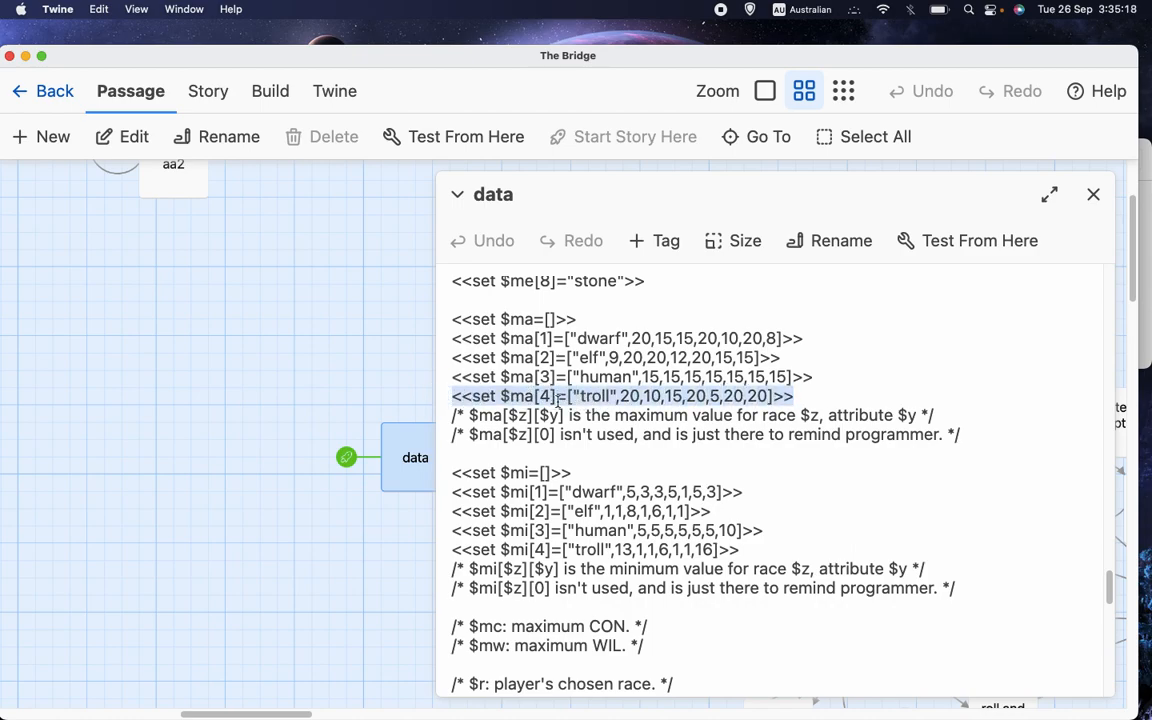
{"action": "scroll", "scroll_direction": "up", "scroll_amount": 3}
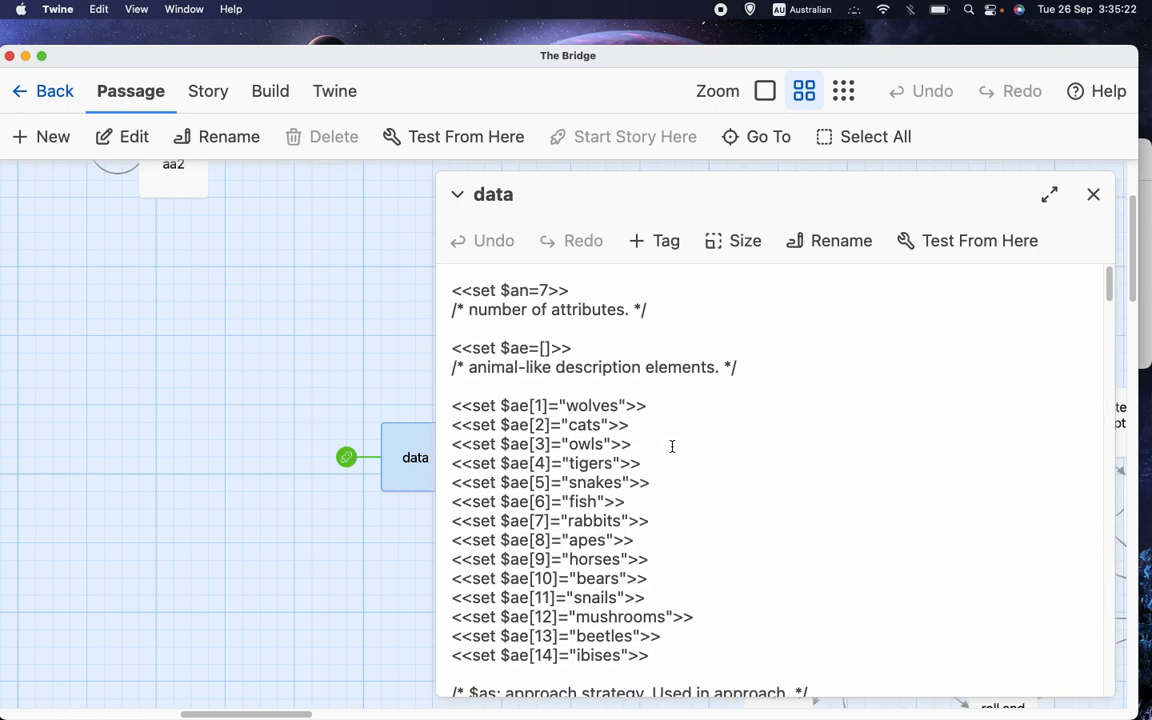
{"action": "scroll", "scroll_direction": "up", "scroll_amount": 3}
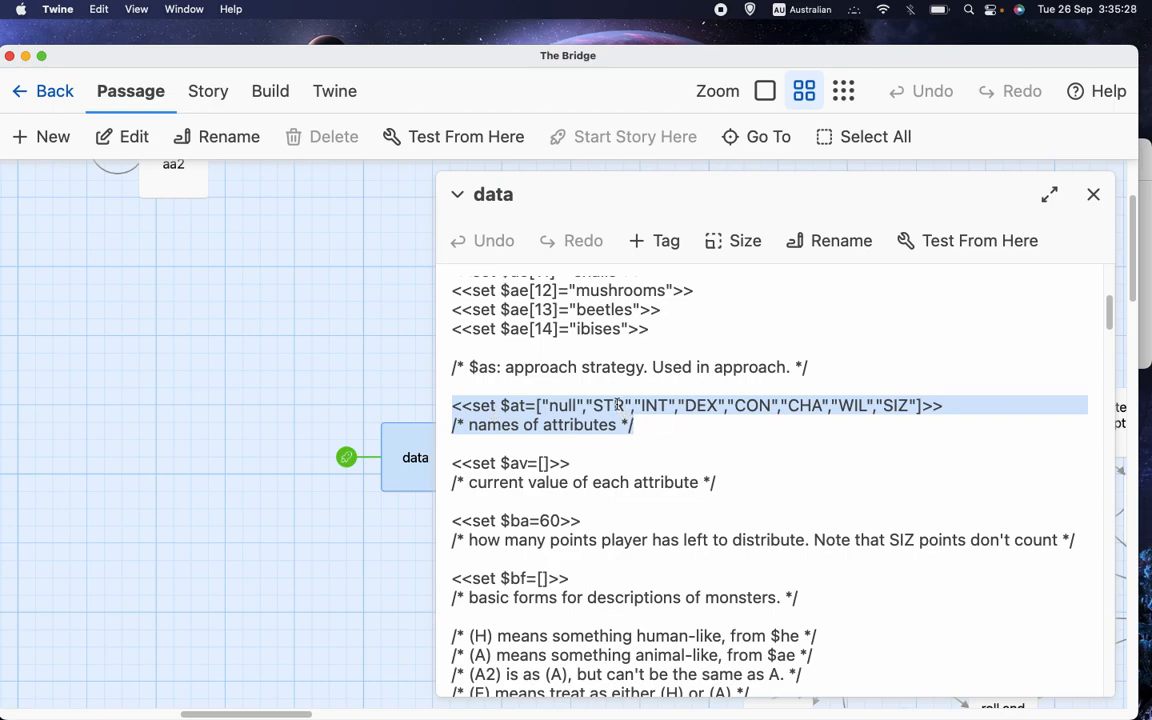
- Deselect the attribute names and scroll back down to the $me and $ma arrays
{"action": "left_click", "coordinate": [644, 404]}
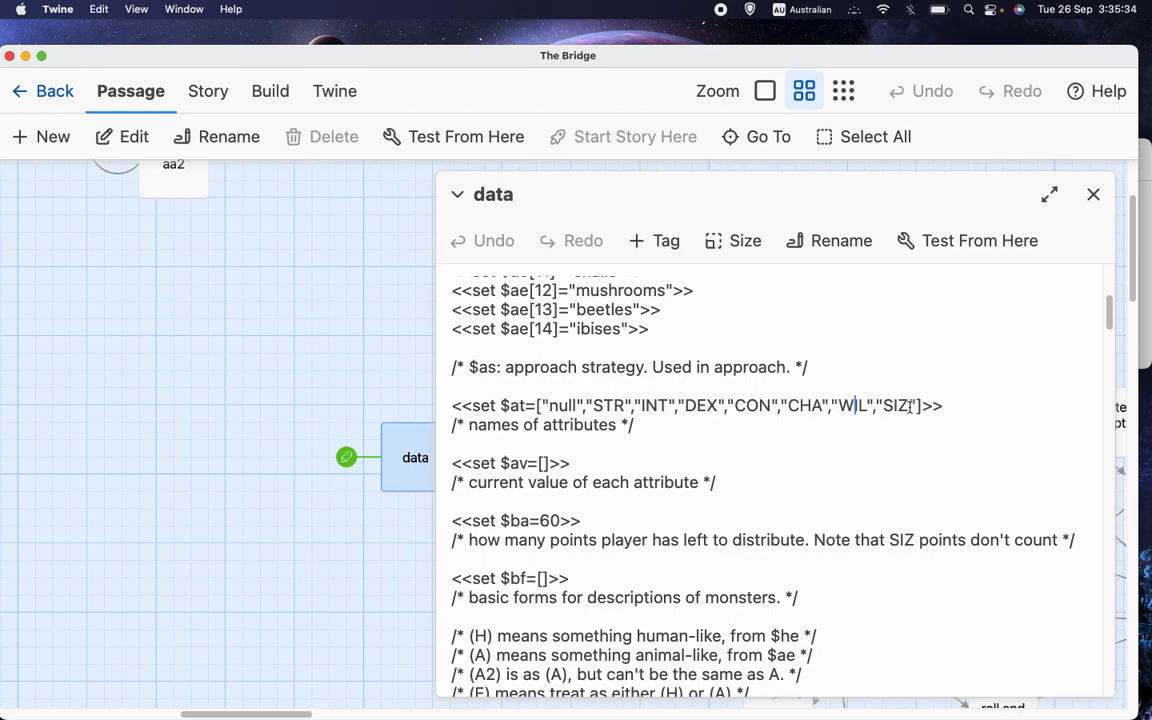
{"action": "scroll", "scroll_direction": "down", "scroll_amount": 3}
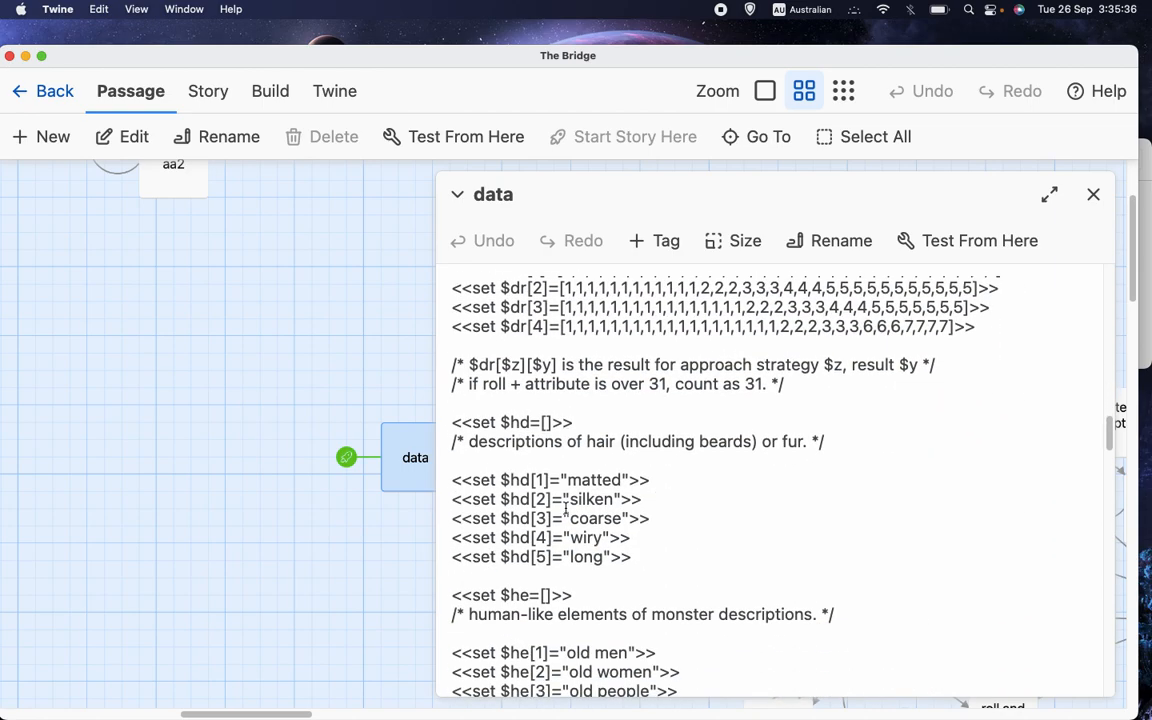
{"action": "scroll", "scroll_direction": "down", "scroll_amount": 3}
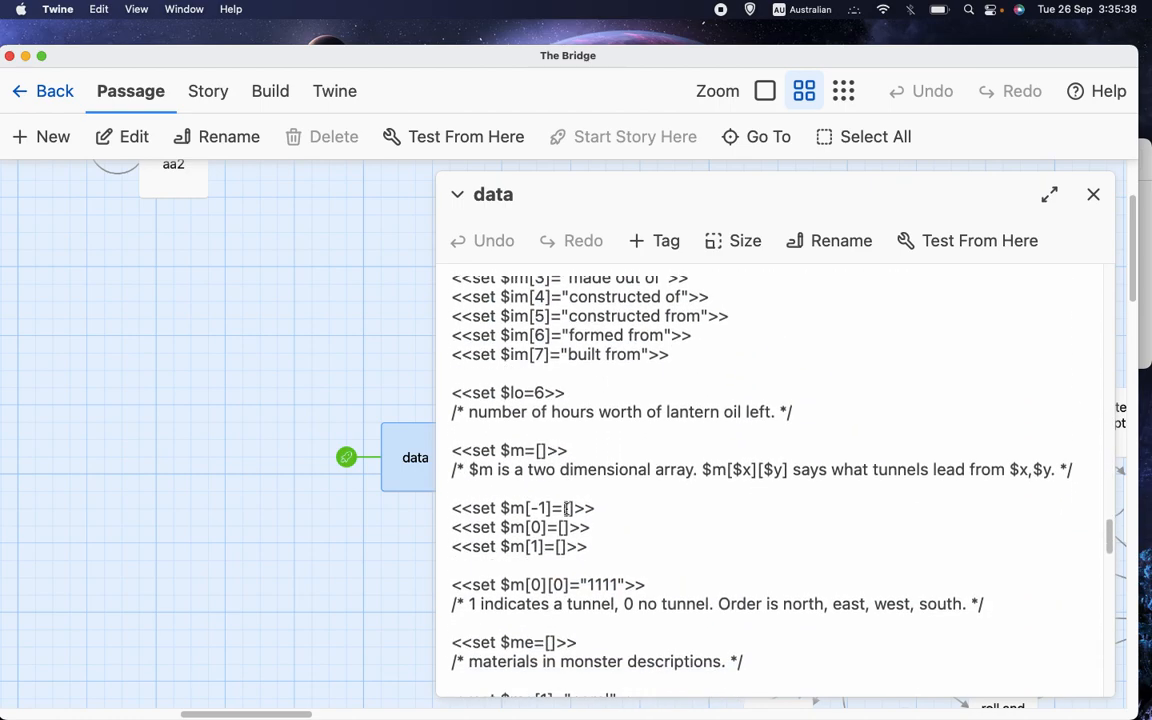
{"action": "scroll", "scroll_direction": "down", "scroll_amount": 3}
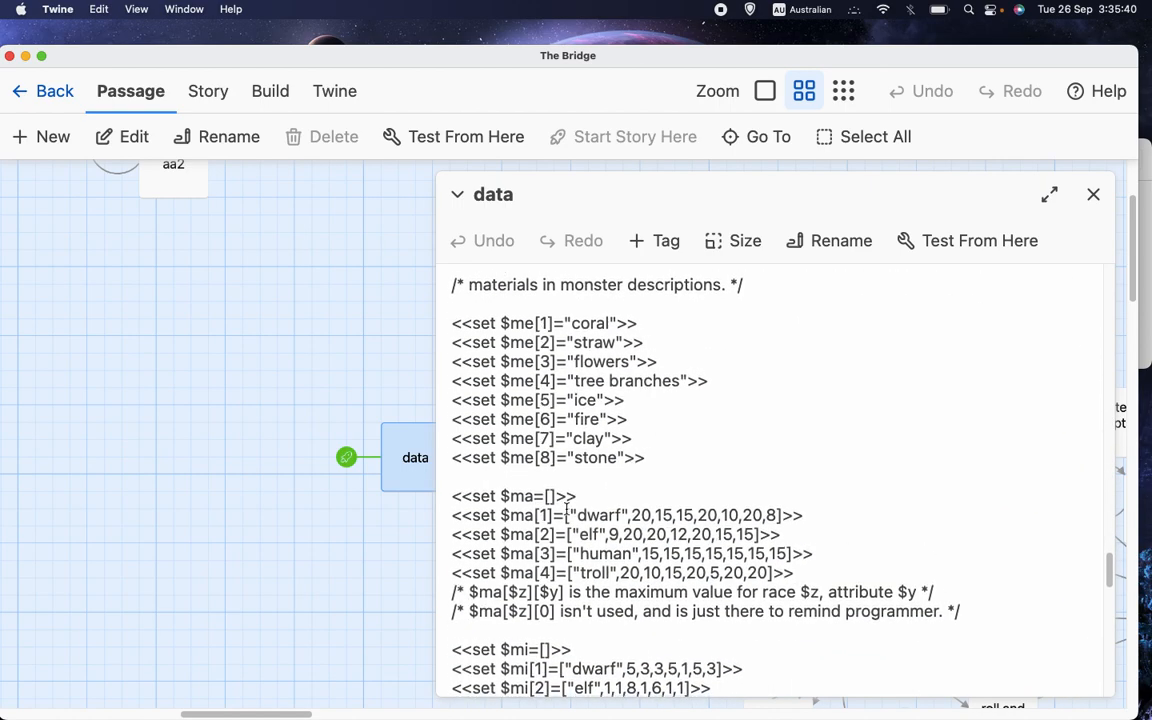
{"action": "scroll", "scroll_direction": "down", "scroll_amount": 3}
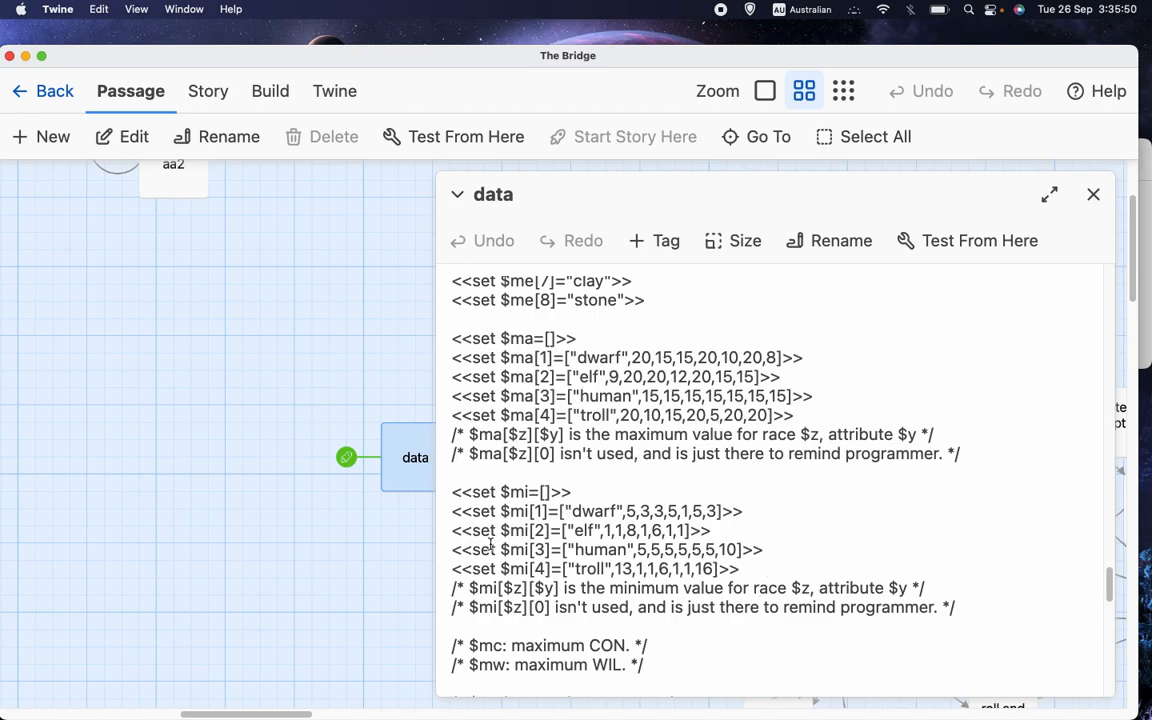
{"action": "mouse_move", "coordinate": [644, 460]}
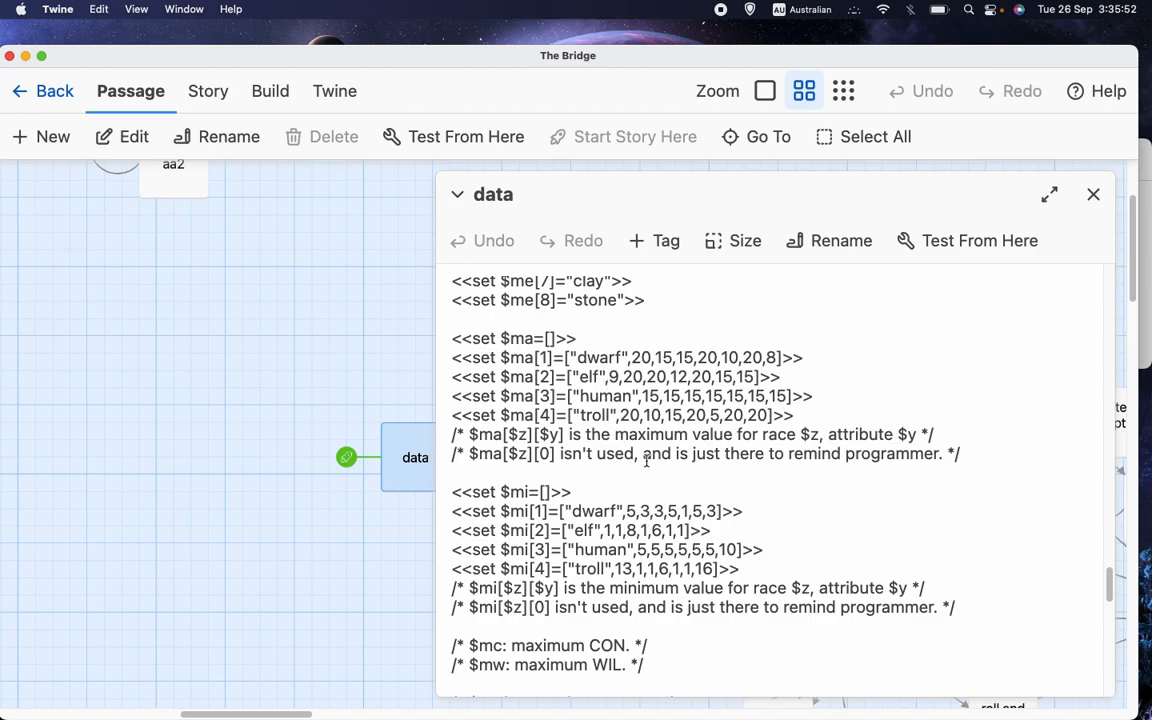
{"action": "mouse_move", "coordinate": [792, 500]}
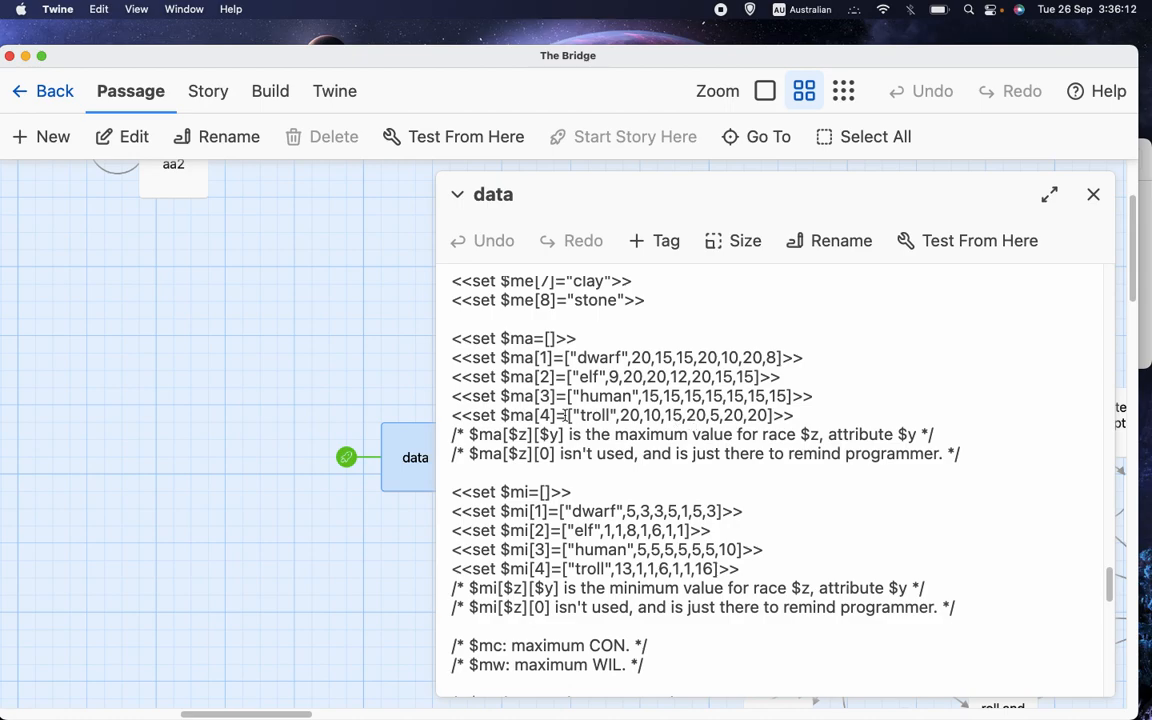
{"action": "mouse_move", "coordinate": [610, 420]}
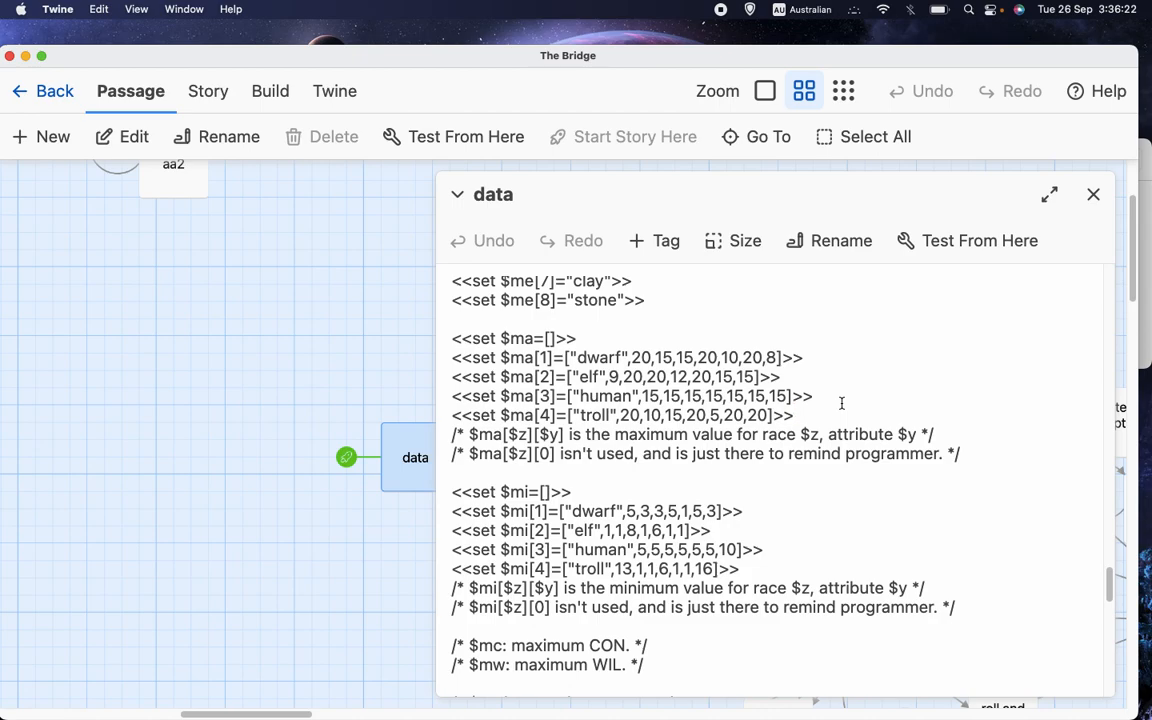
{"action": "left_click", "coordinate": [796, 414]}
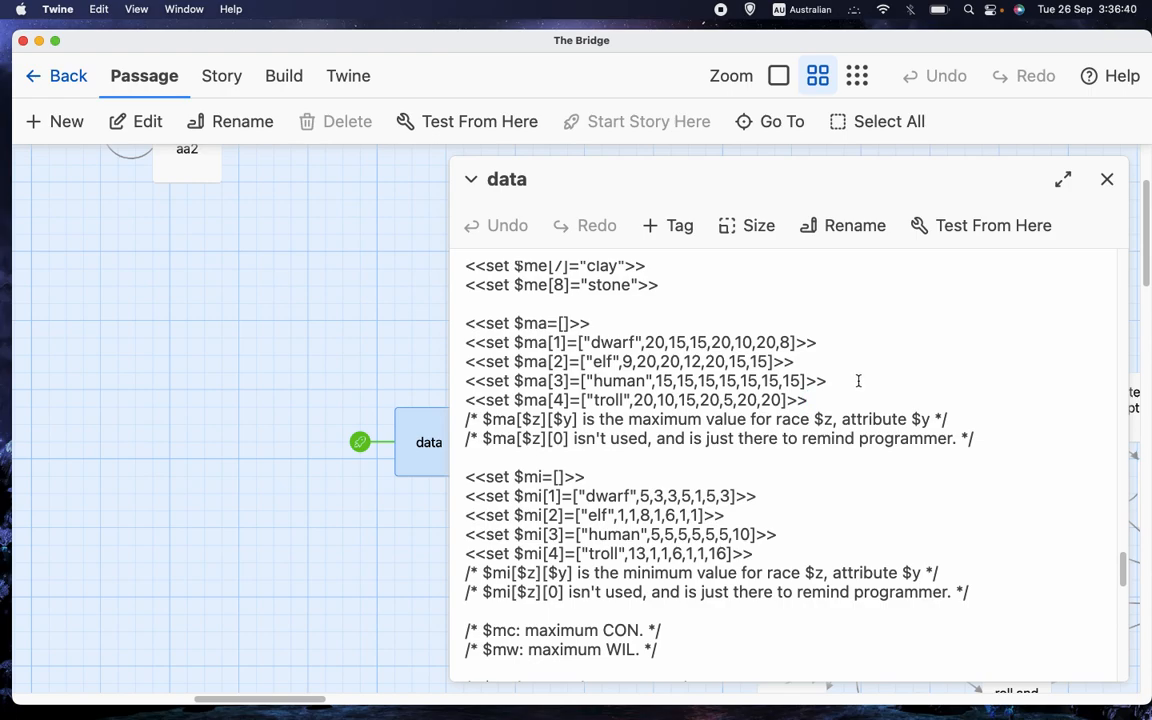
{"action": "mouse_move", "coordinate": [832, 396]}
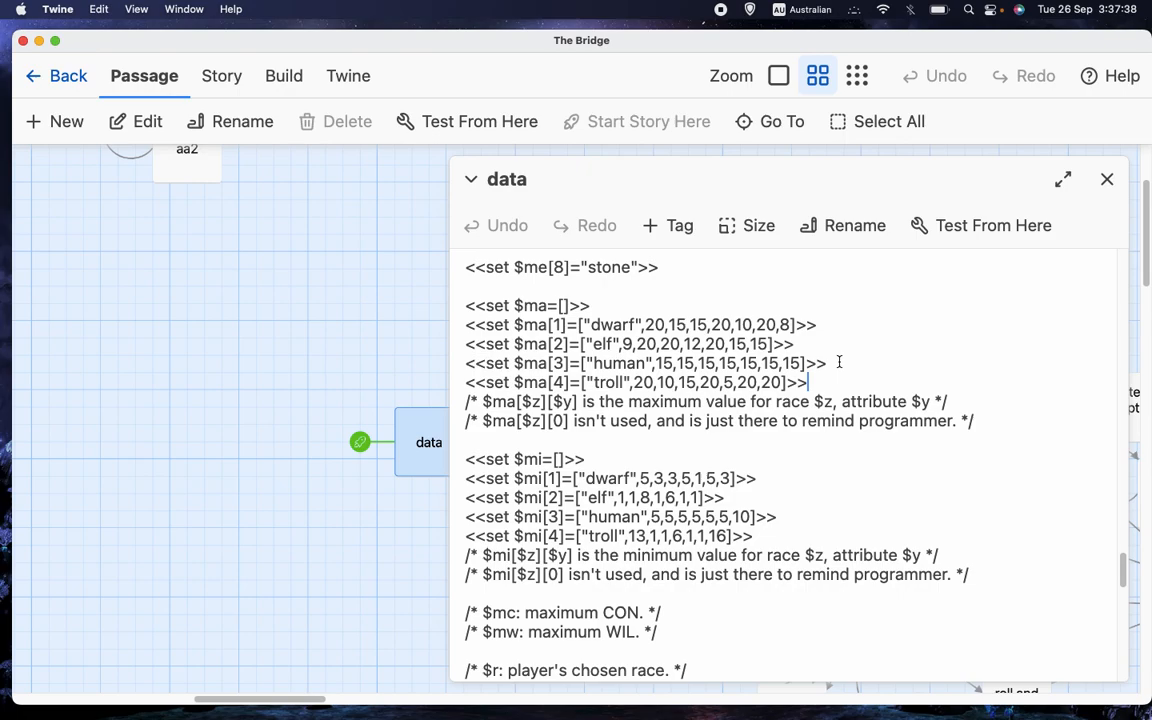
{"action": "mouse_move", "coordinate": [878, 348]}
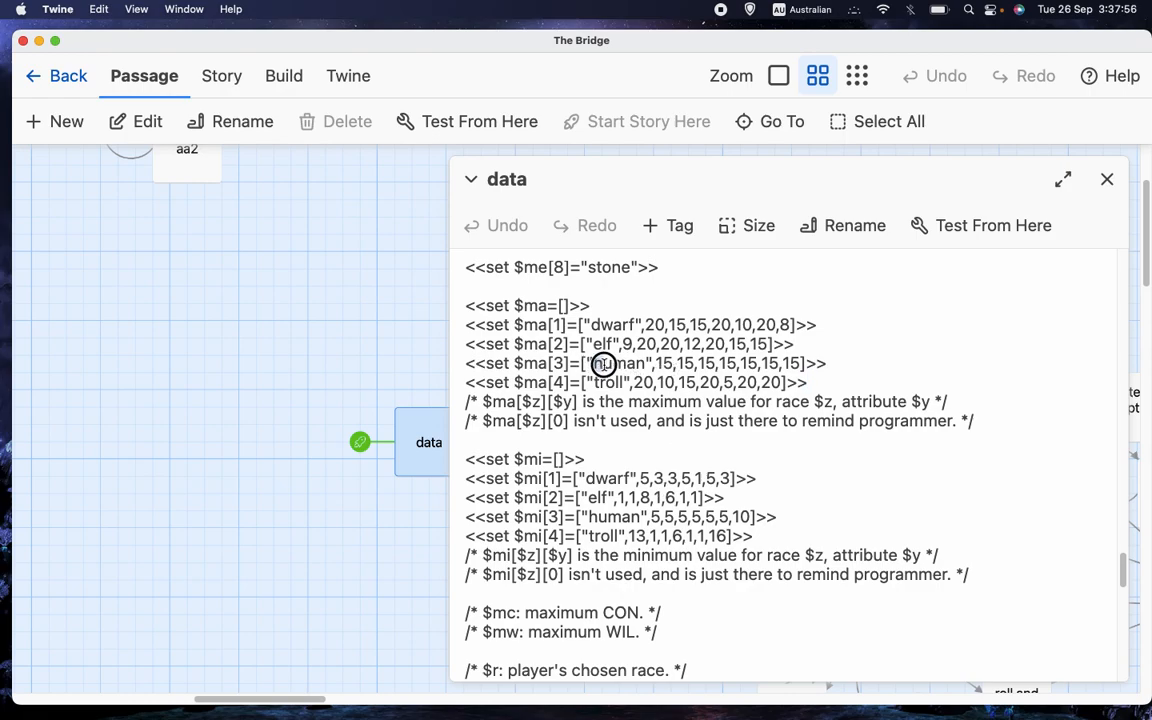
{"action": "double_click", "coordinate": [618, 364]}
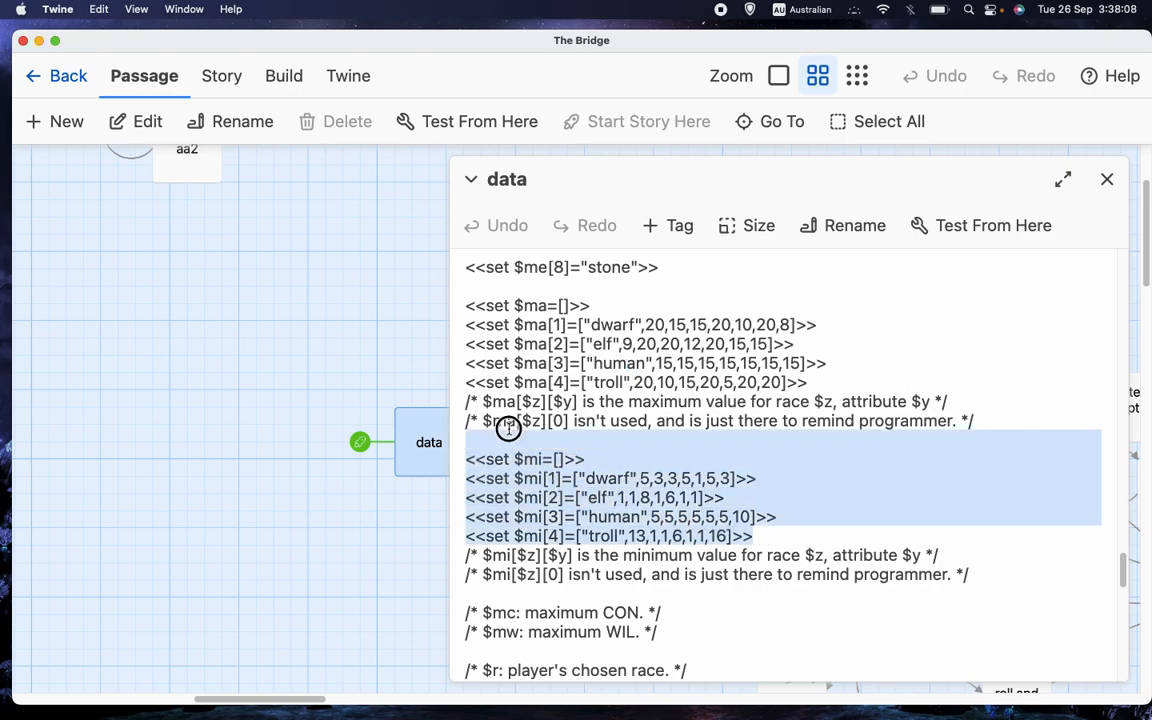
{"action": "left_click", "coordinate": [816, 492]}
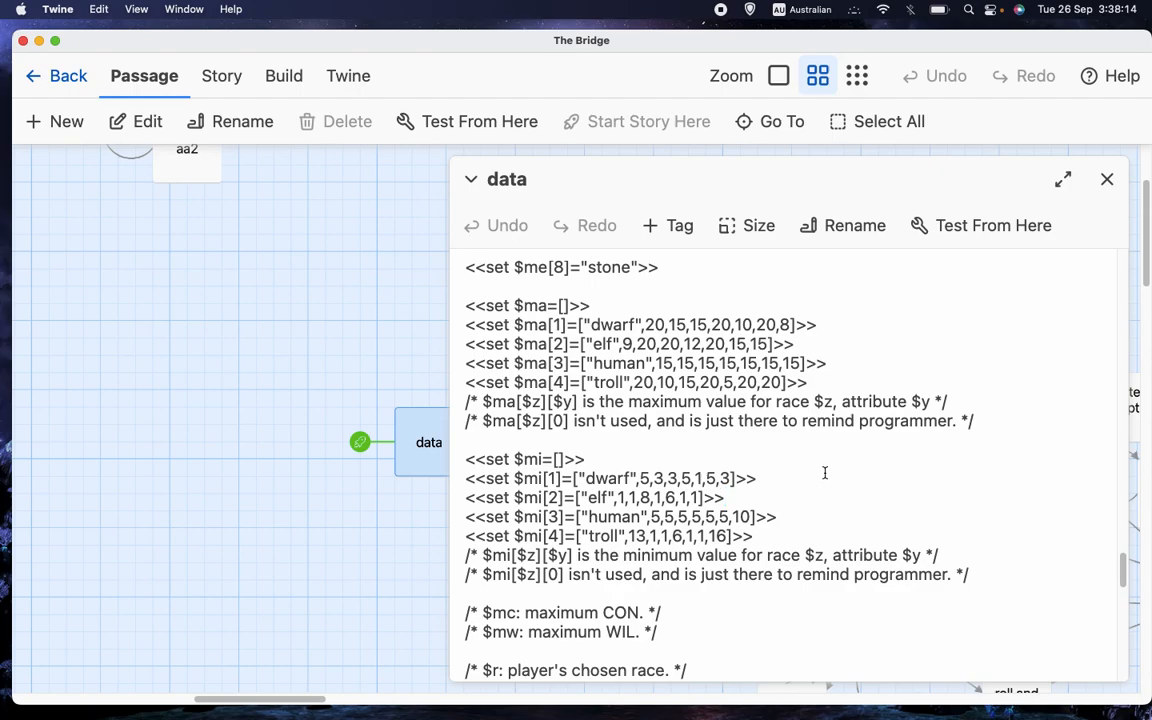
{"action": "left_click", "coordinate": [728, 498]}
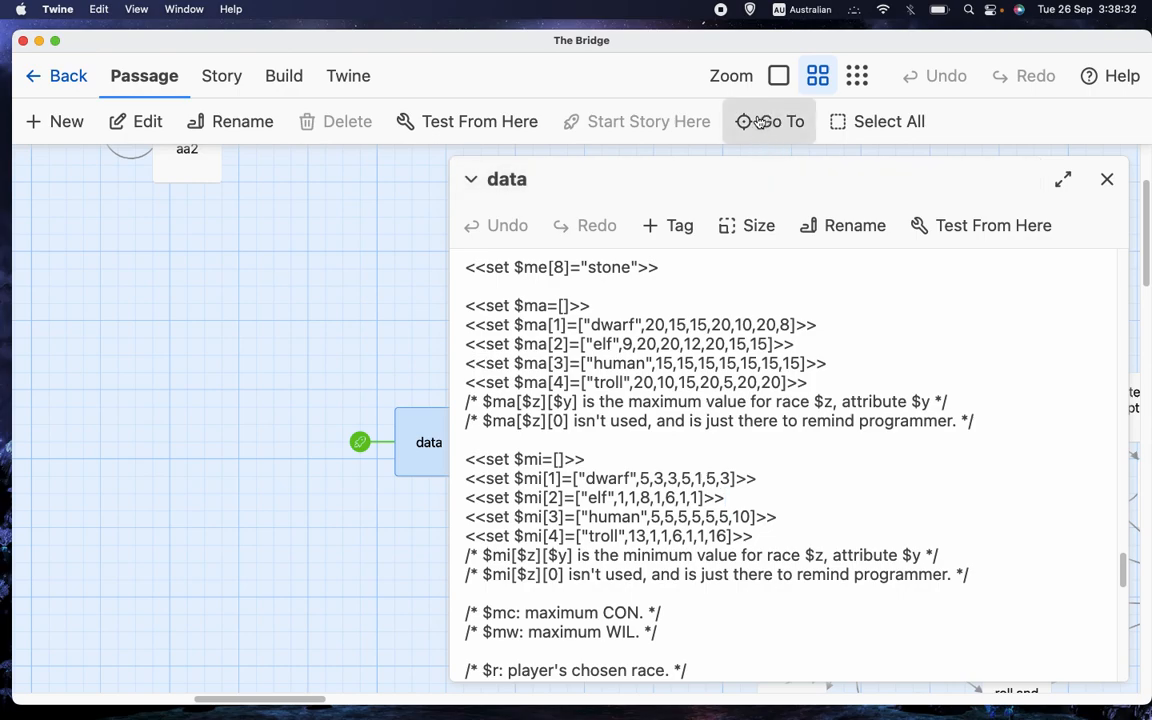
{"action": "mouse_move", "coordinate": [720, 16]}
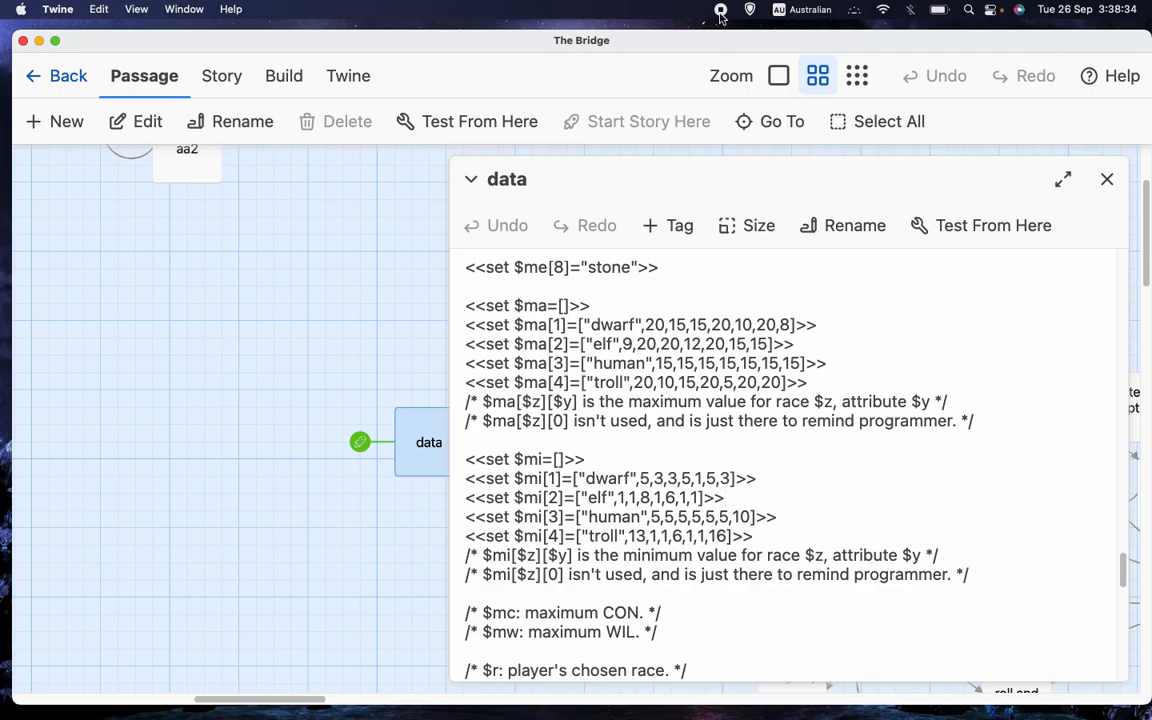